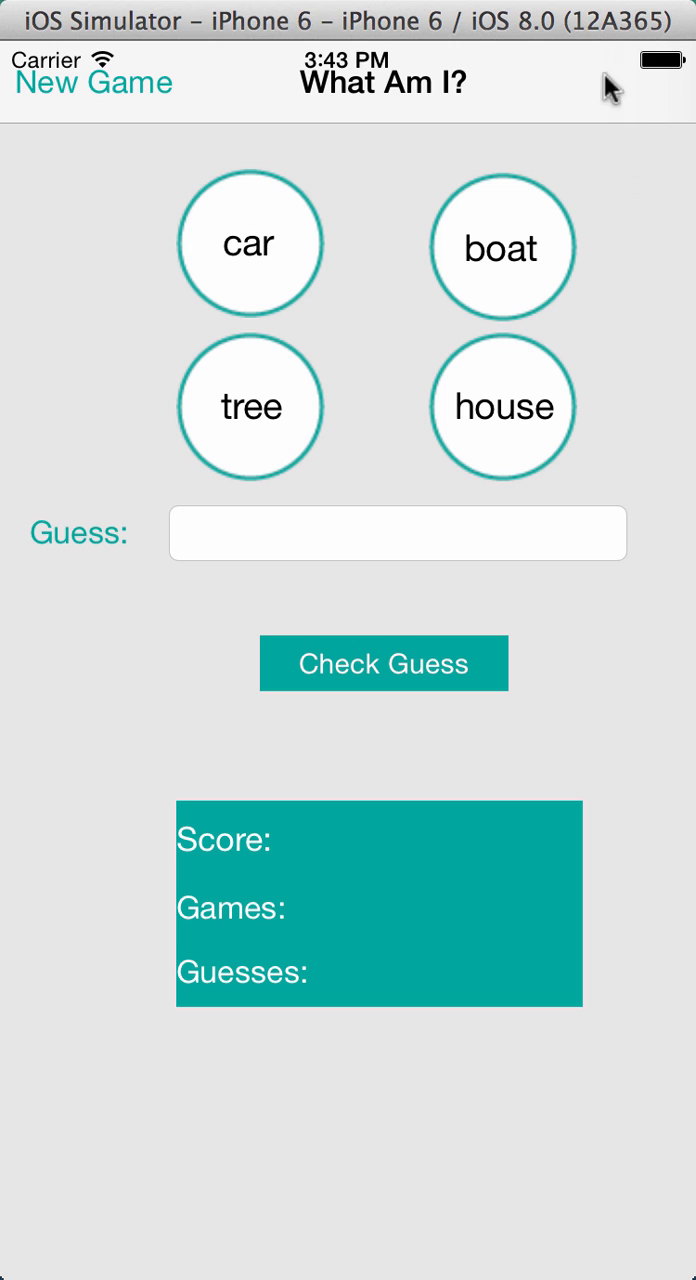
pyautogui.moveTo(665, 690)
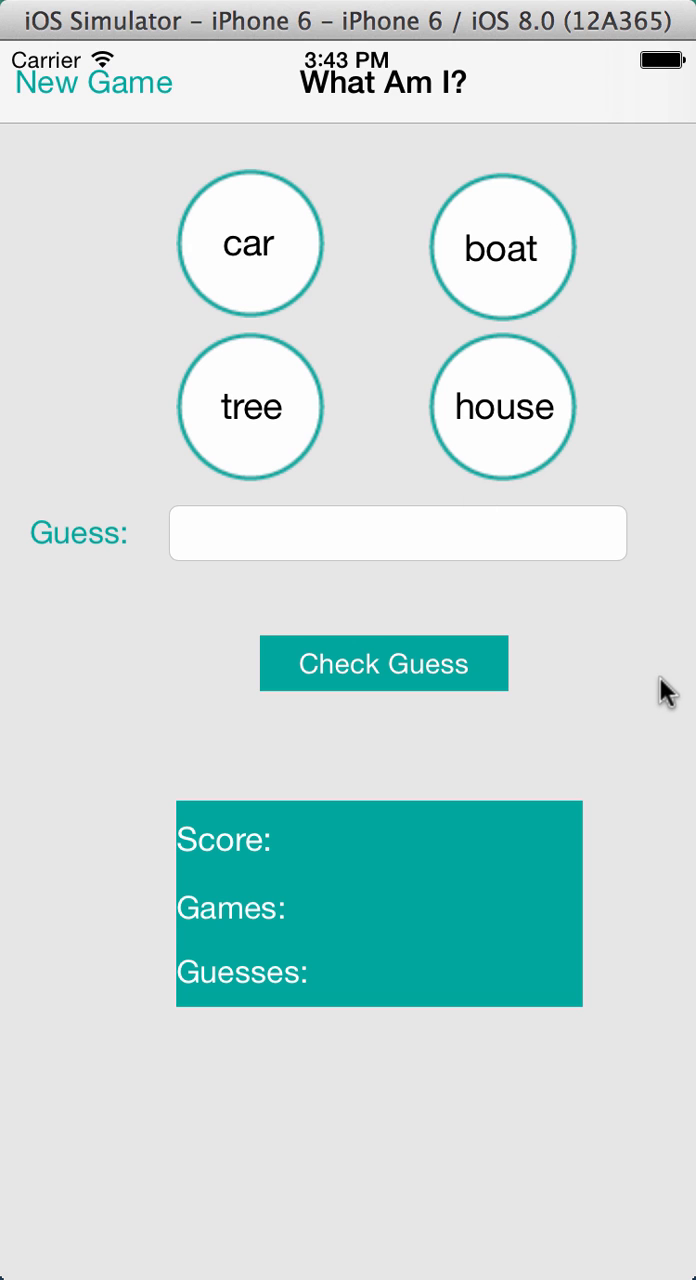
pyautogui.moveTo(270, 340)
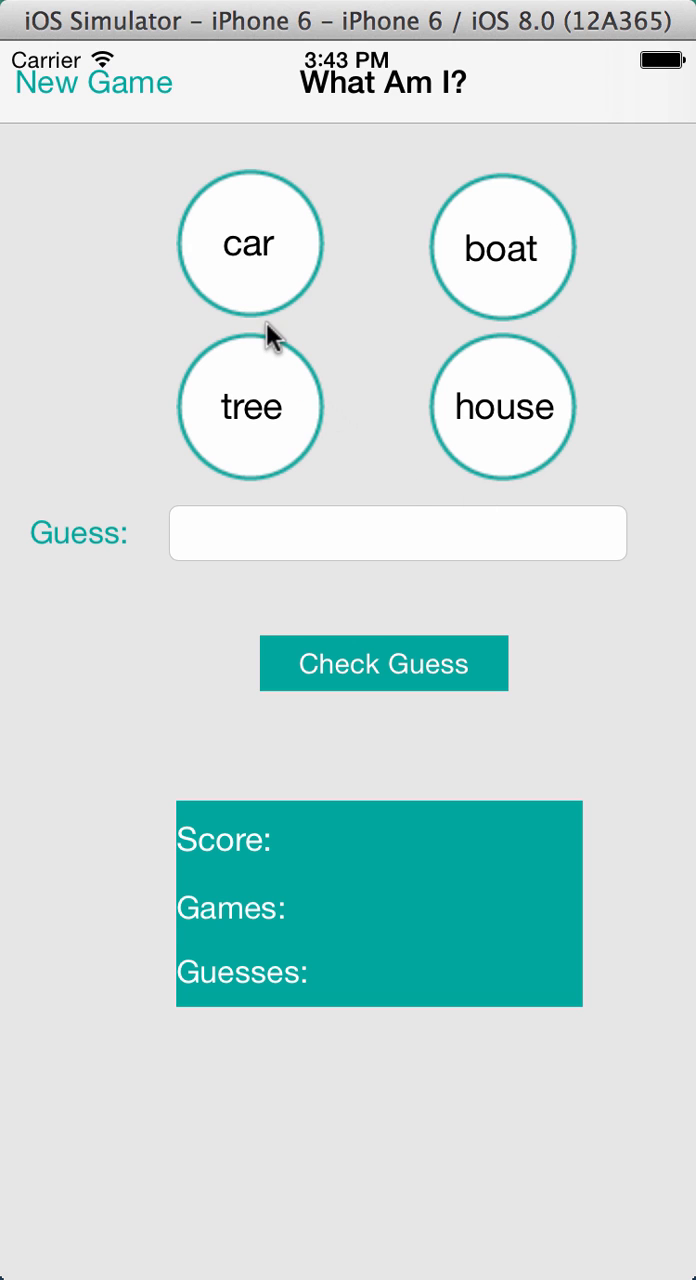
# - Start a new What Am I? round from the navigation bar, bringing the games count to 1
pyautogui.click(93, 82)
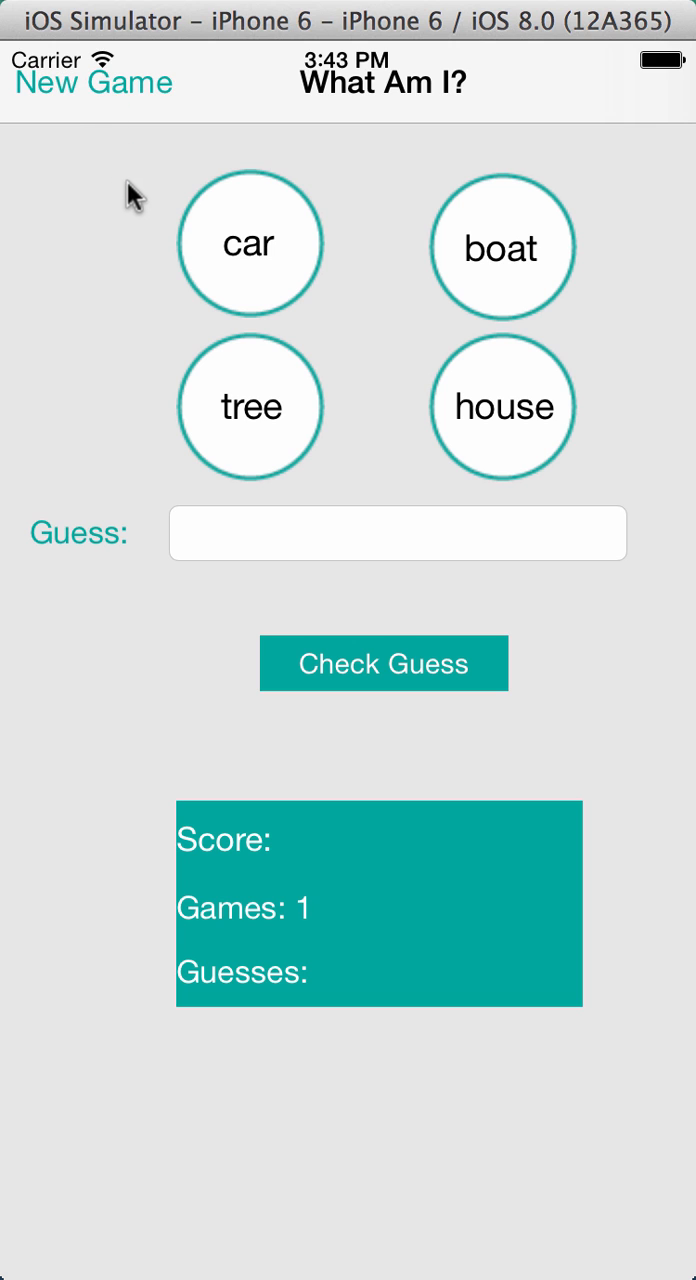
pyautogui.moveTo(96, 276)
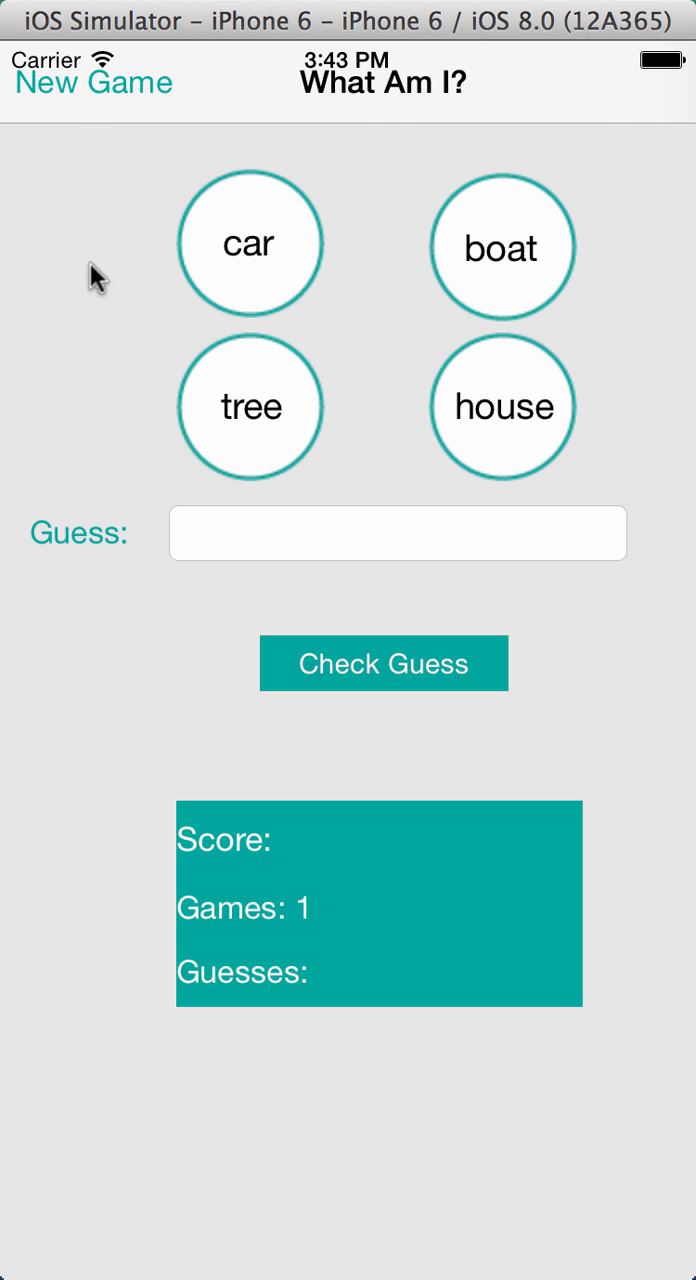
pyautogui.moveTo(145, 435)
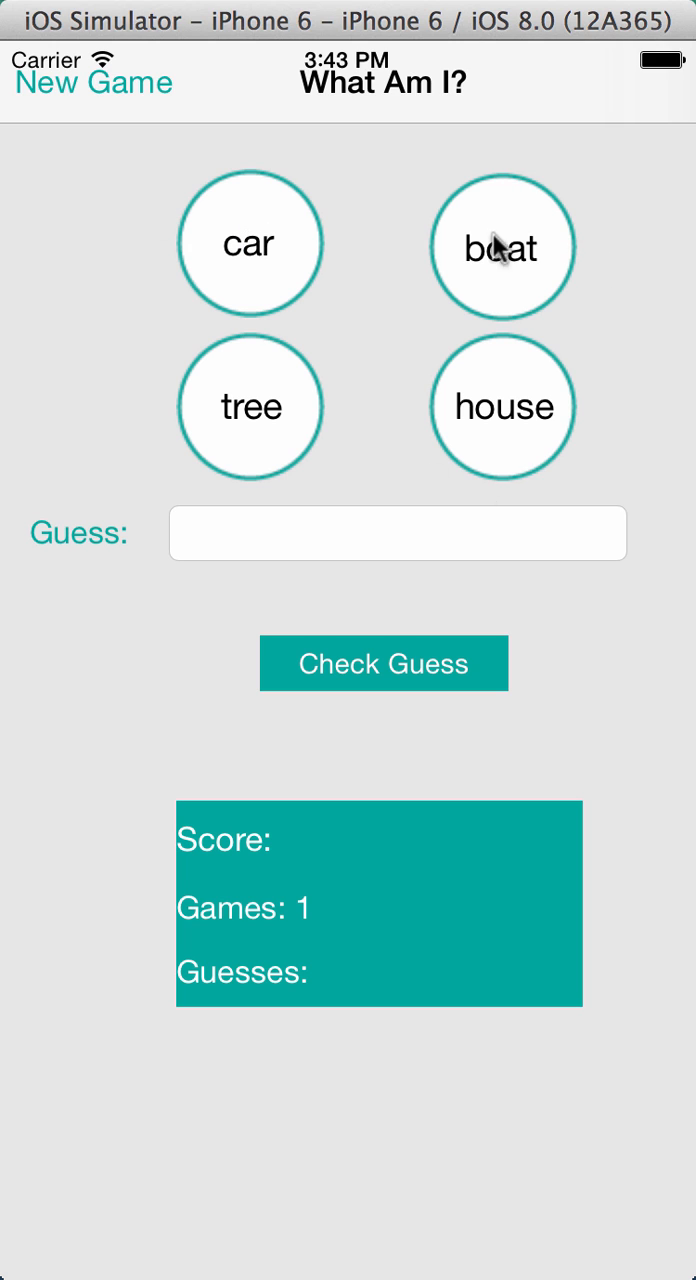
pyautogui.moveTo(237, 248)
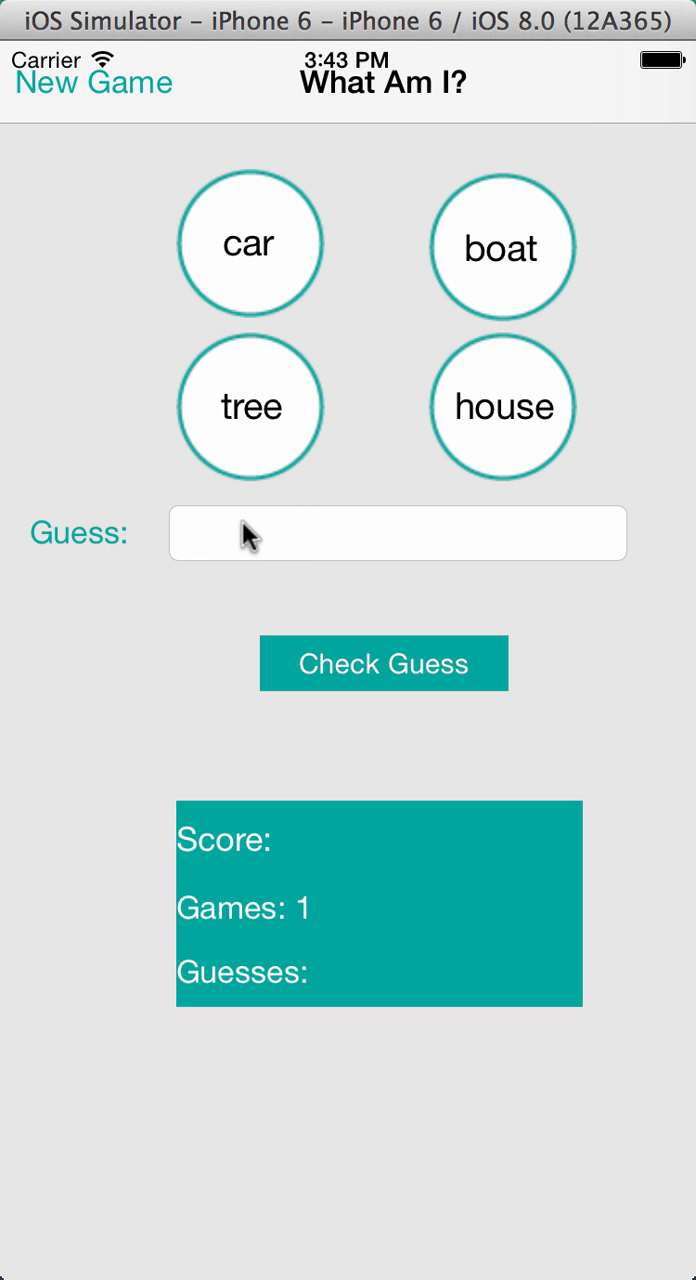
# - Guess car and then tree, both rejected as wrong
pyautogui.click(397, 533)
pyautogui.write('car')
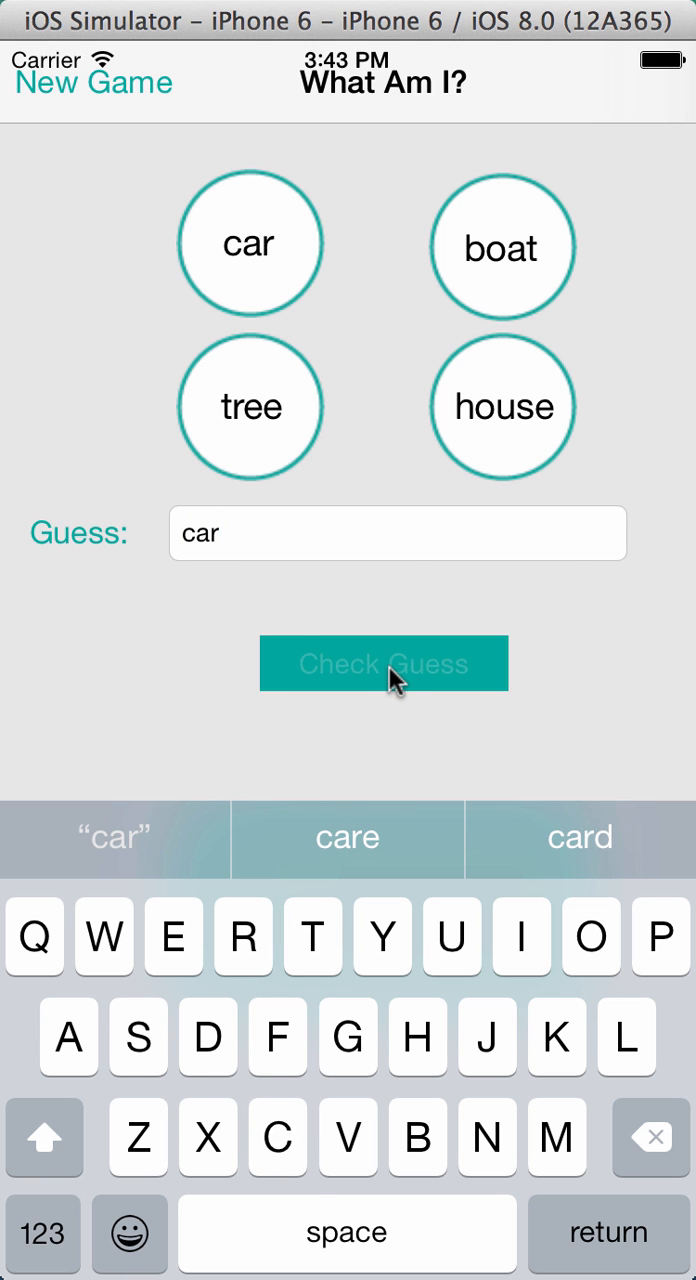
pyautogui.click(383, 663)
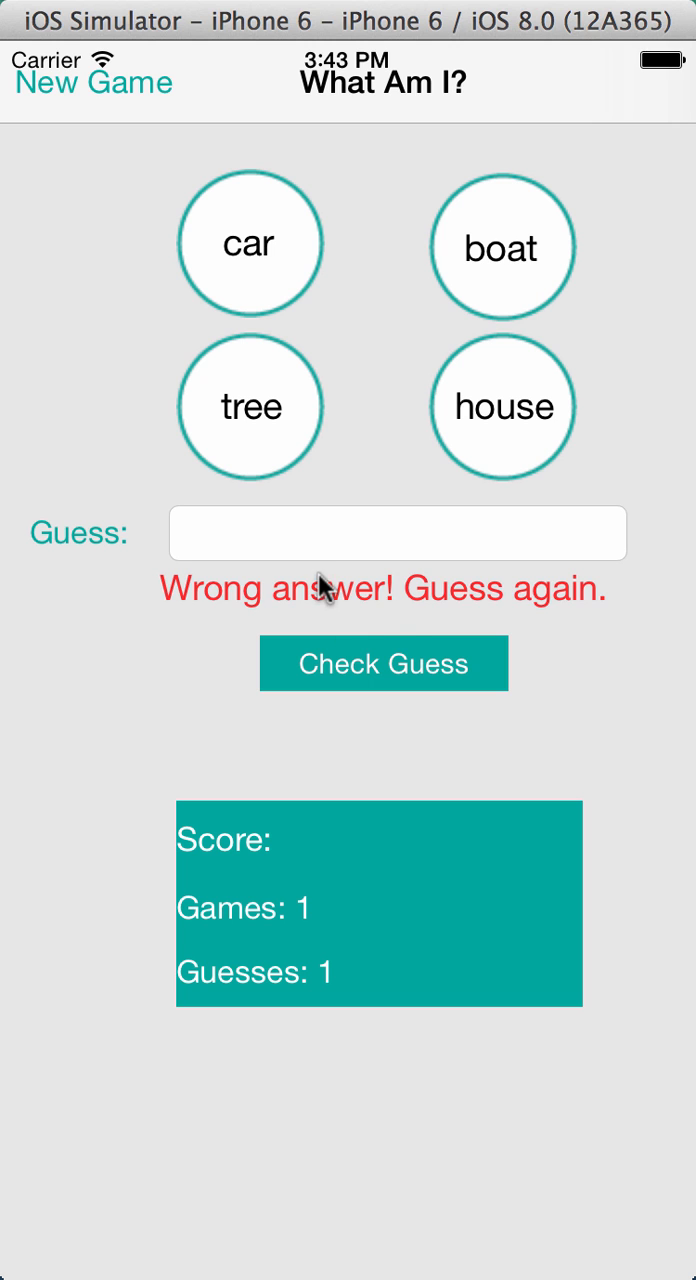
pyautogui.moveTo(225, 570)
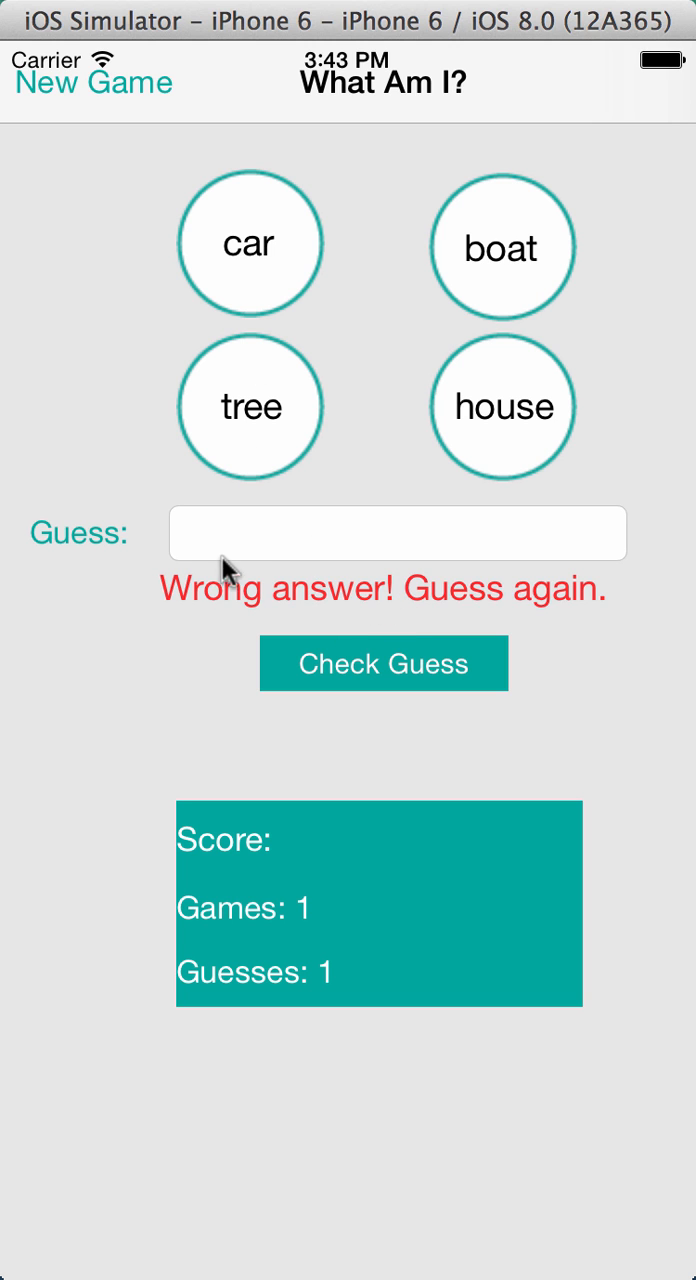
pyautogui.write('tree')
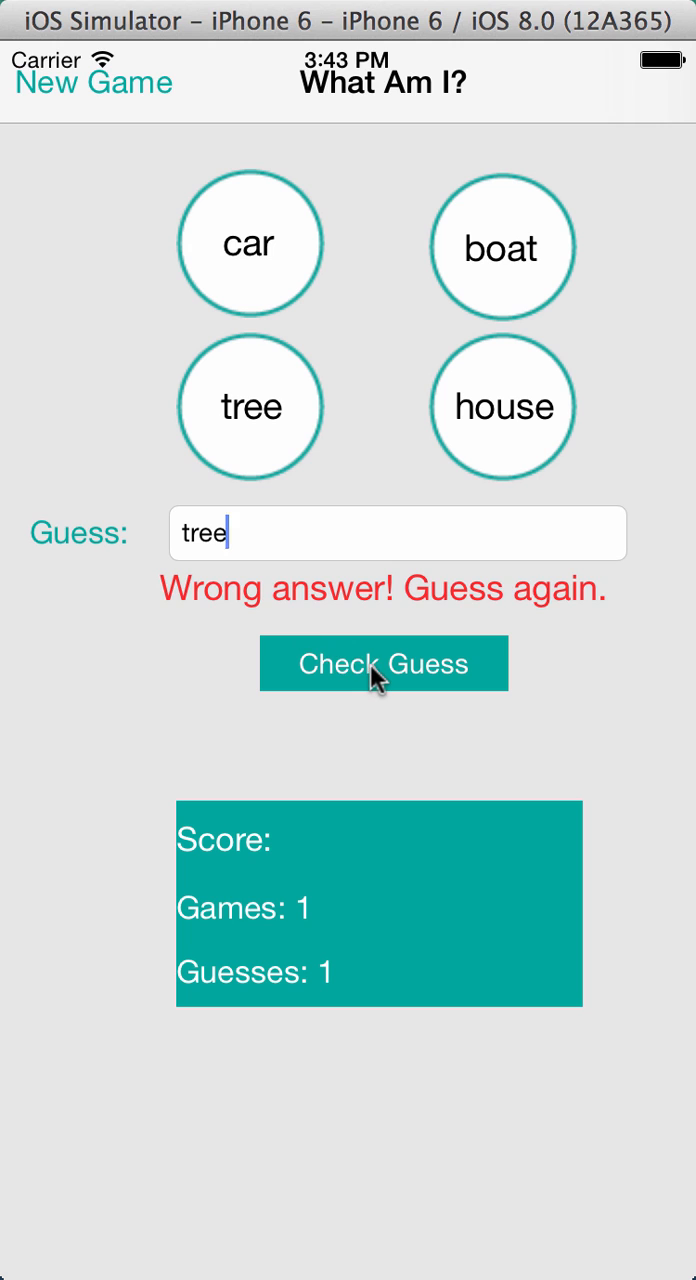
pyautogui.click(383, 663)
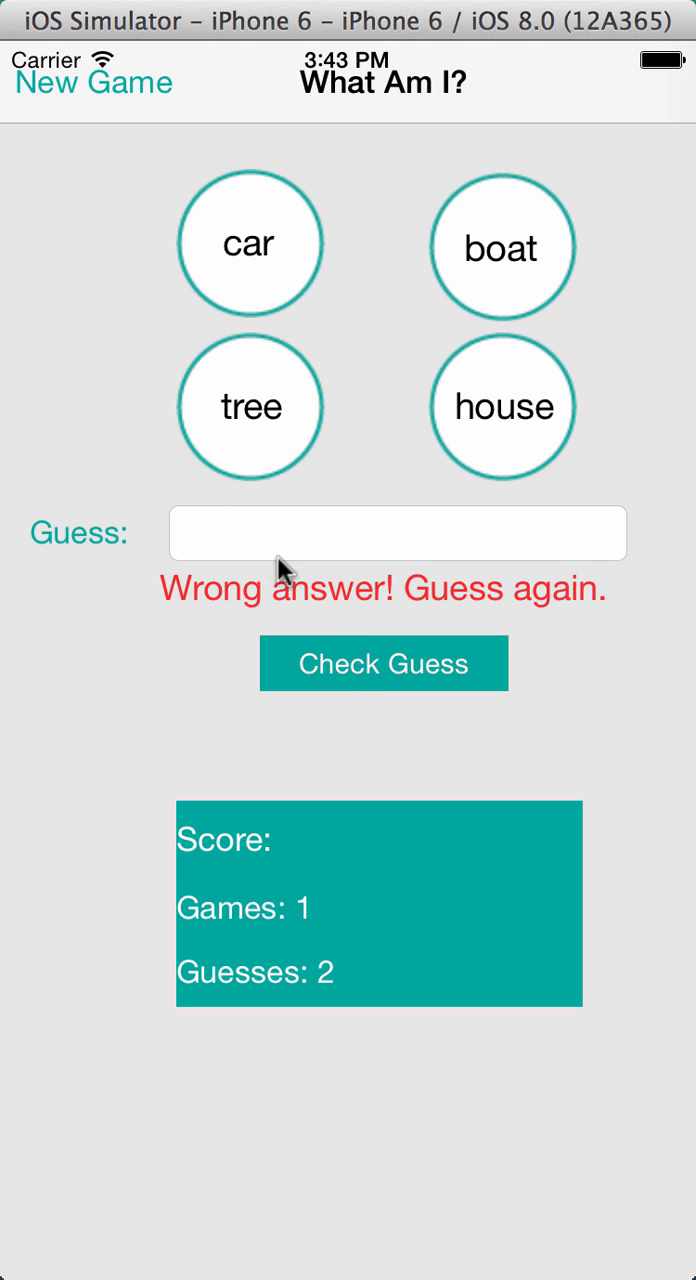
# - Guess boat wrongly, then house, which wins with a Congratulations message
pyautogui.click(397, 533)
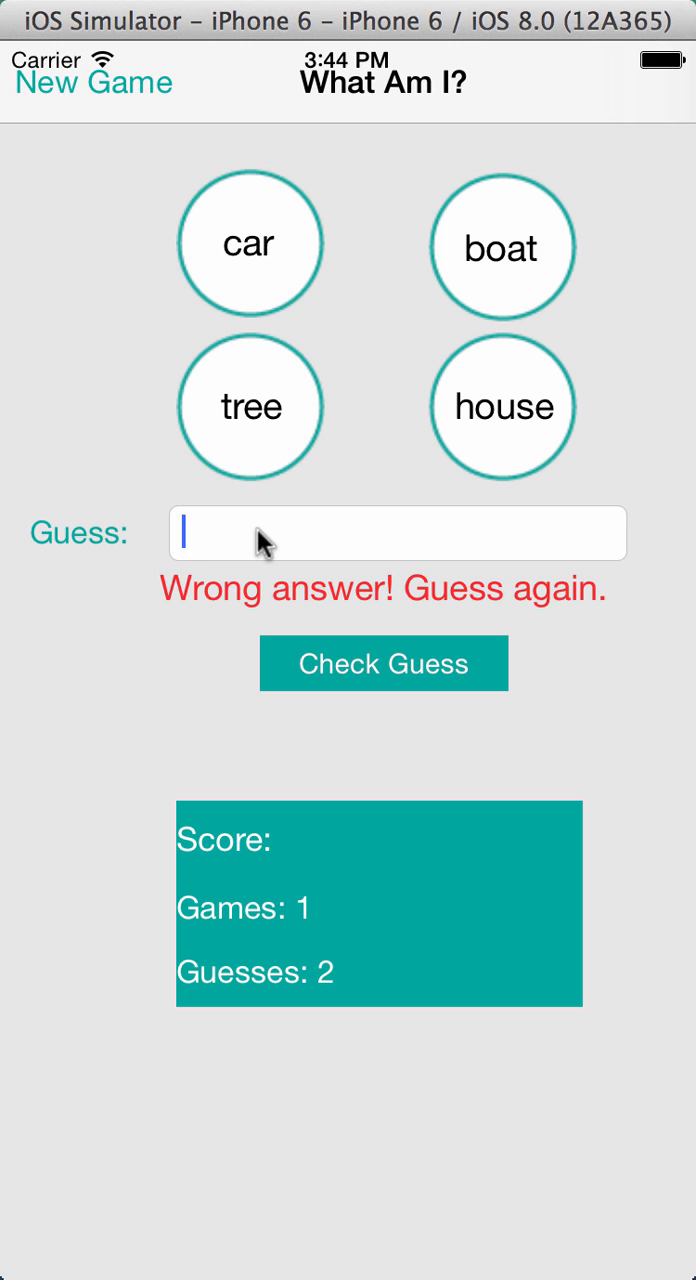
pyautogui.write('b')
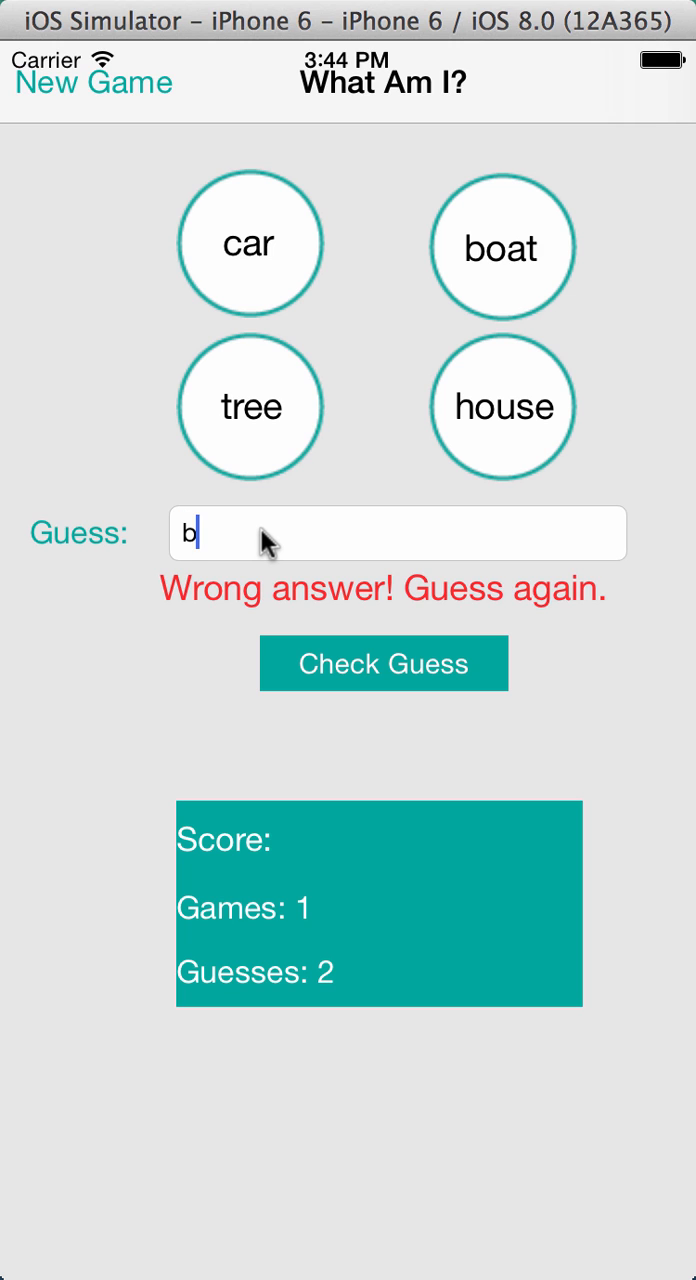
pyautogui.write('oat')
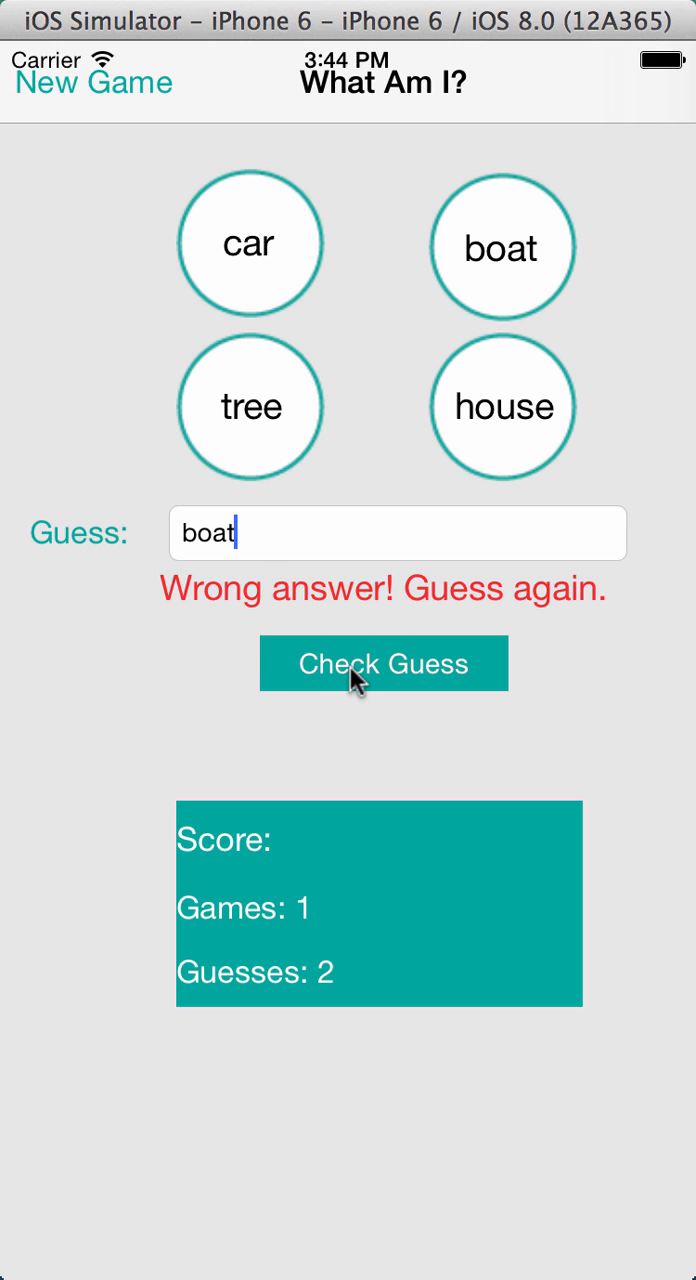
pyautogui.click(383, 663)
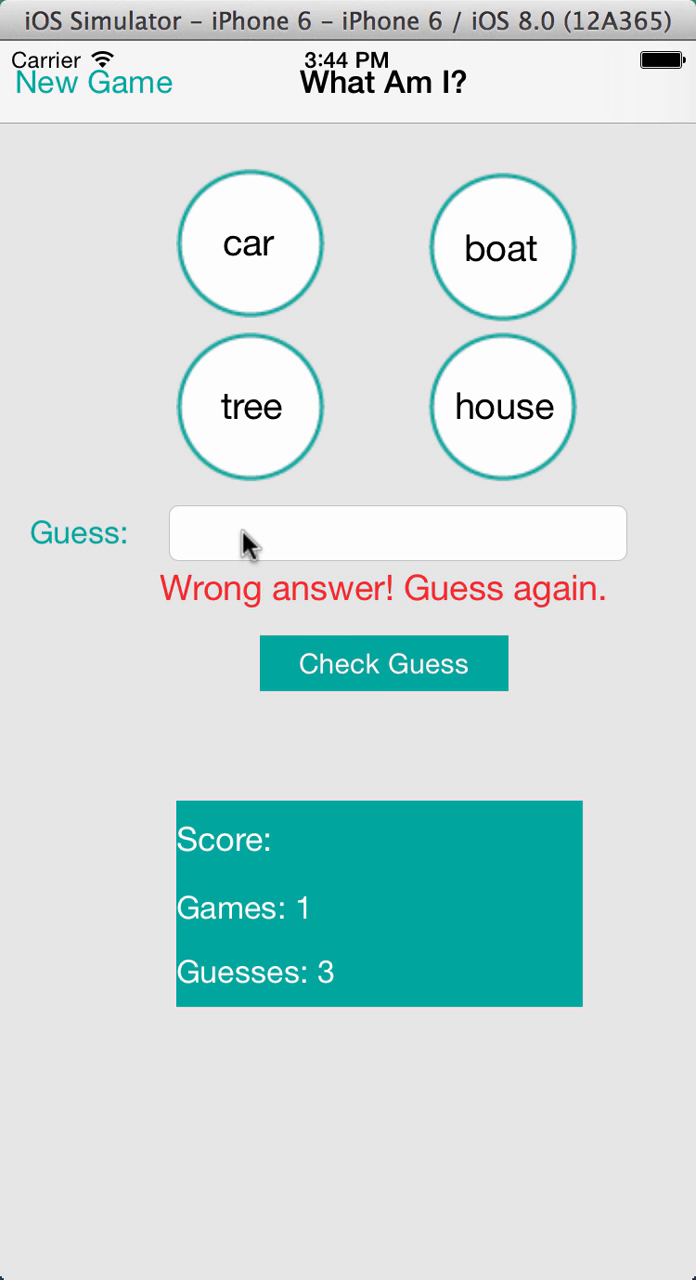
pyautogui.write('house')
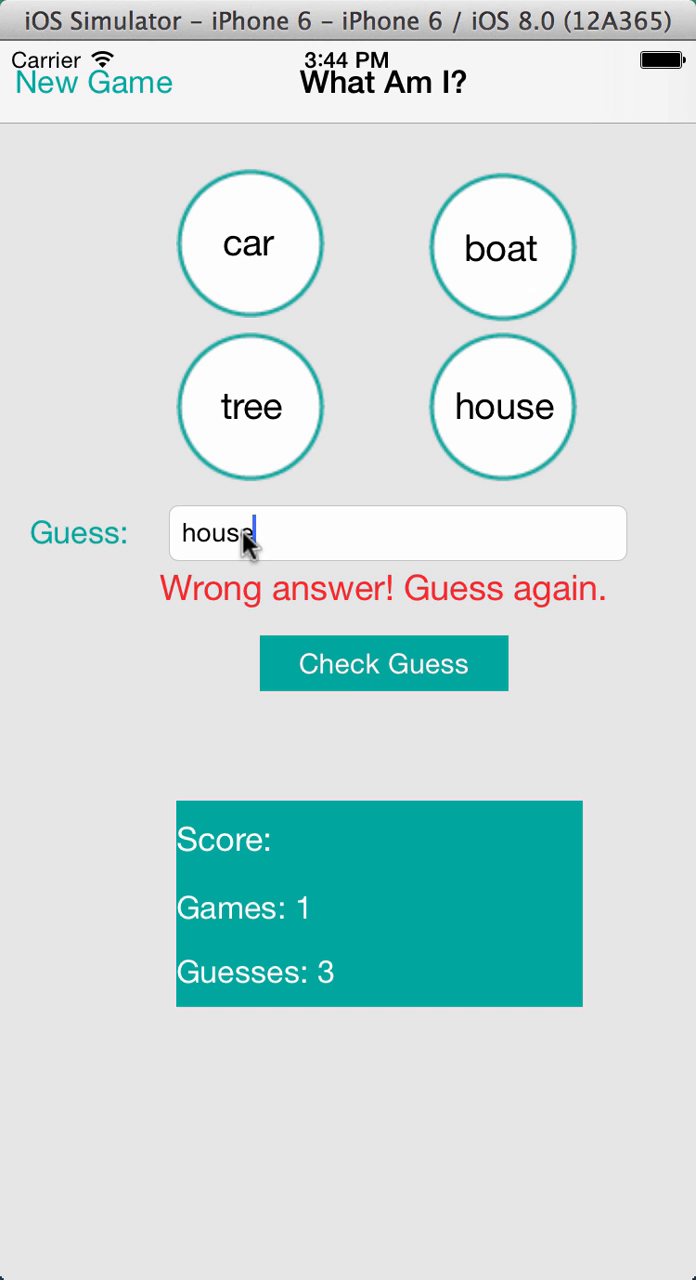
pyautogui.click(383, 663)
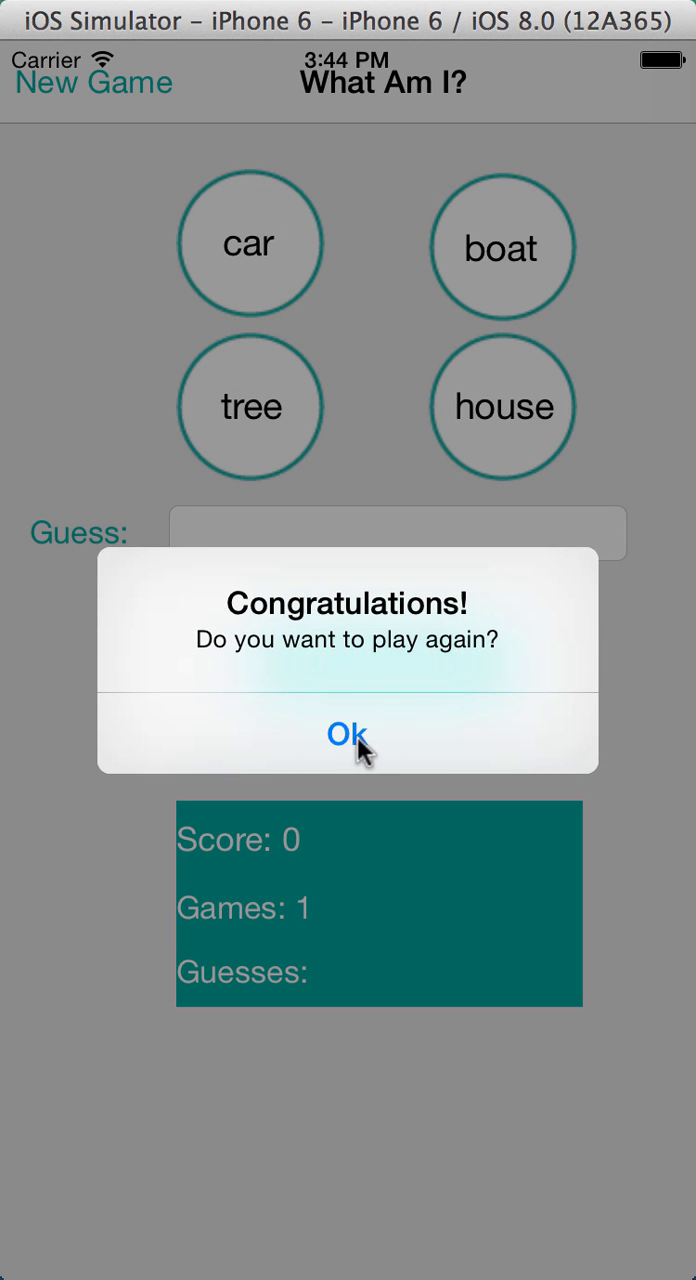
pyautogui.click(346, 733)
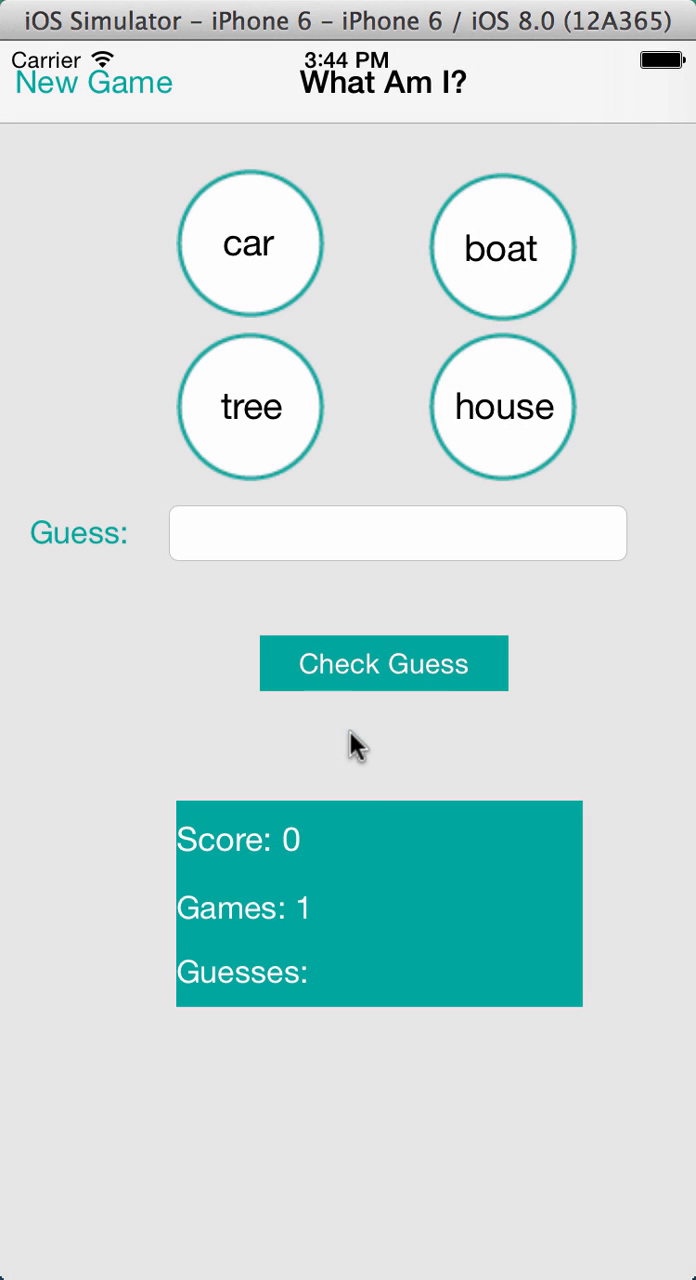
pyautogui.moveTo(303, 873)
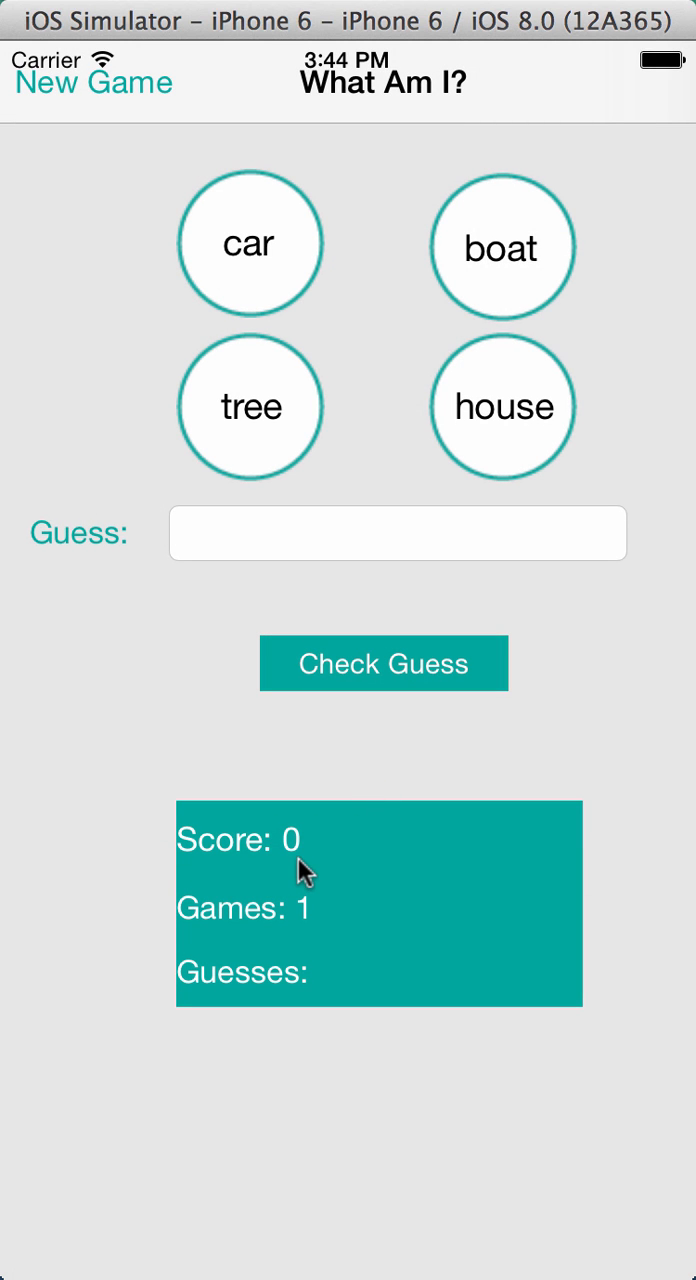
pyautogui.moveTo(320, 843)
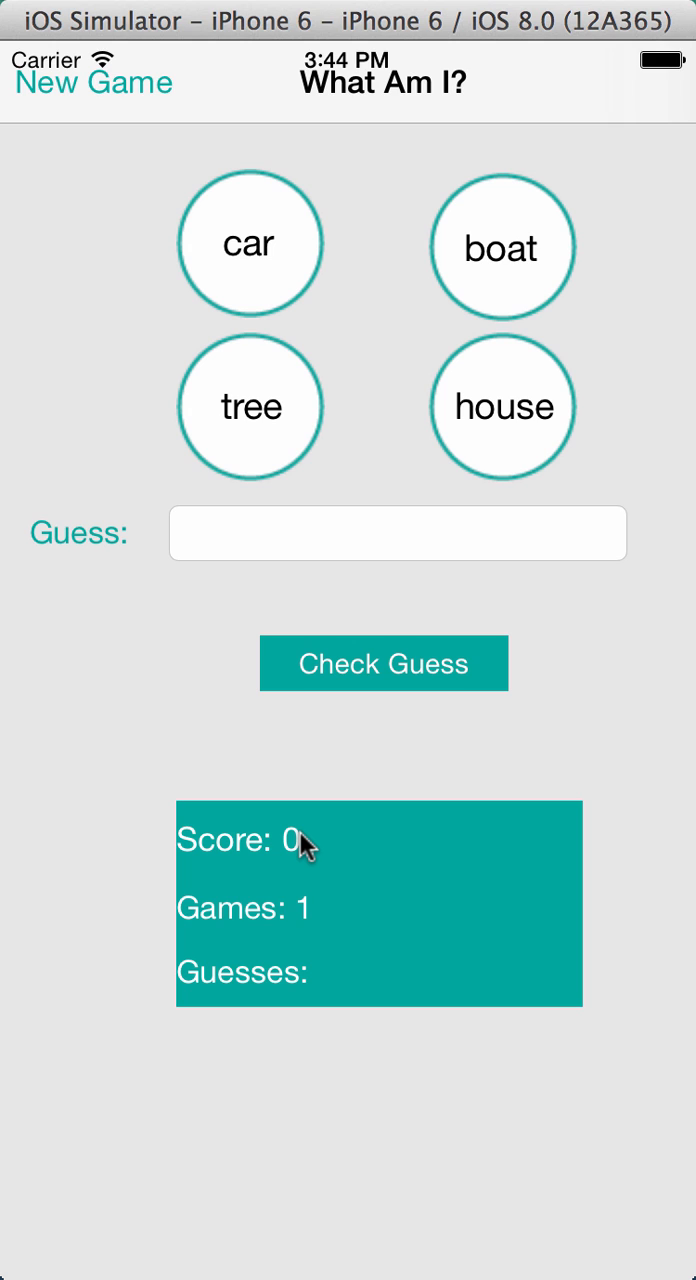
pyautogui.moveTo(330, 838)
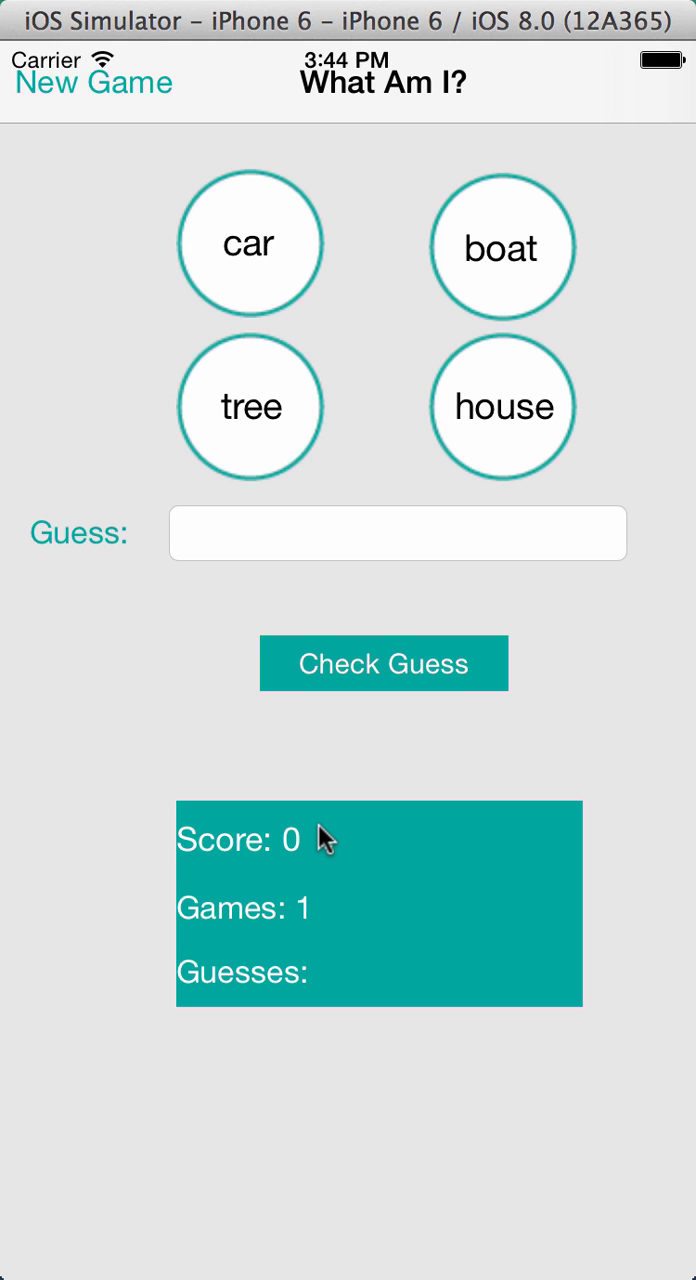
pyautogui.moveTo(308, 862)
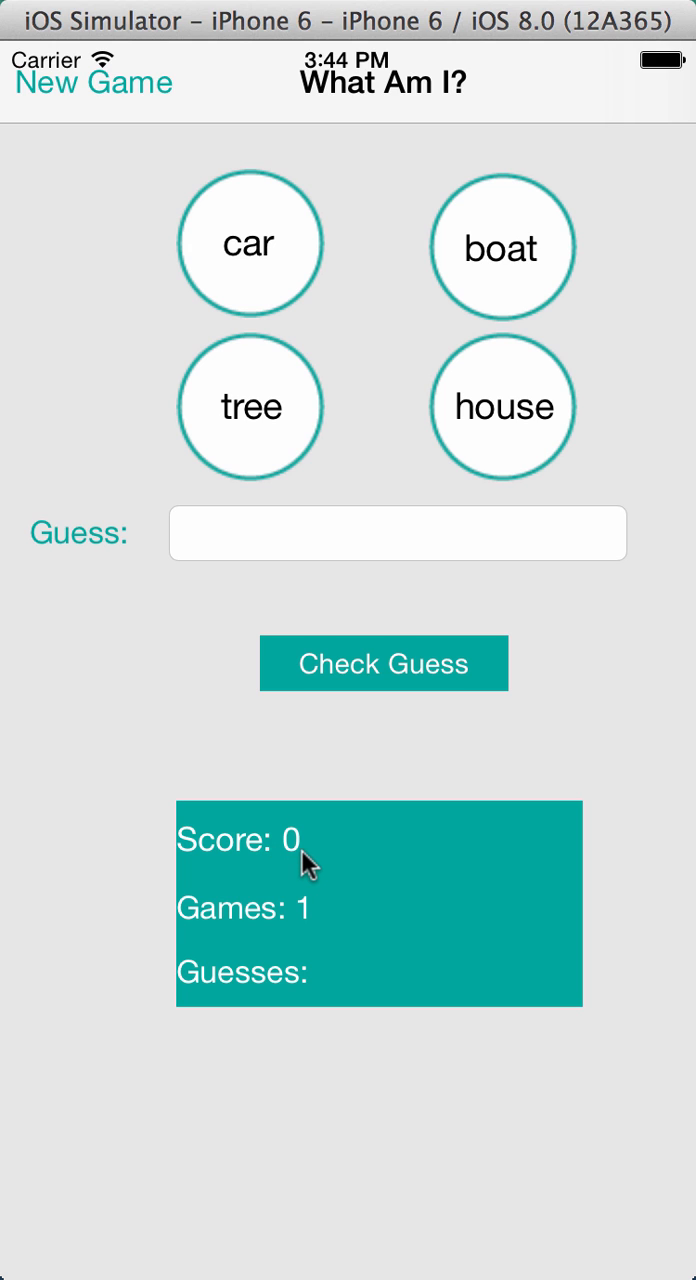
pyautogui.moveTo(360, 832)
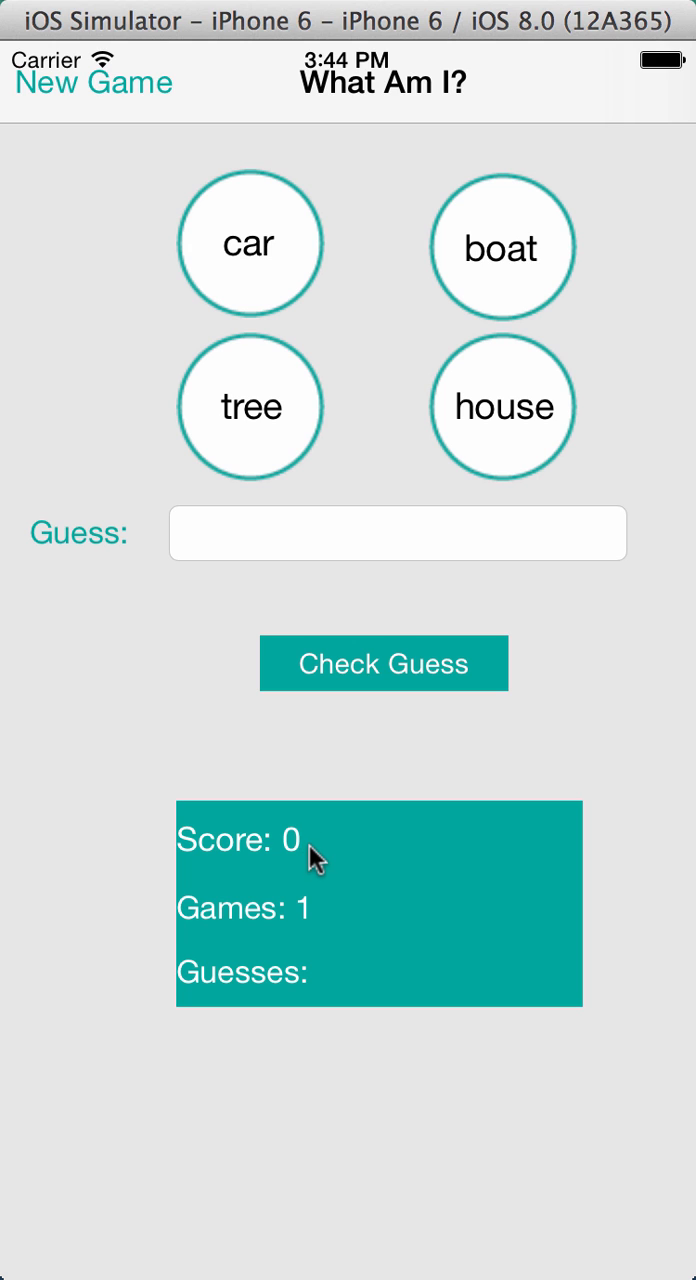
pyautogui.moveTo(325, 920)
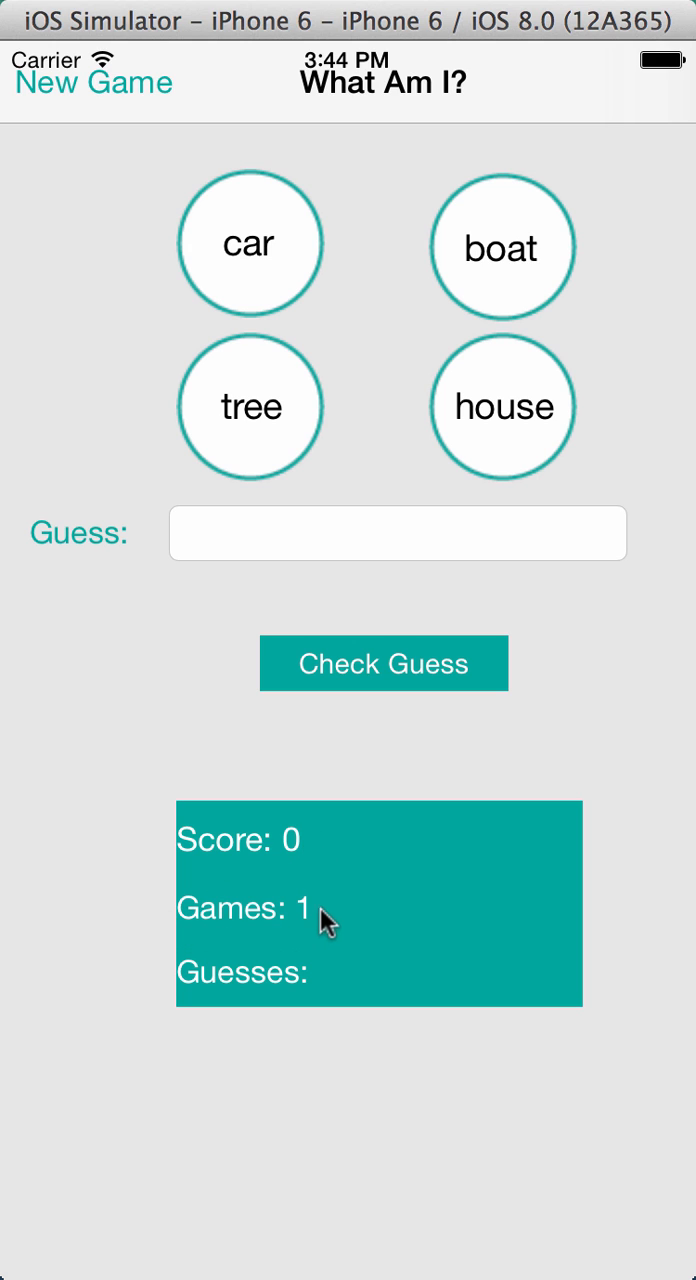
pyautogui.moveTo(195, 985)
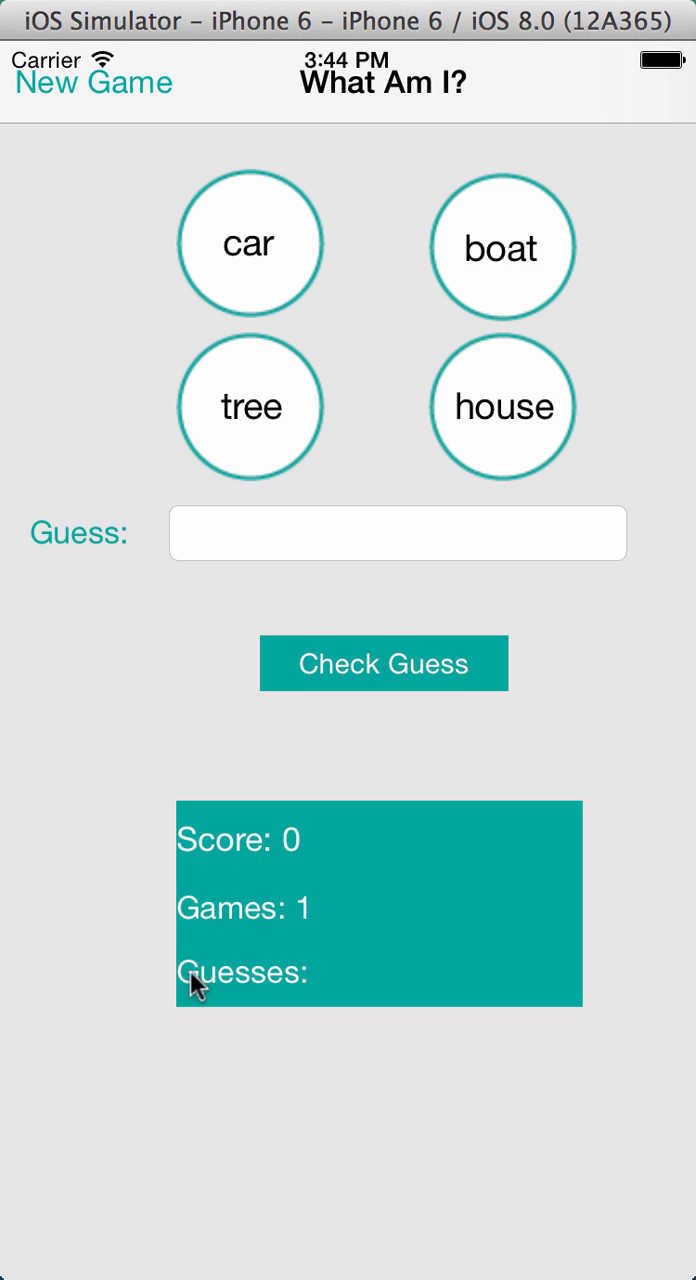
pyautogui.moveTo(428, 988)
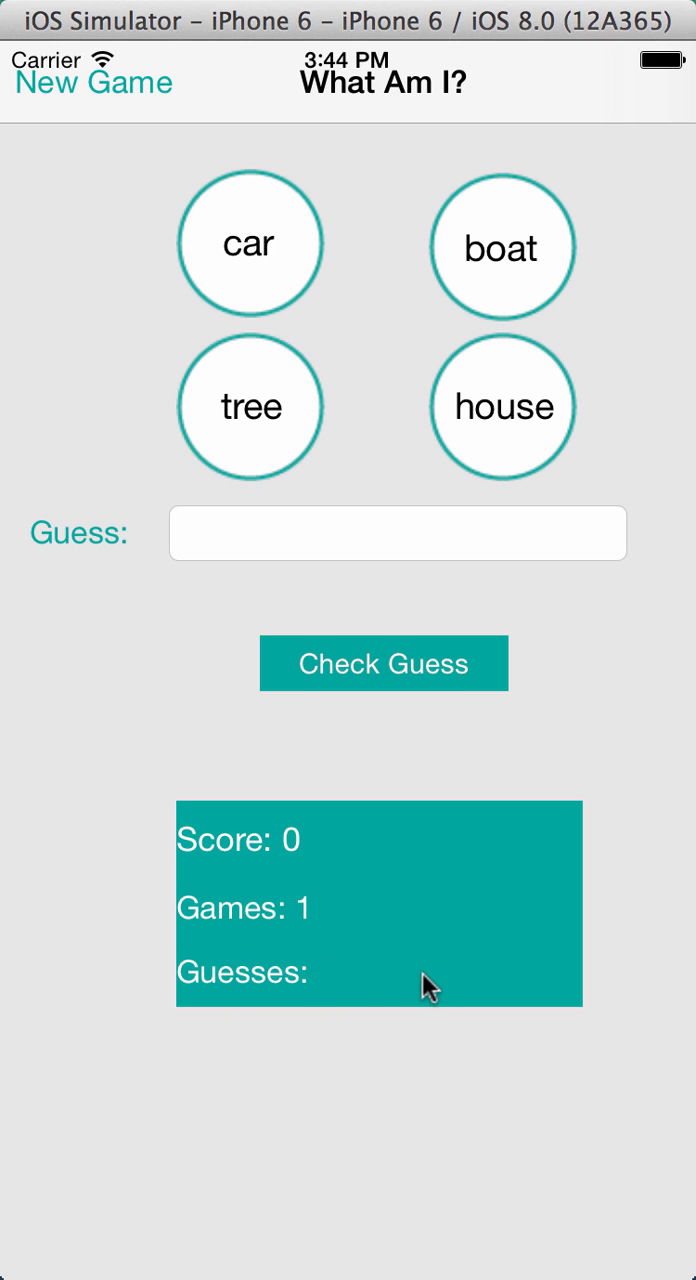
pyautogui.moveTo(170, 990)
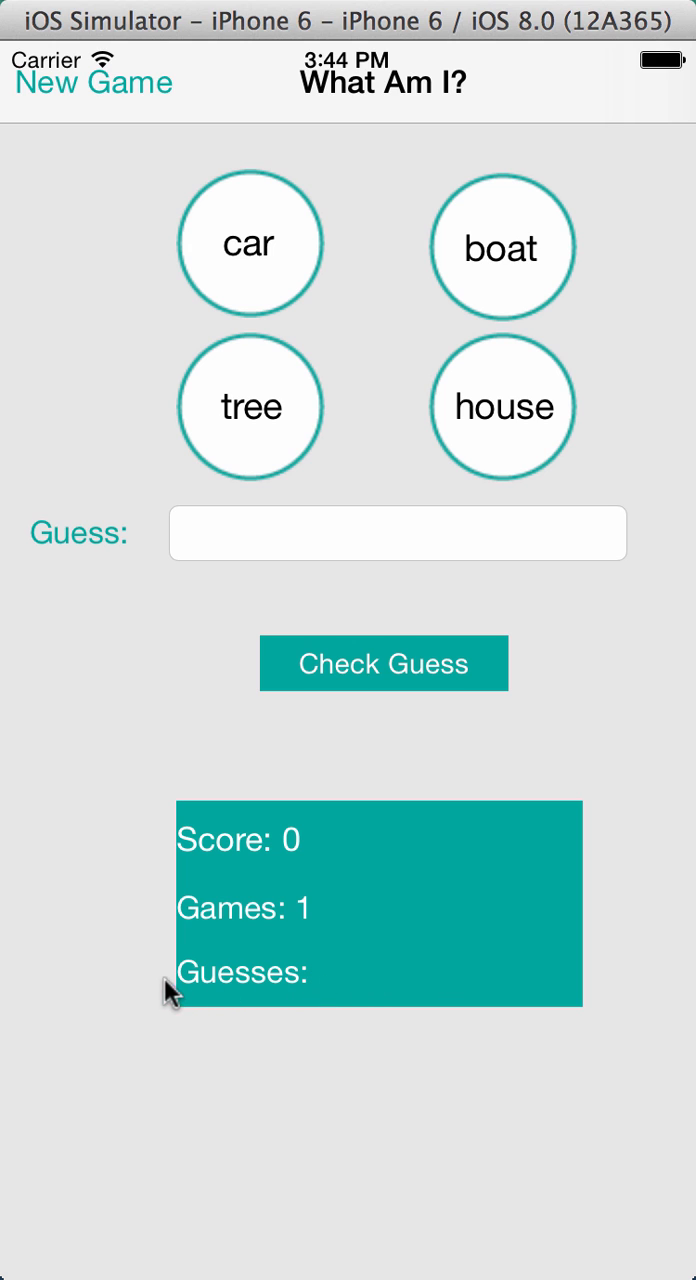
pyautogui.moveTo(185, 840)
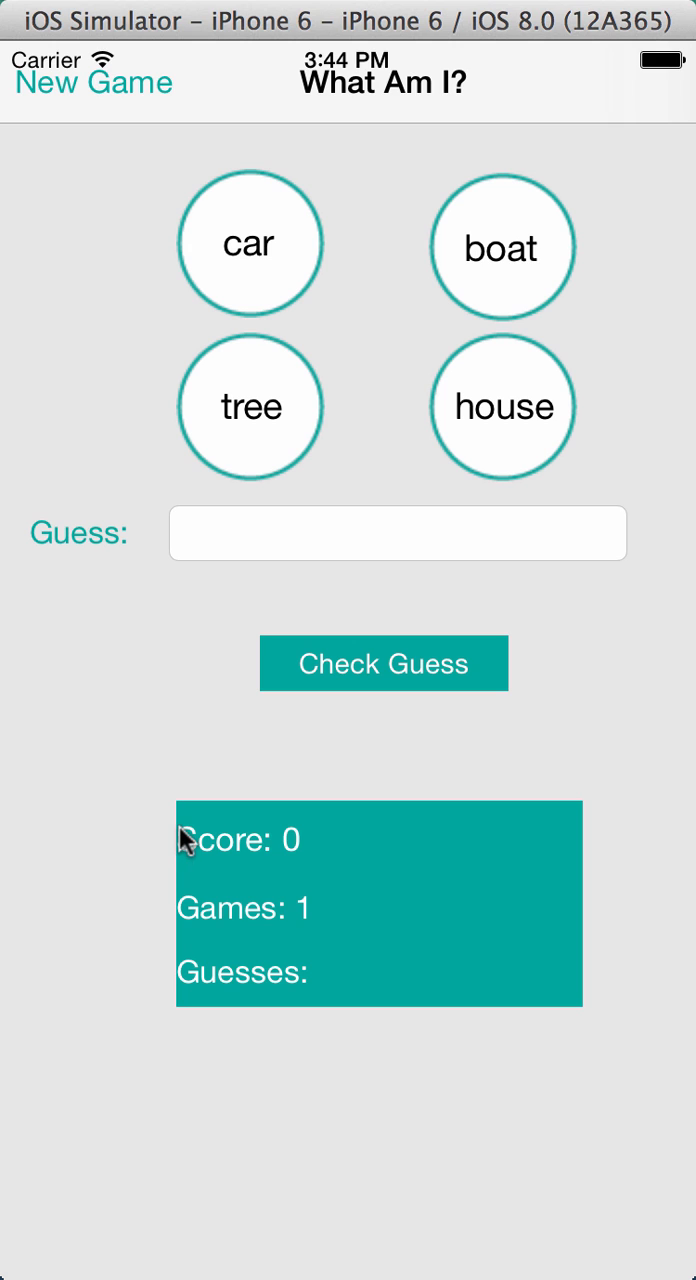
pyautogui.moveTo(233, 998)
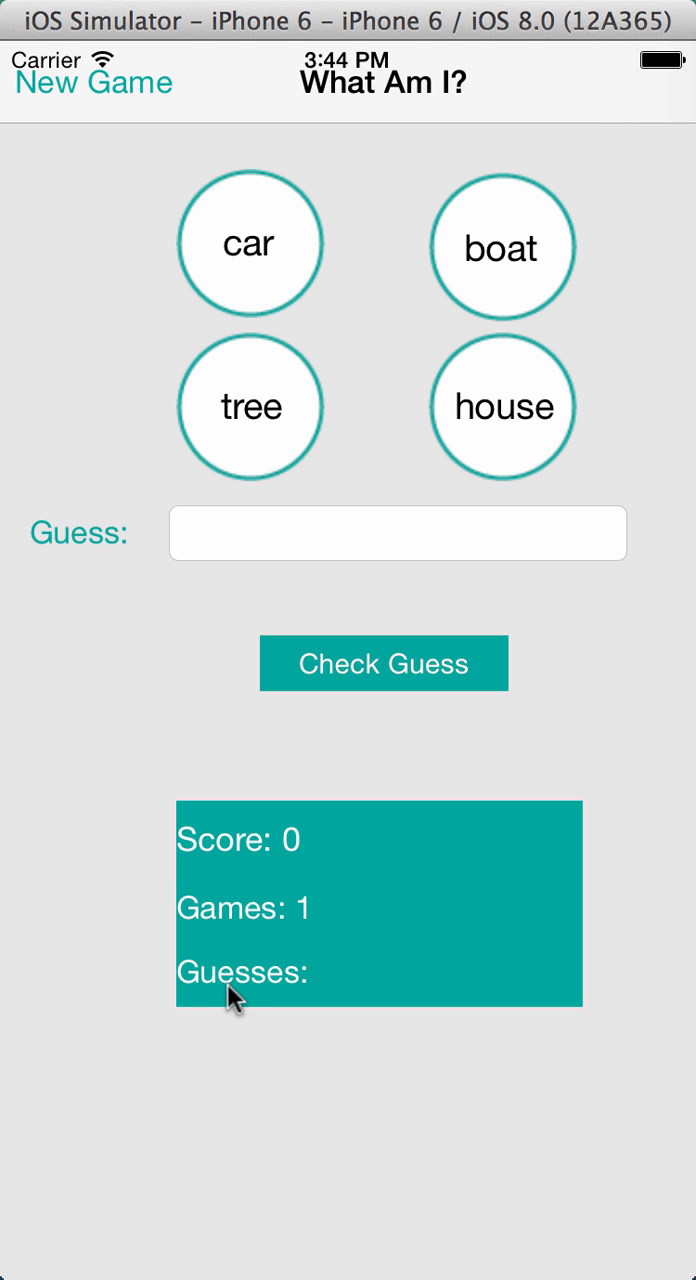
pyautogui.moveTo(230, 908)
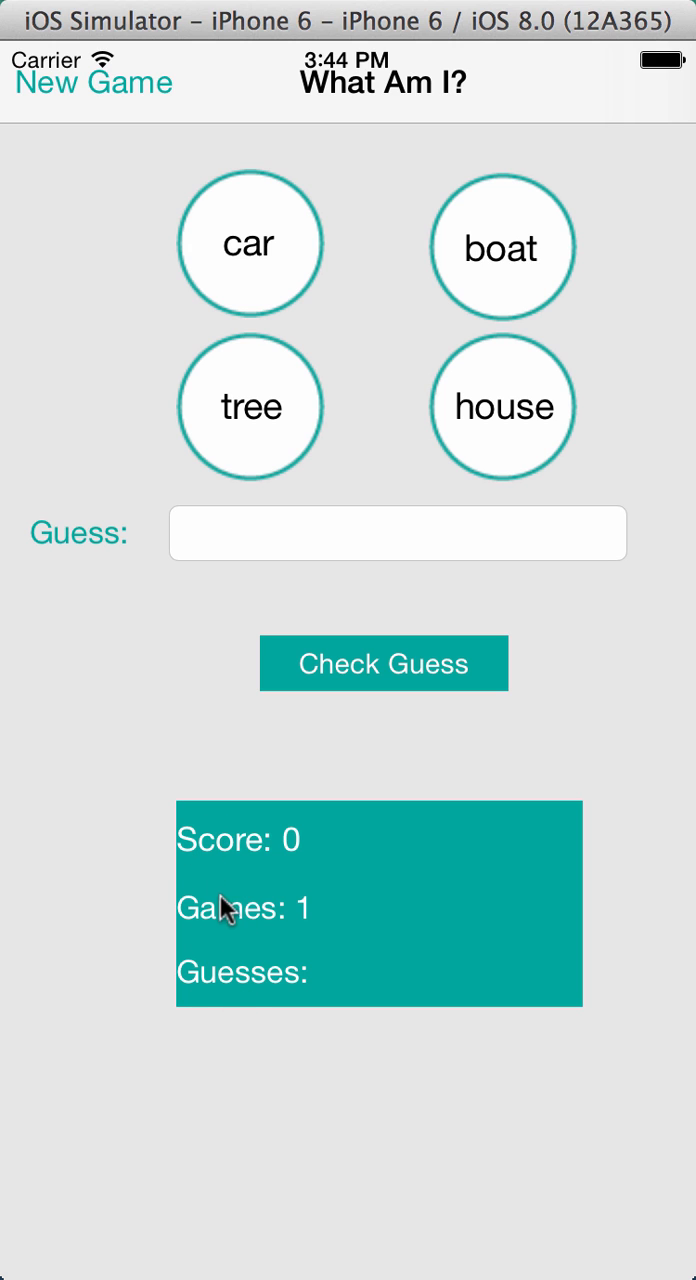
pyautogui.moveTo(247, 988)
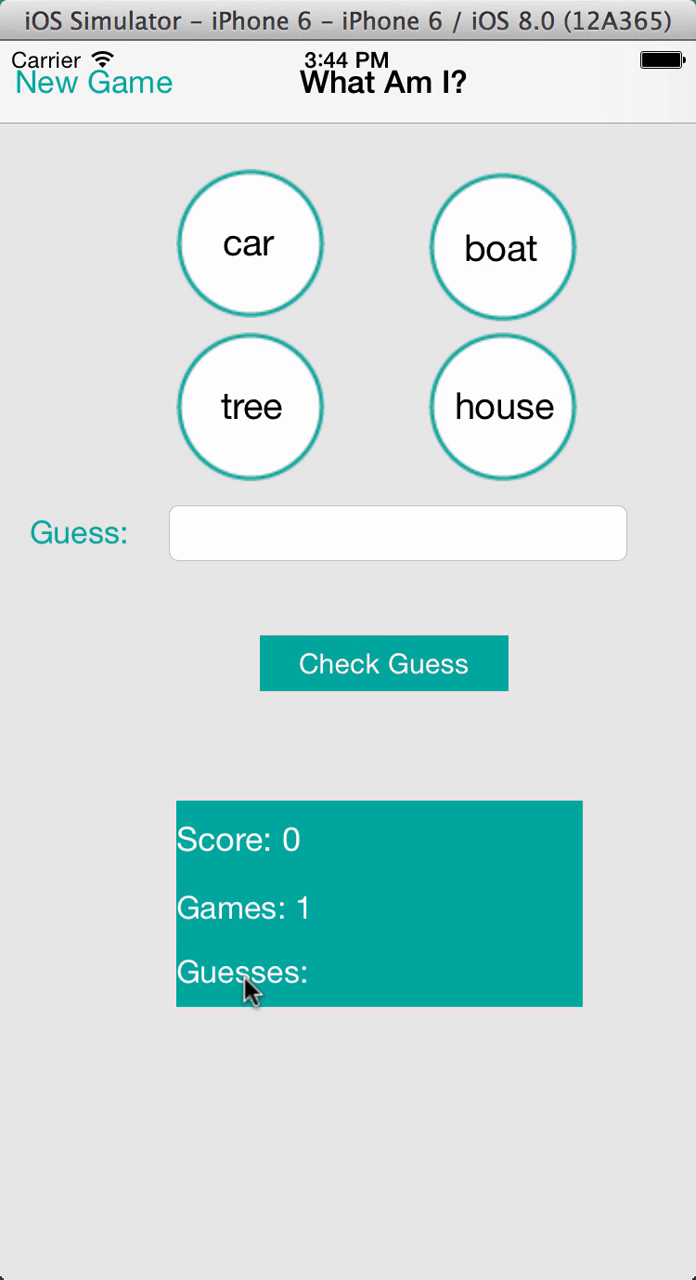
pyautogui.moveTo(328, 815)
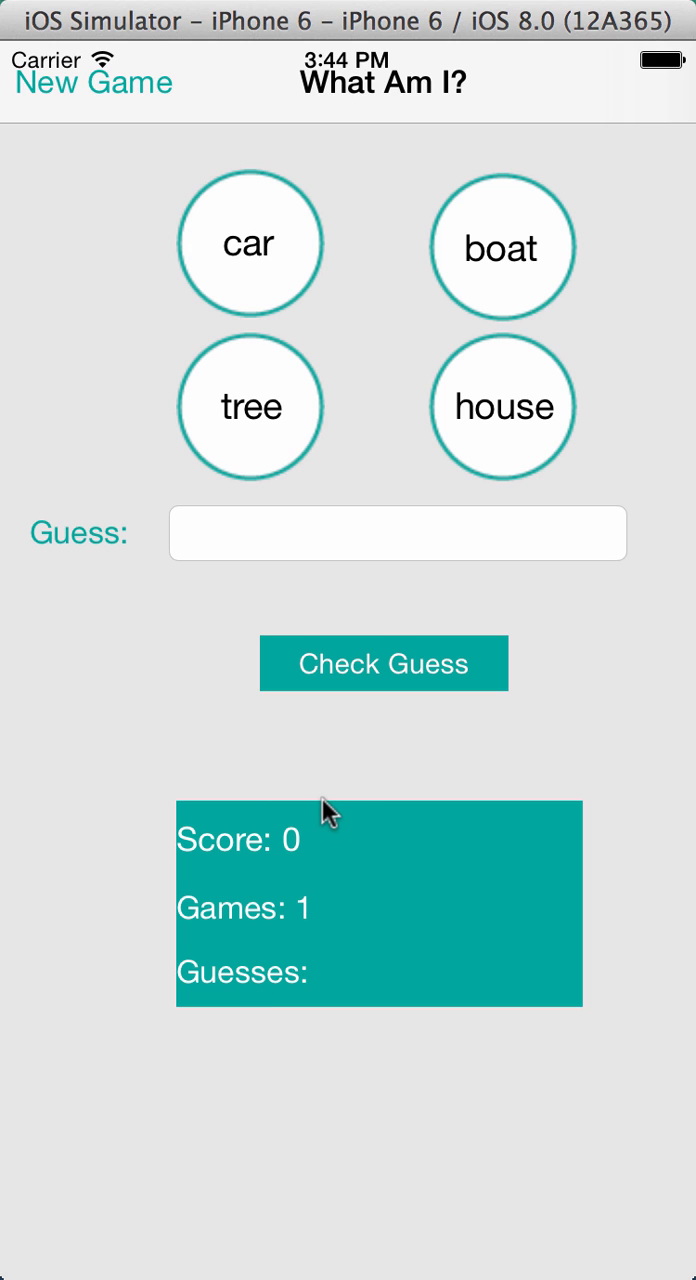
pyautogui.moveTo(110, 235)
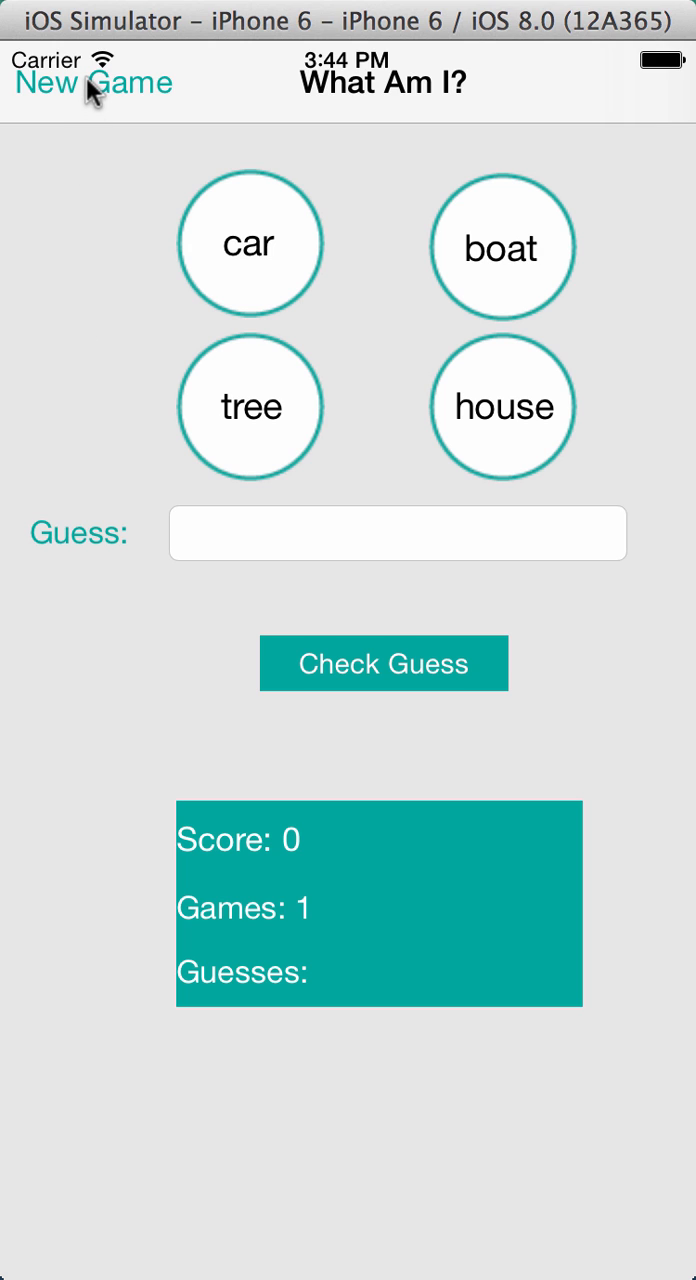
# - Start game two, guess tree wrongly, then car correctly, and dismiss the congratulations alert
pyautogui.click(94, 83)
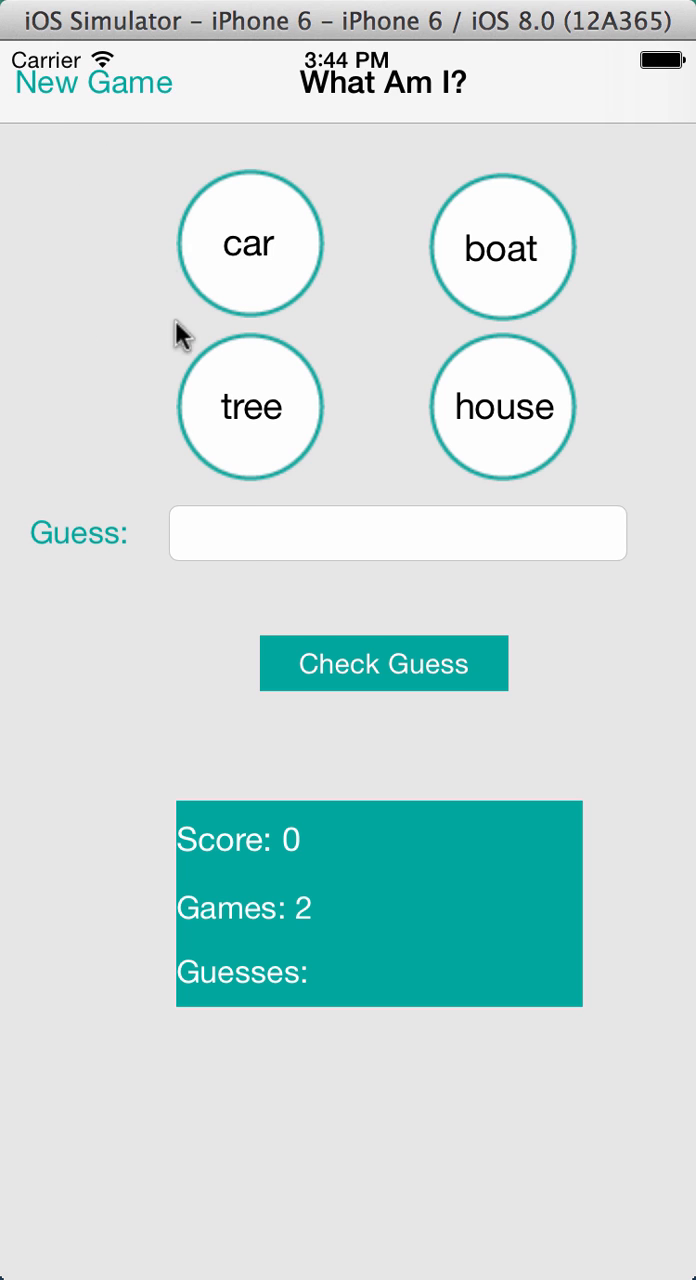
pyautogui.click(397, 533)
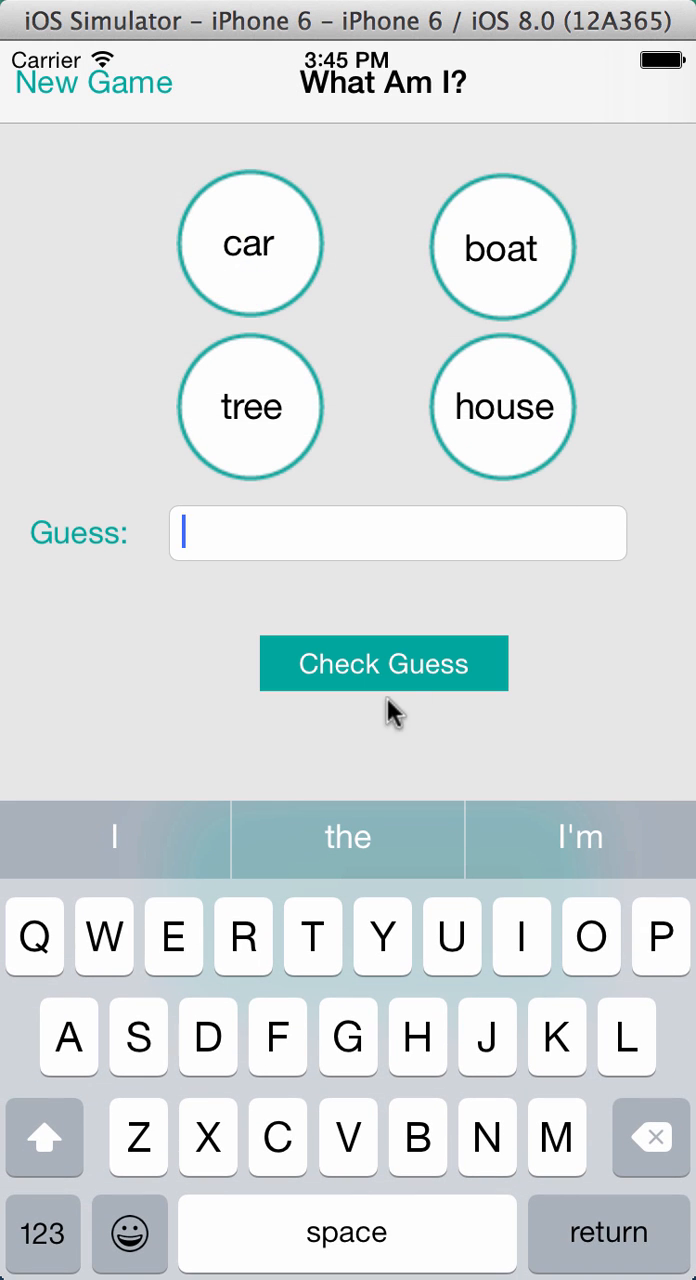
pyautogui.moveTo(313, 937)
pyautogui.write('tree')
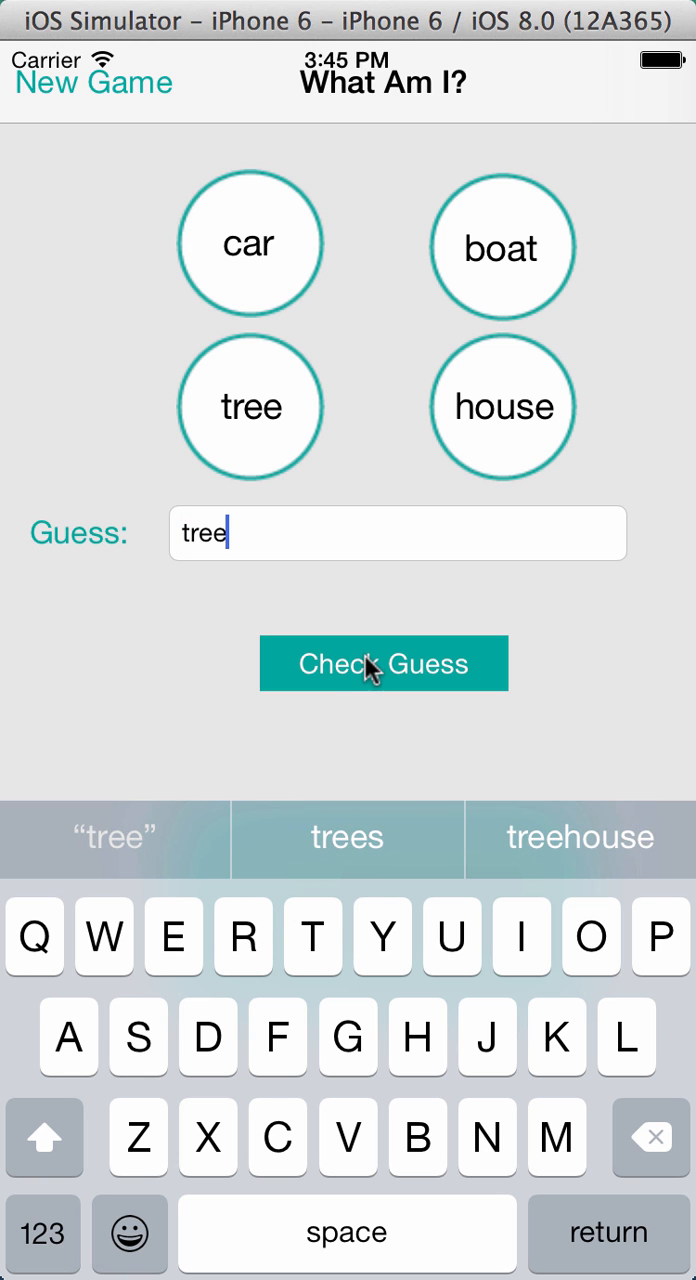
pyautogui.click(383, 663)
pyautogui.write('ca')
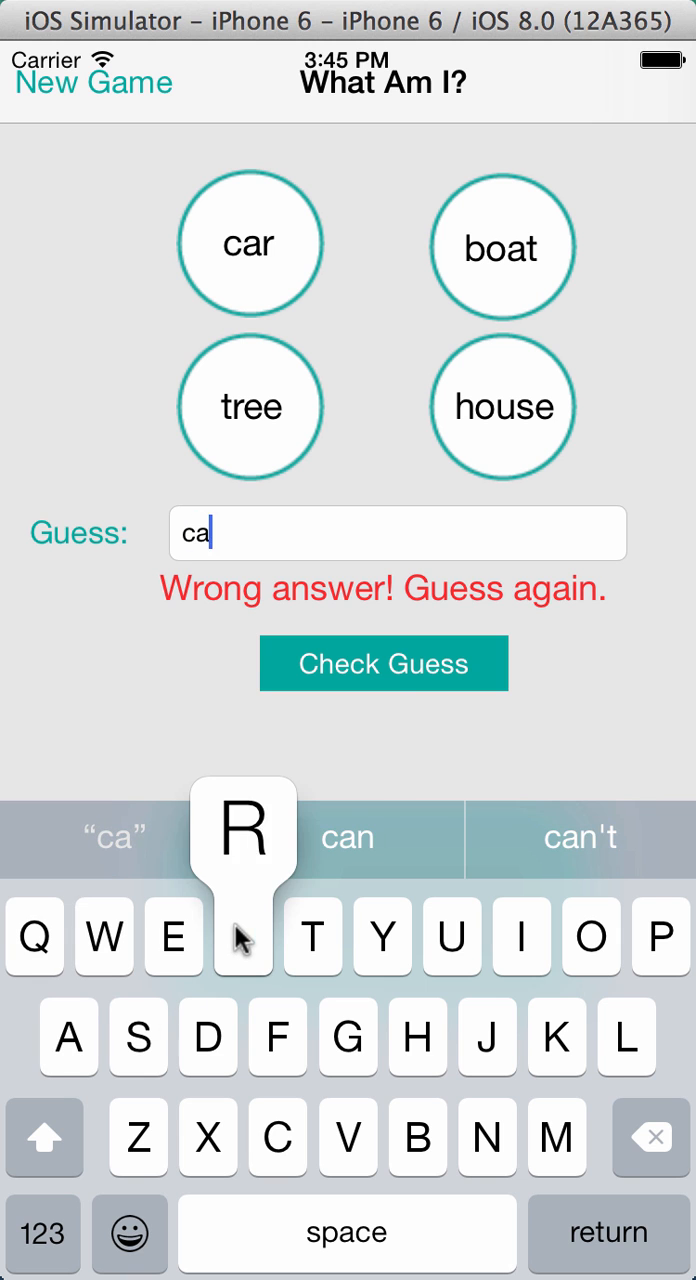
pyautogui.click(383, 663)
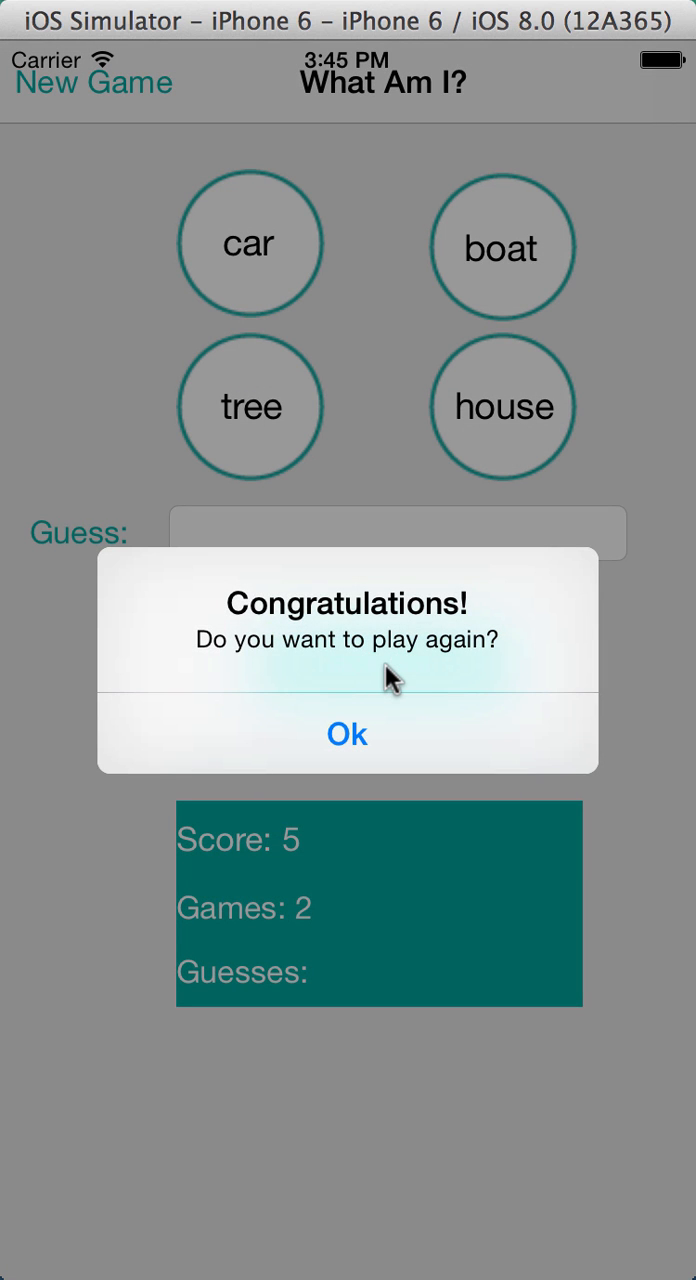
pyautogui.moveTo(362, 652)
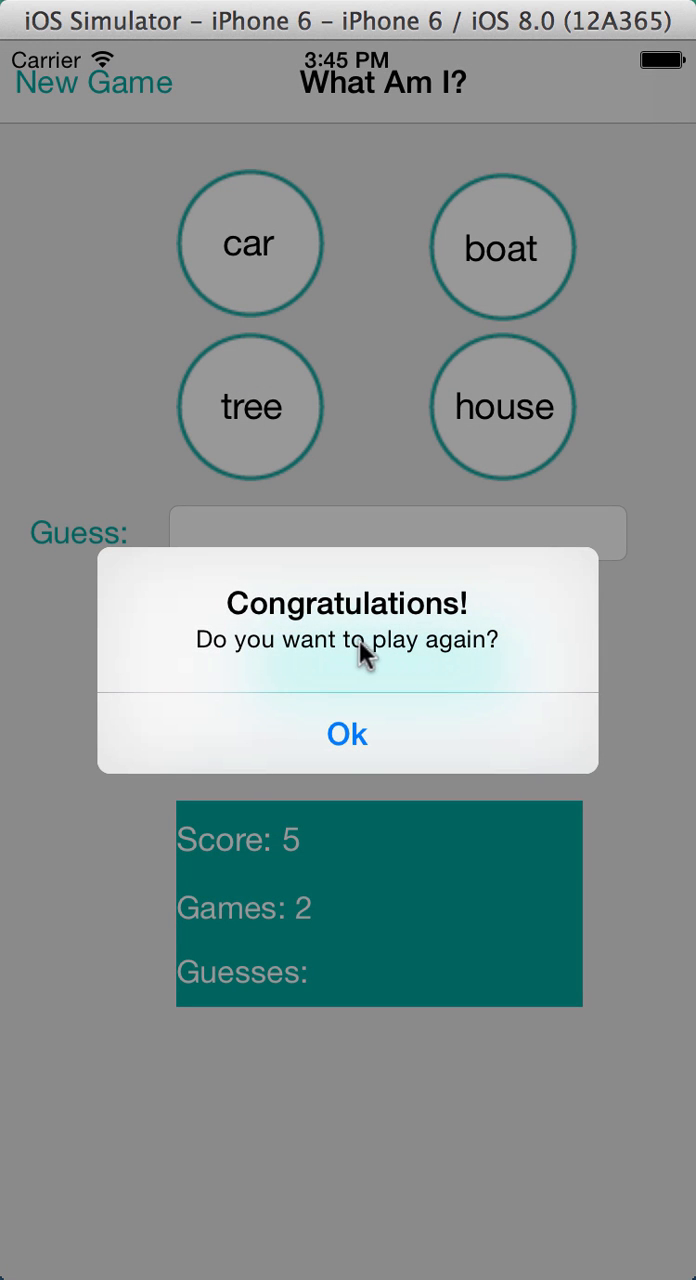
pyautogui.click(347, 733)
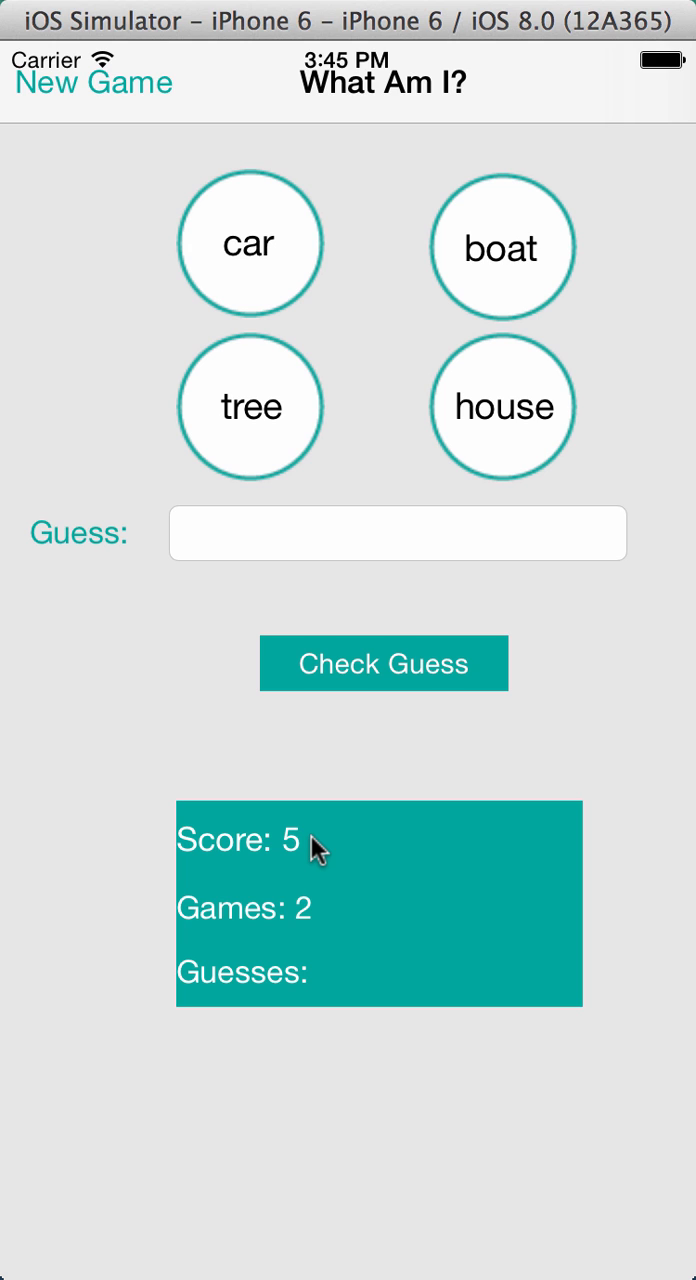
pyautogui.moveTo(307, 920)
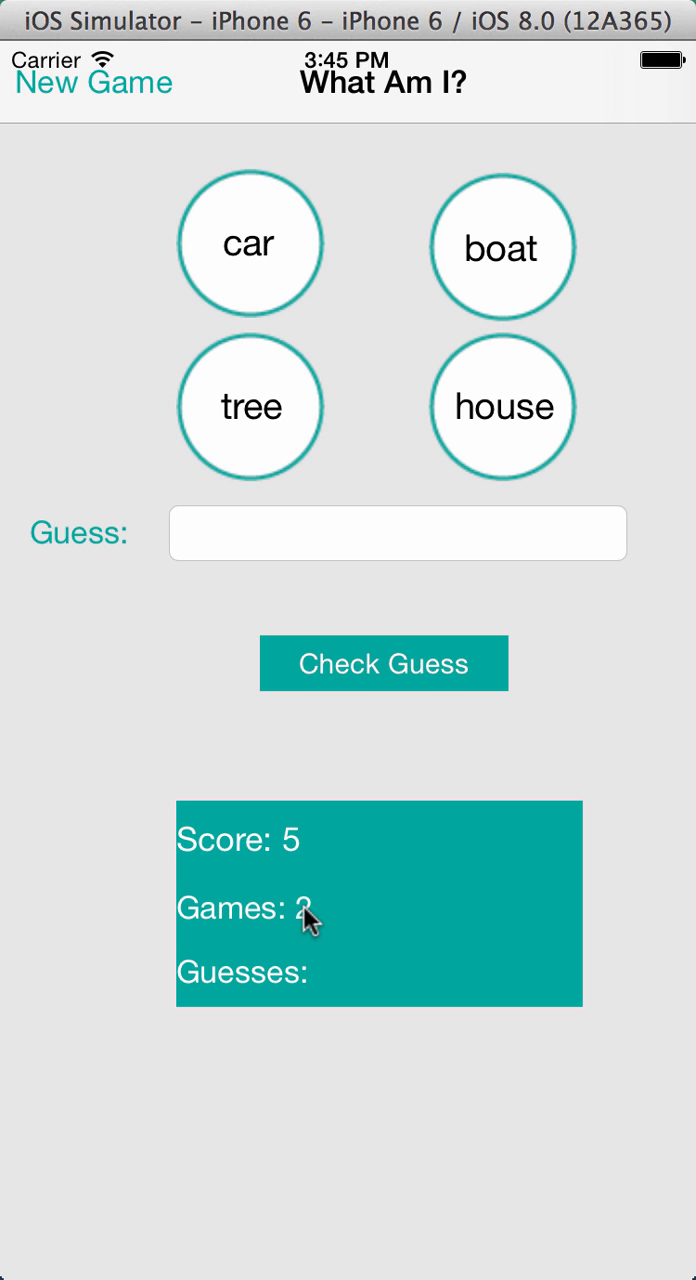
pyautogui.moveTo(136, 878)
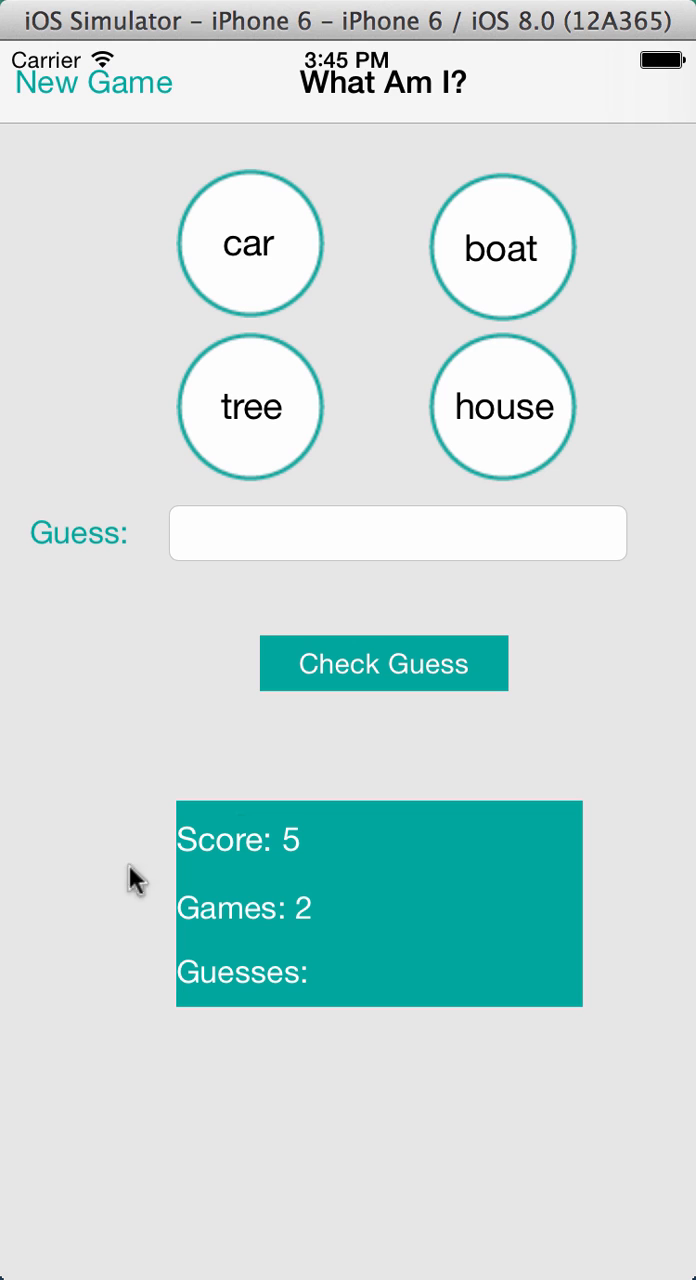
pyautogui.moveTo(392, 828)
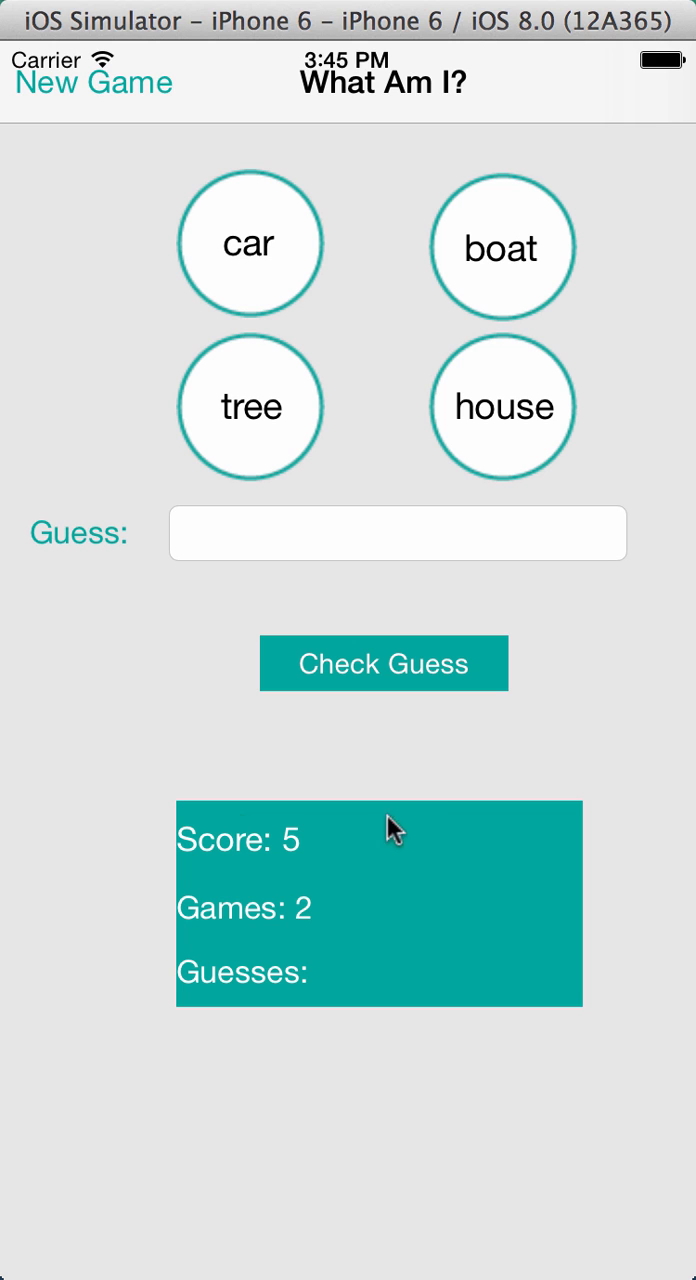
pyautogui.moveTo(192, 985)
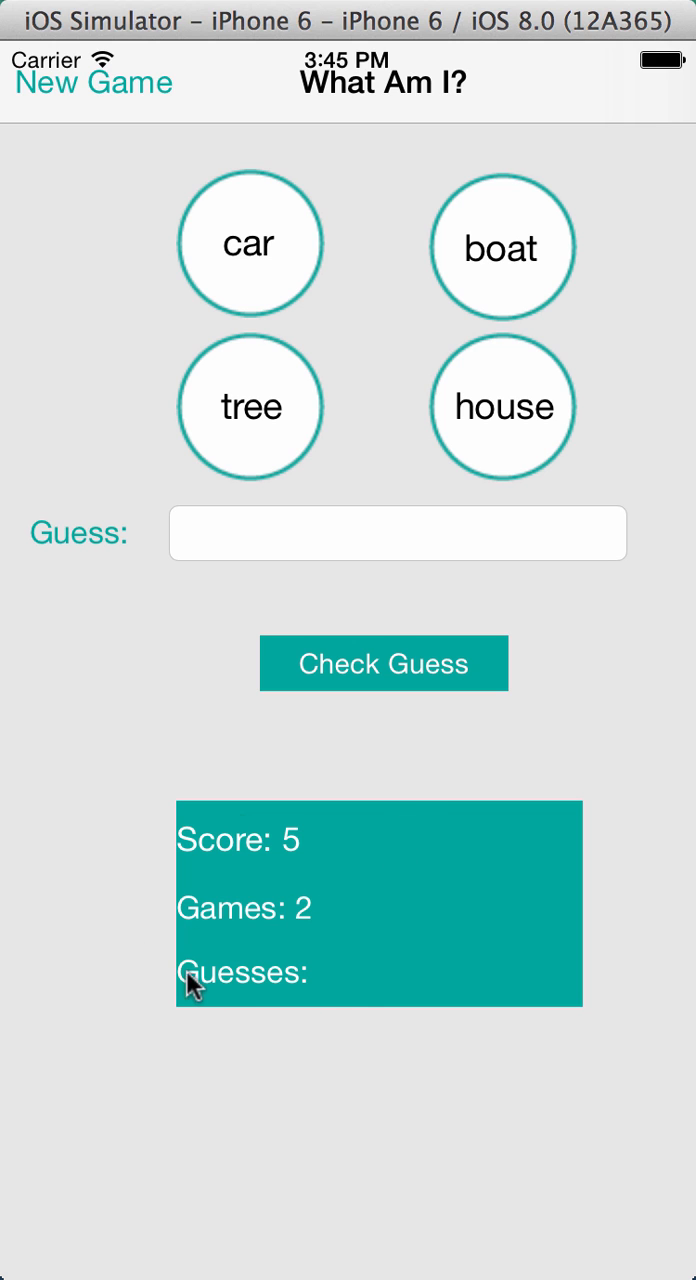
pyautogui.moveTo(405, 985)
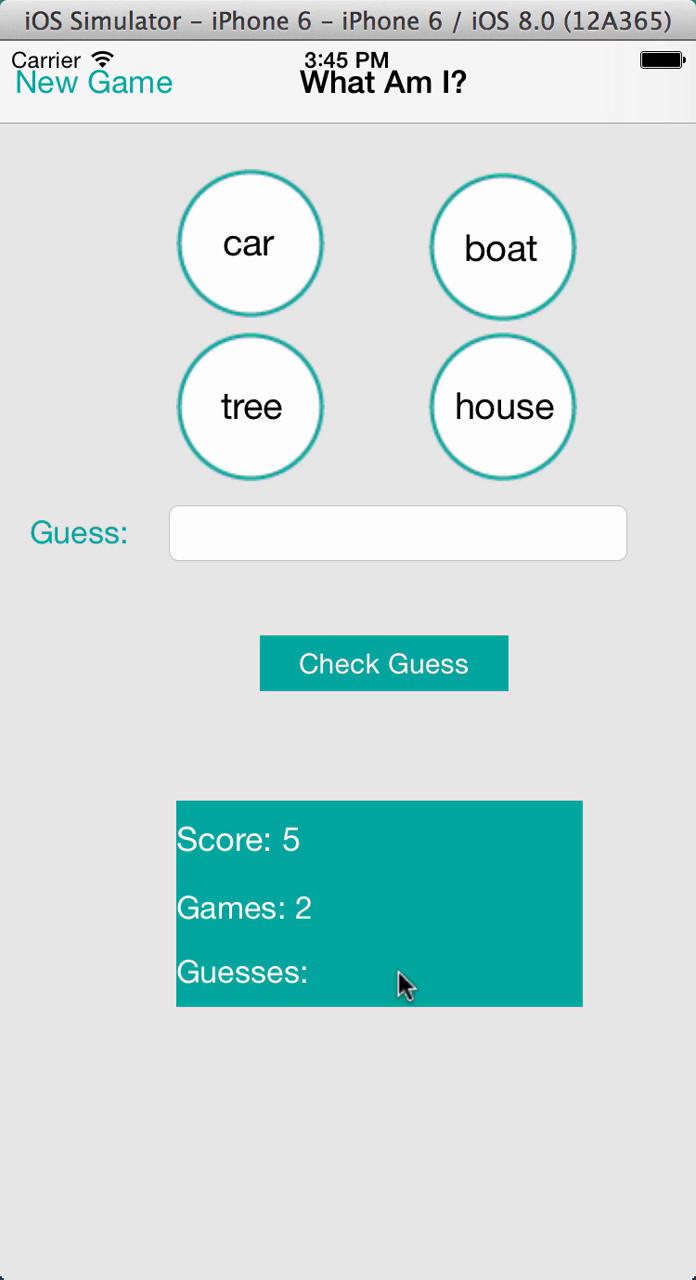
pyautogui.moveTo(256, 730)
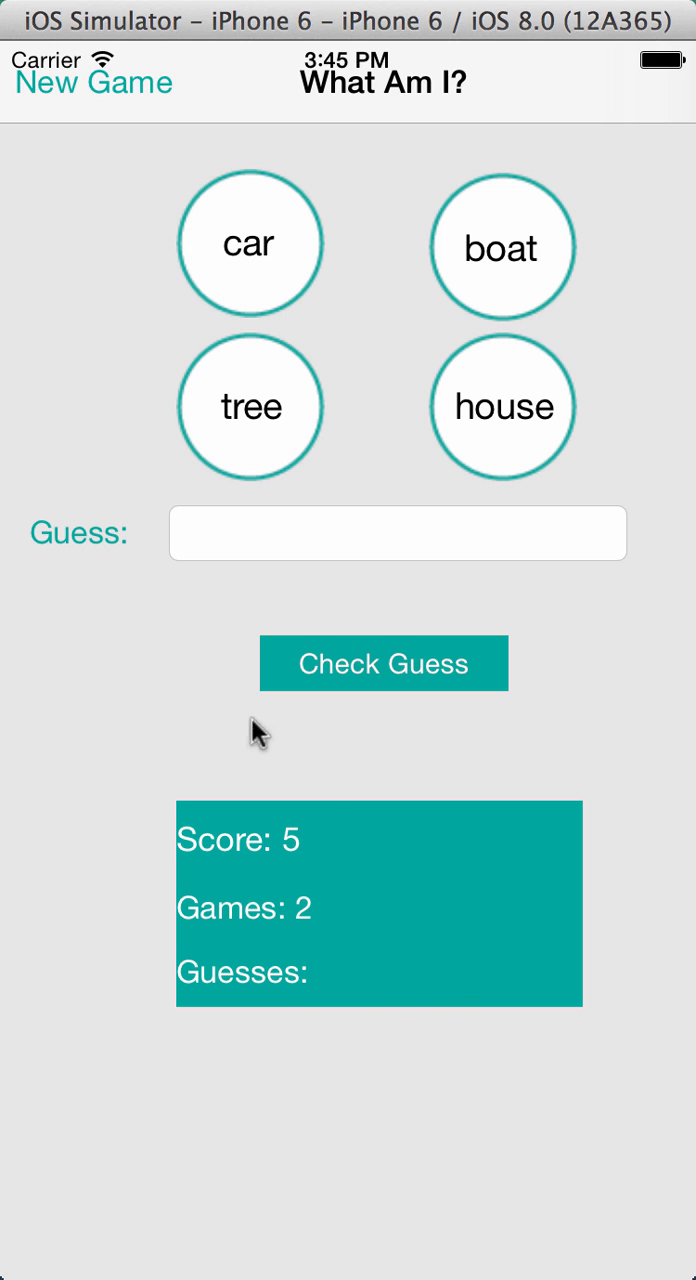
pyautogui.moveTo(48, 88)
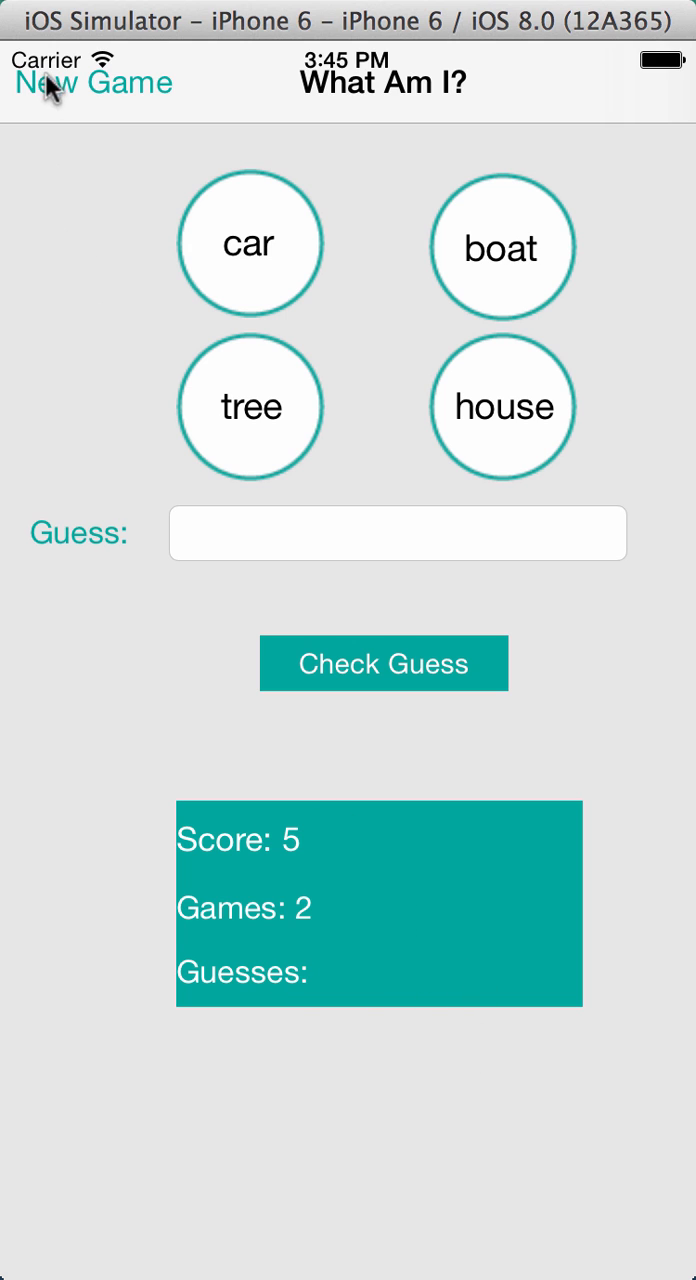
pyautogui.moveTo(598, 302)
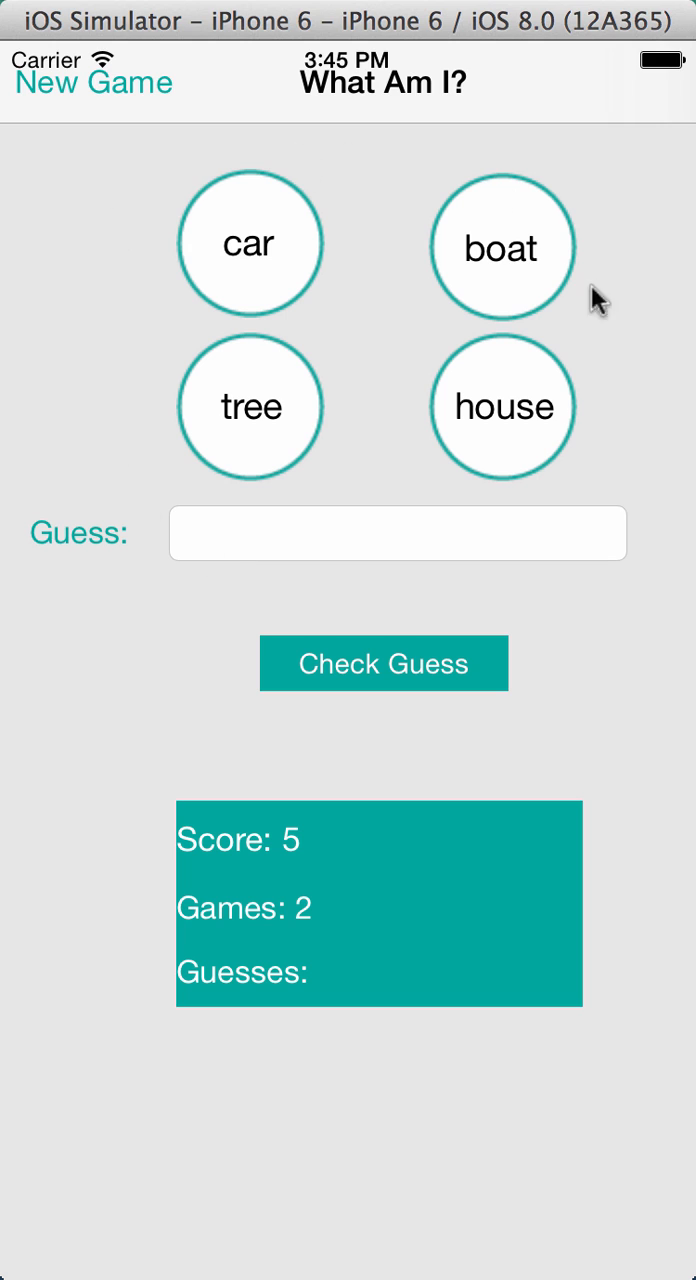
pyautogui.moveTo(558, 375)
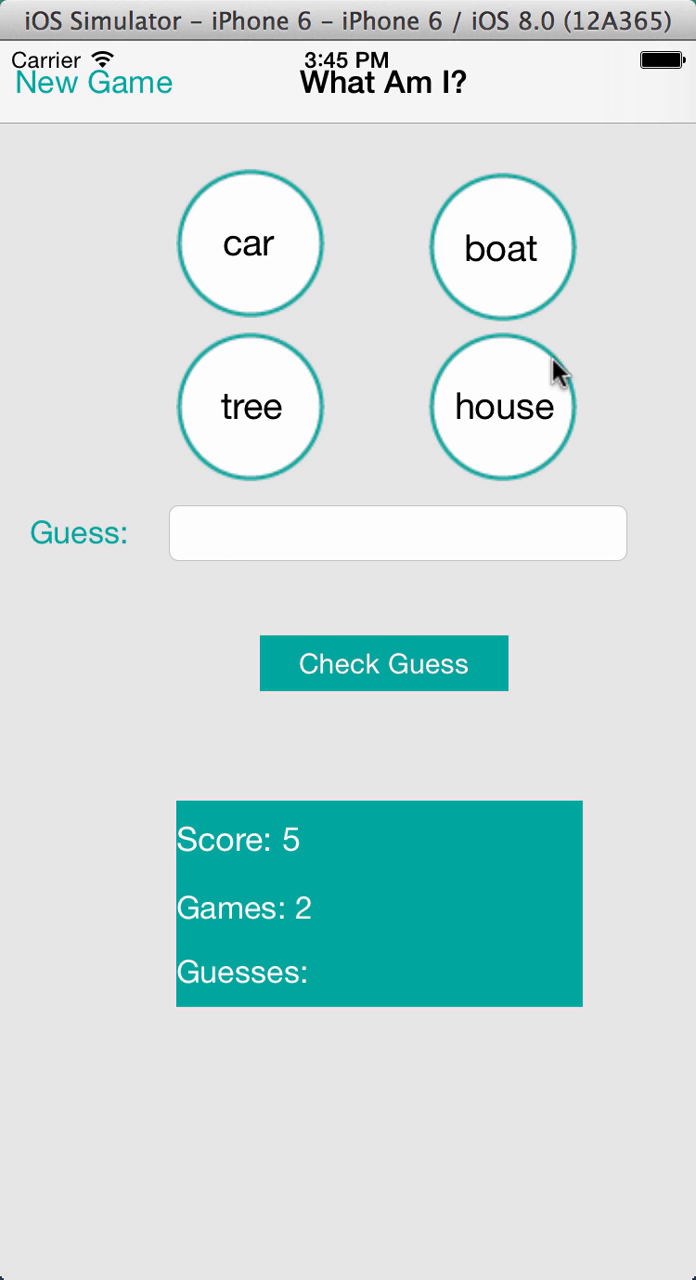
pyautogui.moveTo(247, 535)
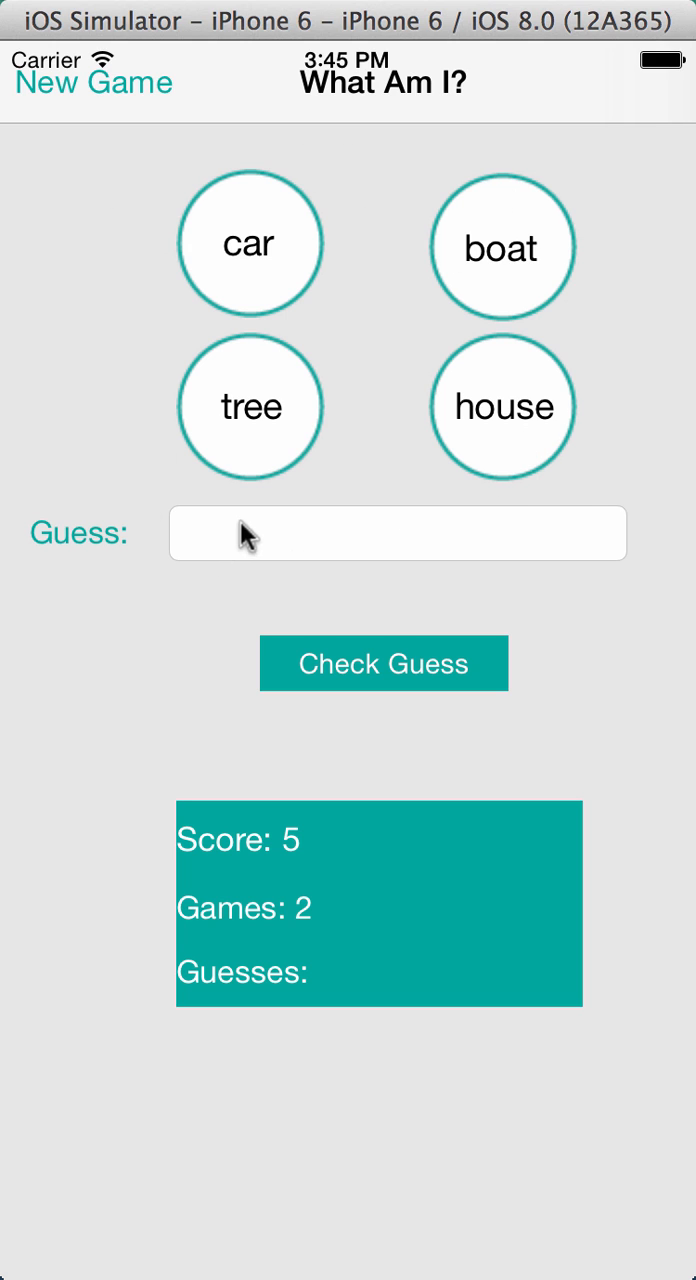
pyautogui.moveTo(203, 705)
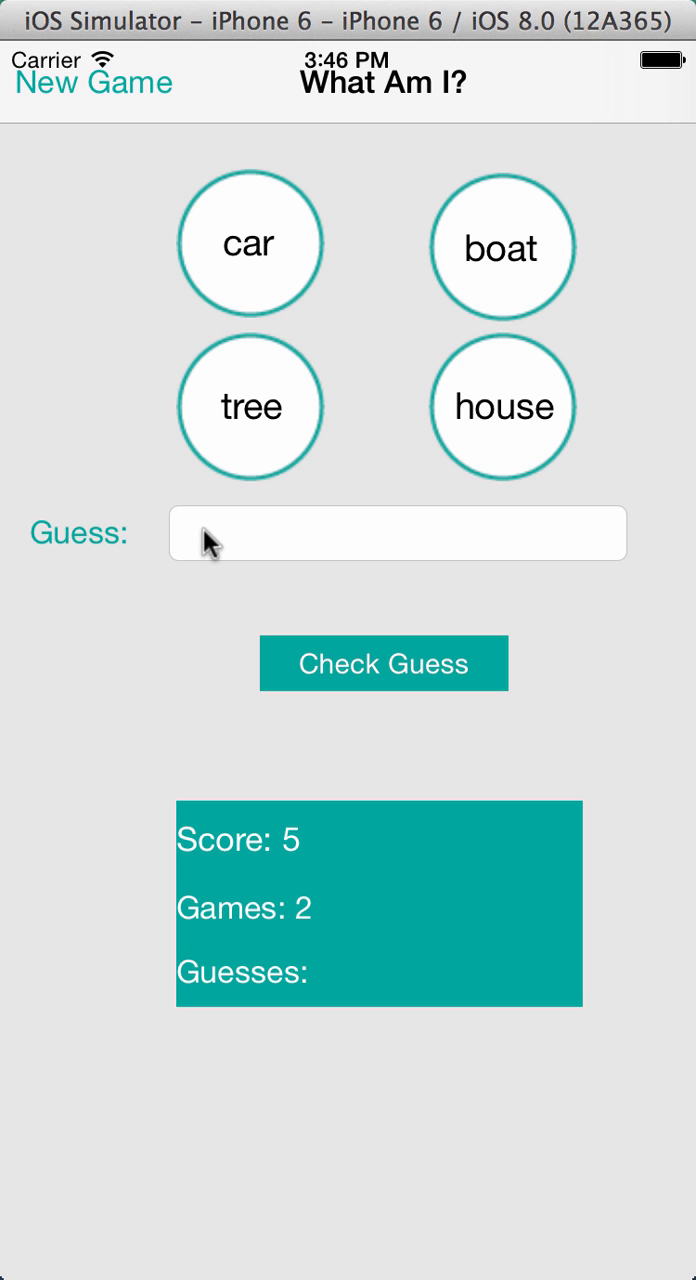
# - Submit tree without a new round and dismiss the 'Please press New Game button' prompt
pyautogui.click(397, 532)
pyautogui.write('tre')
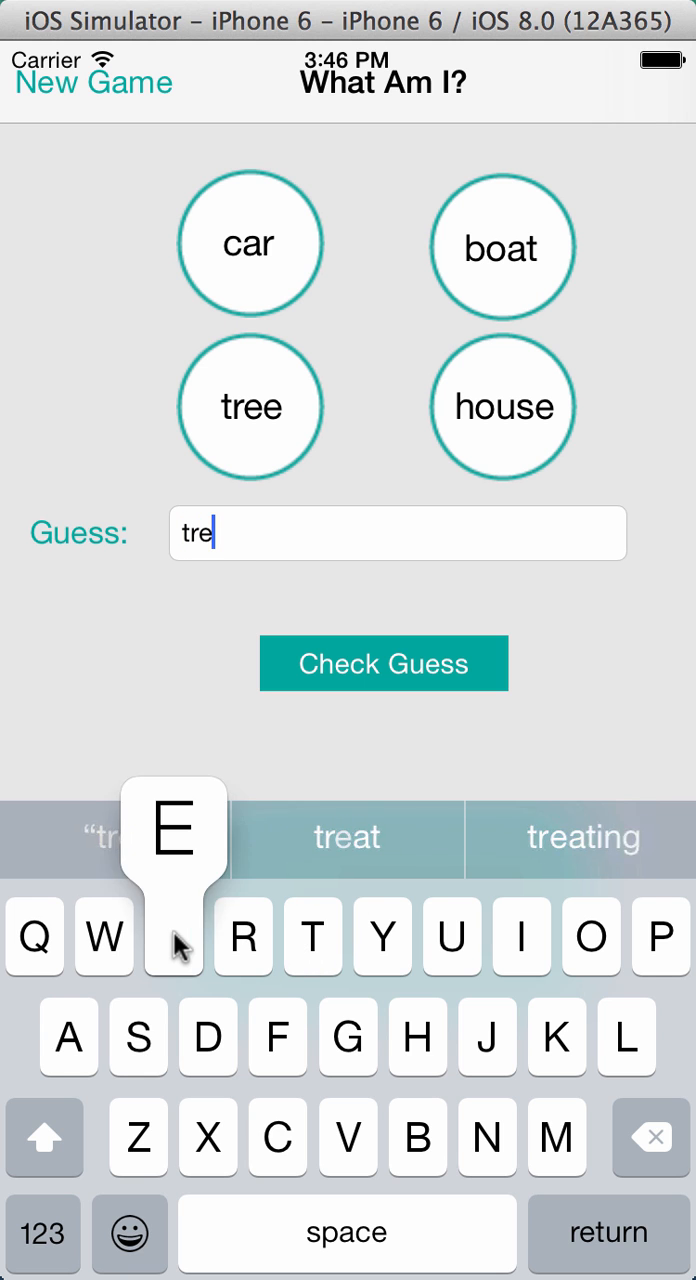
pyautogui.click(383, 663)
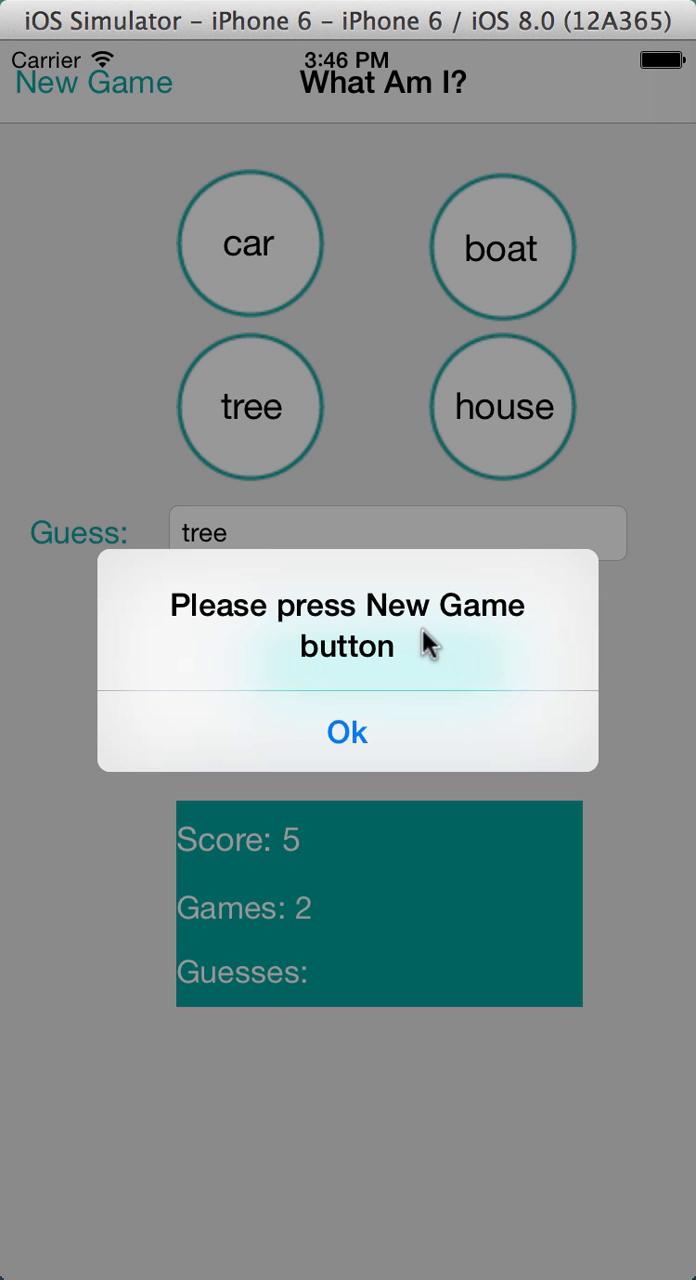
pyautogui.click(347, 732)
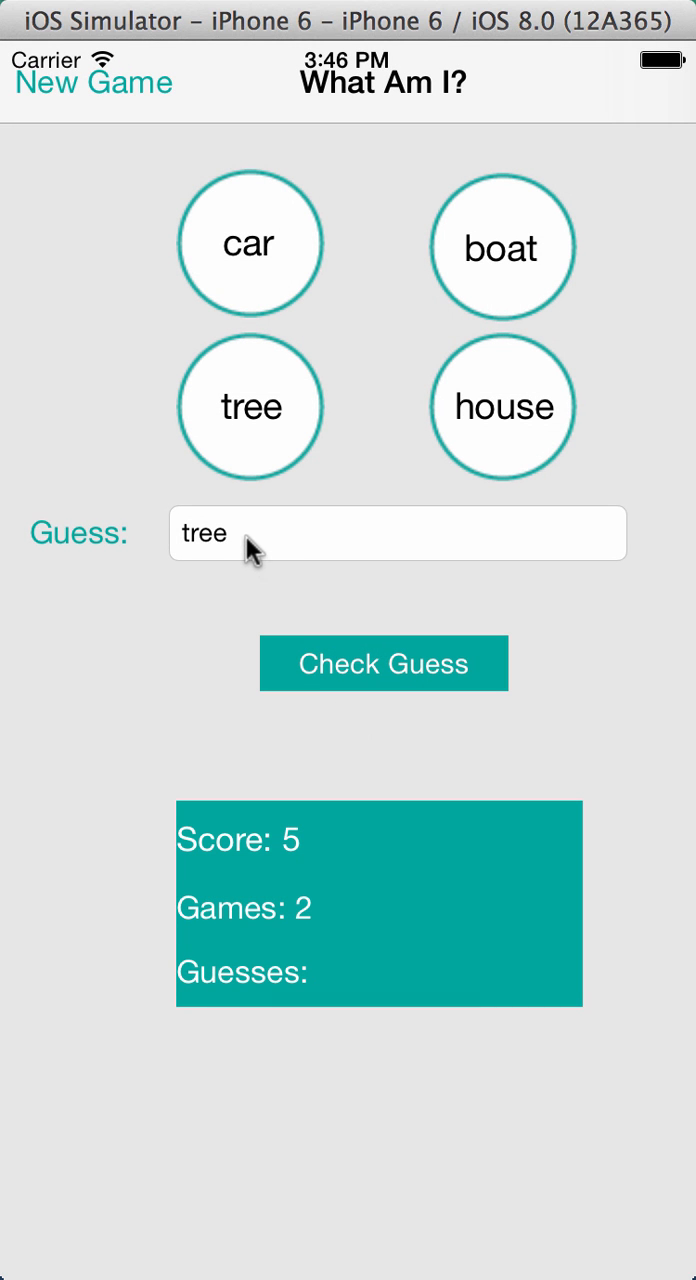
# - Guess car on the first try, reaching score 15 after 3 games, and dismiss Congratulations
pyautogui.click(397, 532)
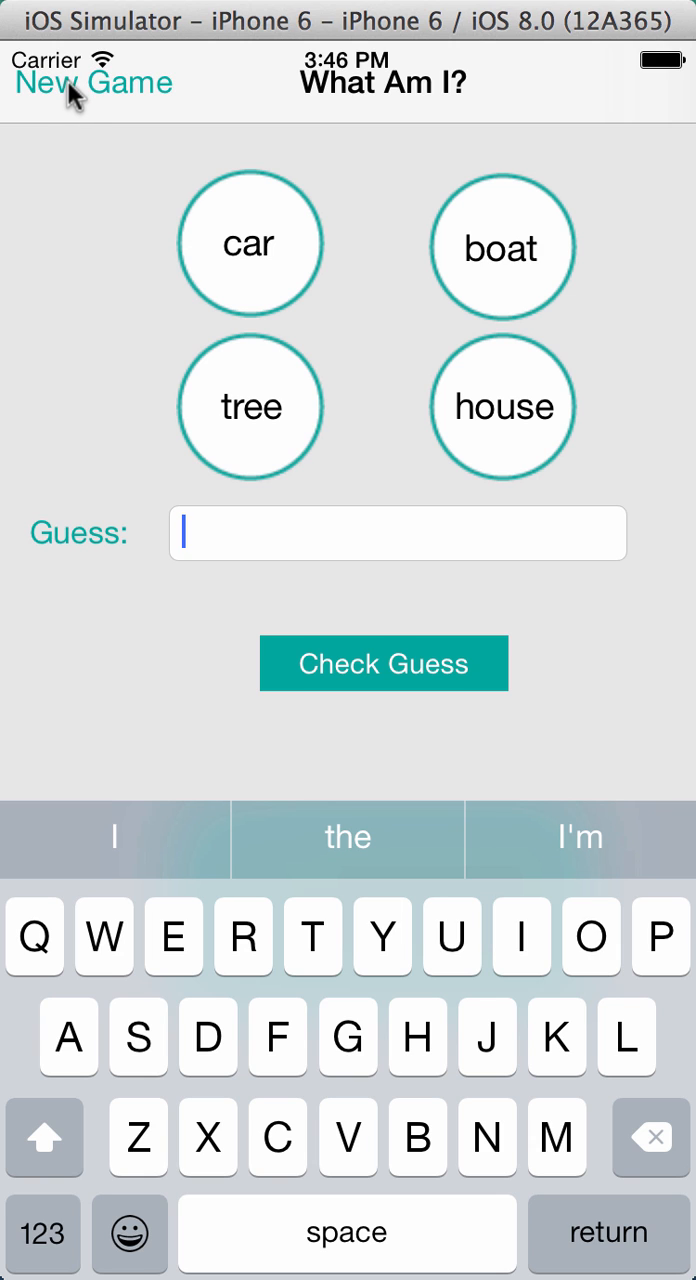
pyautogui.moveTo(270, 568)
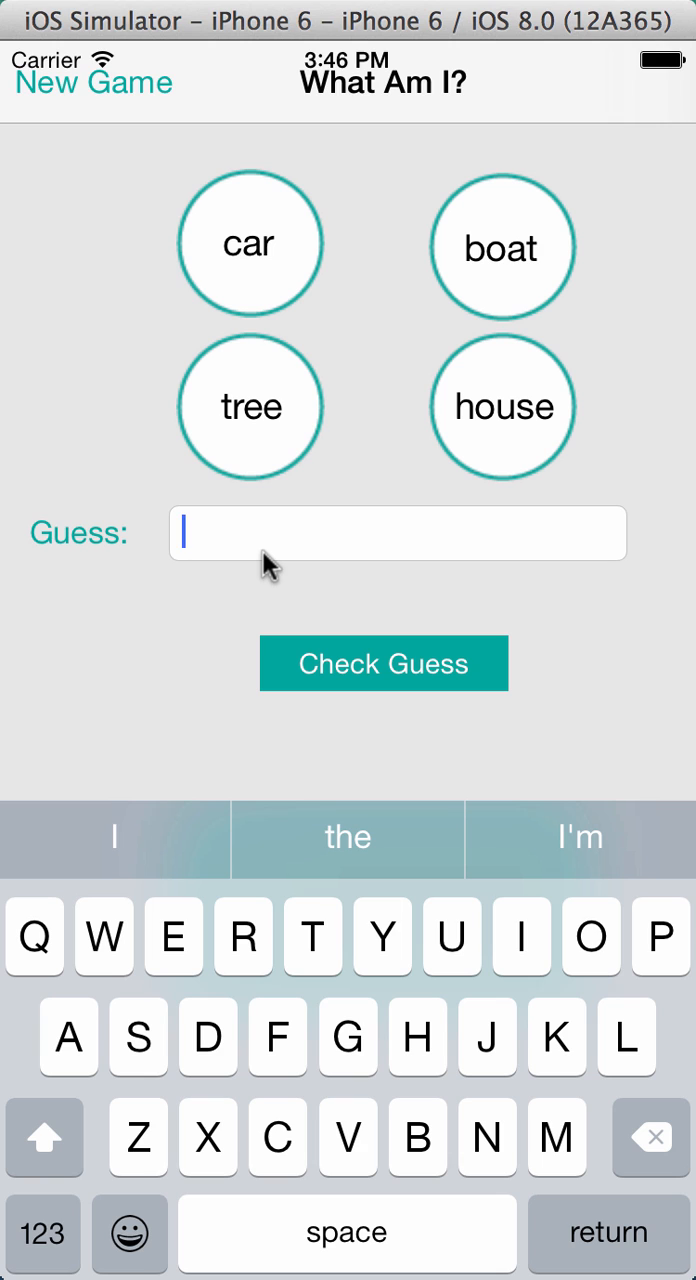
pyautogui.write('car')
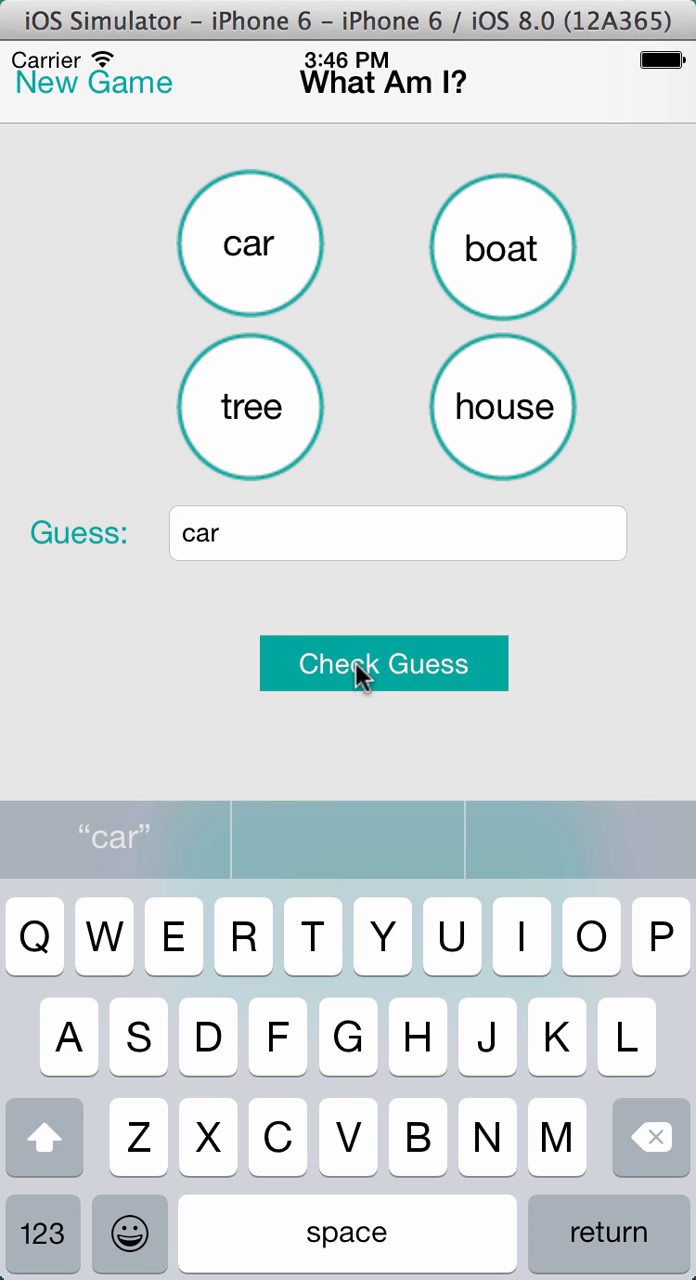
pyautogui.moveTo(263, 665)
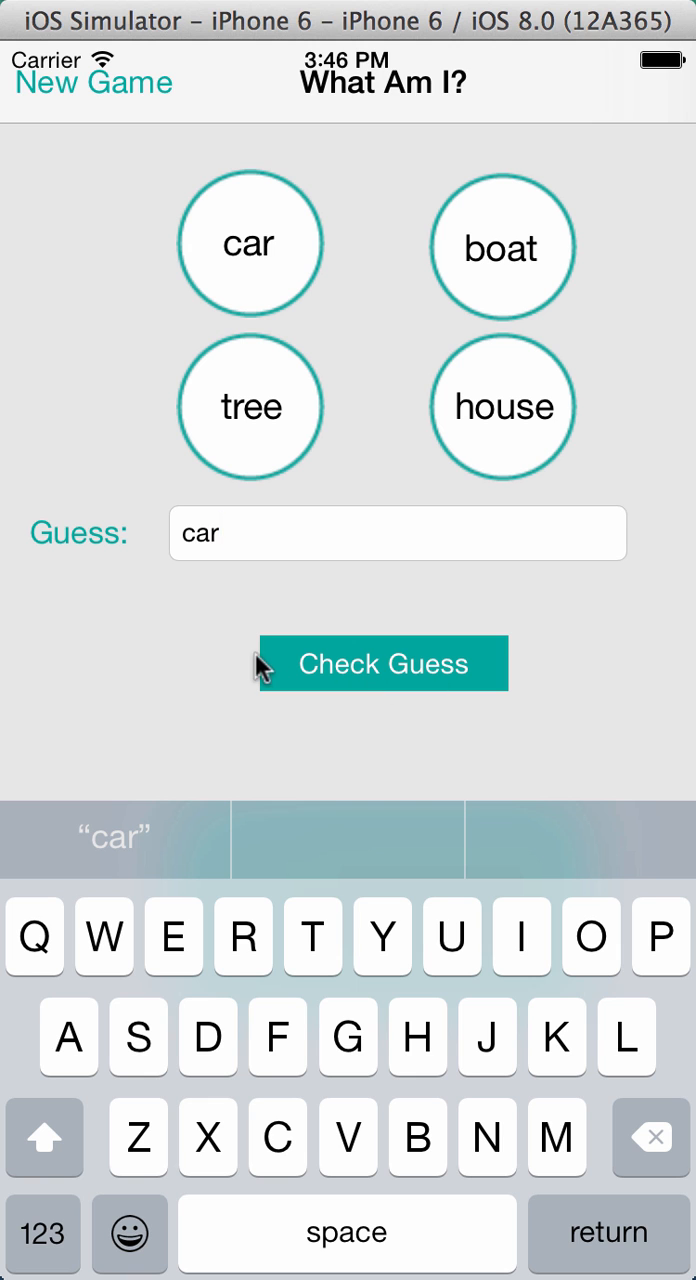
pyautogui.moveTo(610, 1231)
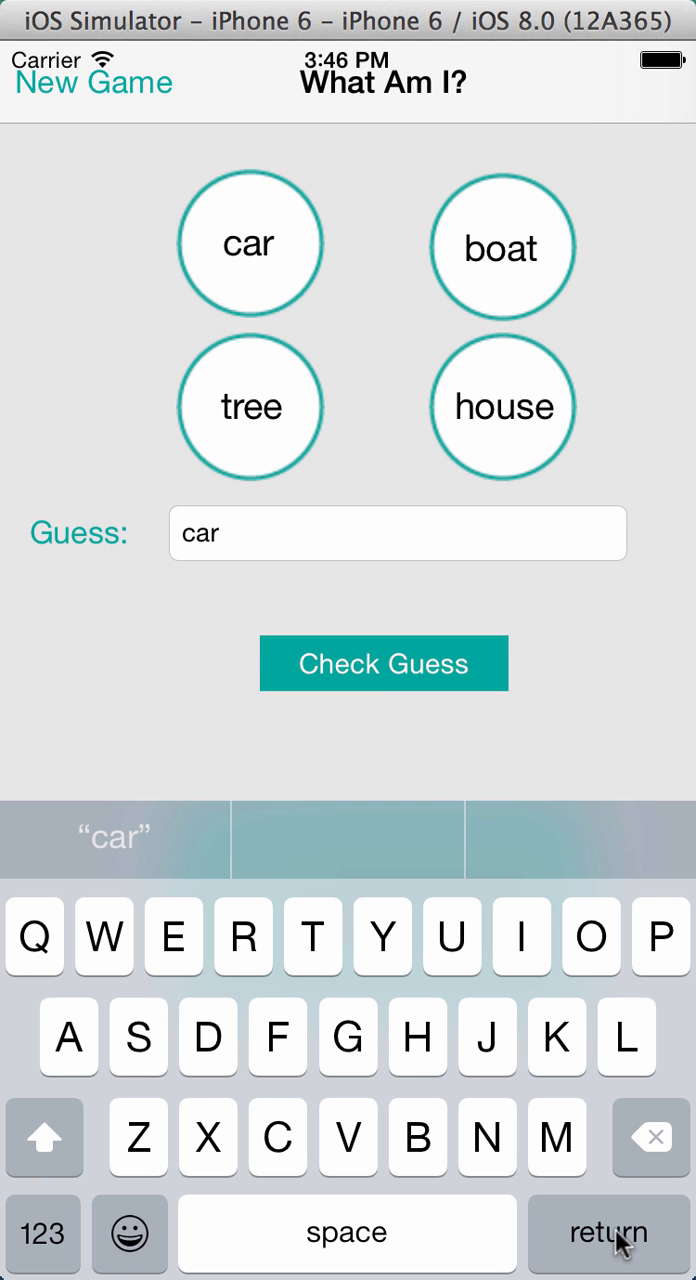
pyautogui.click(383, 663)
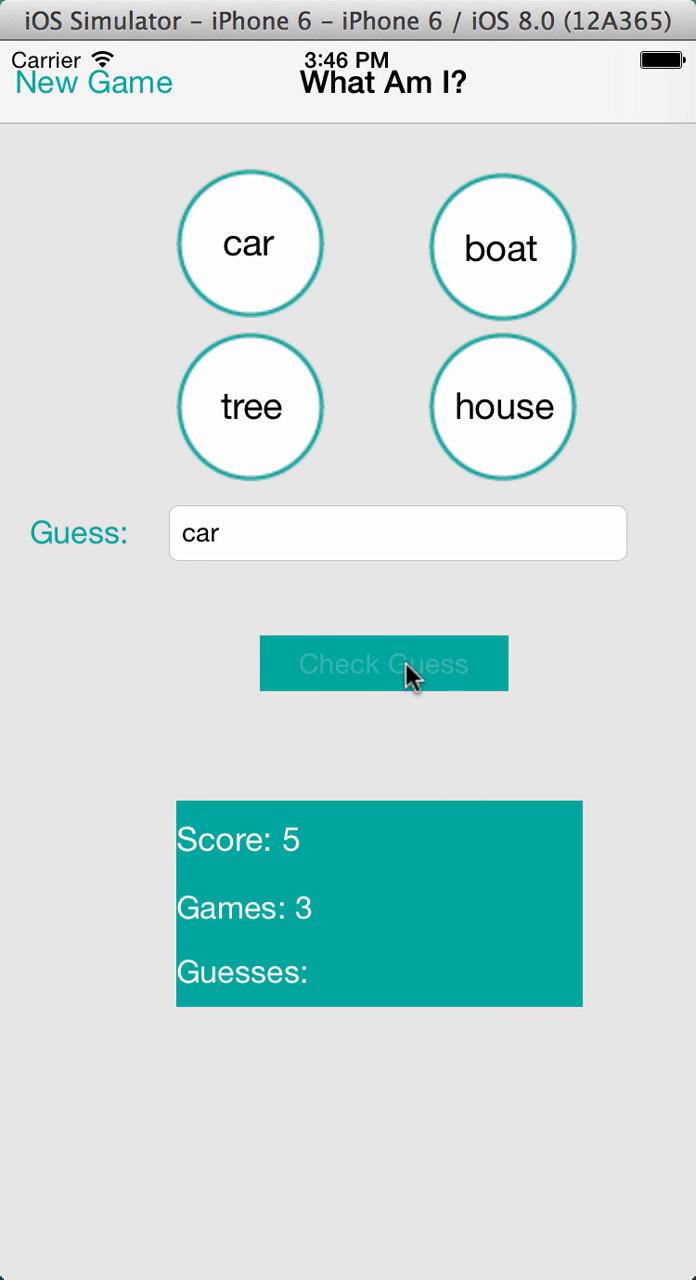
pyautogui.click(384, 663)
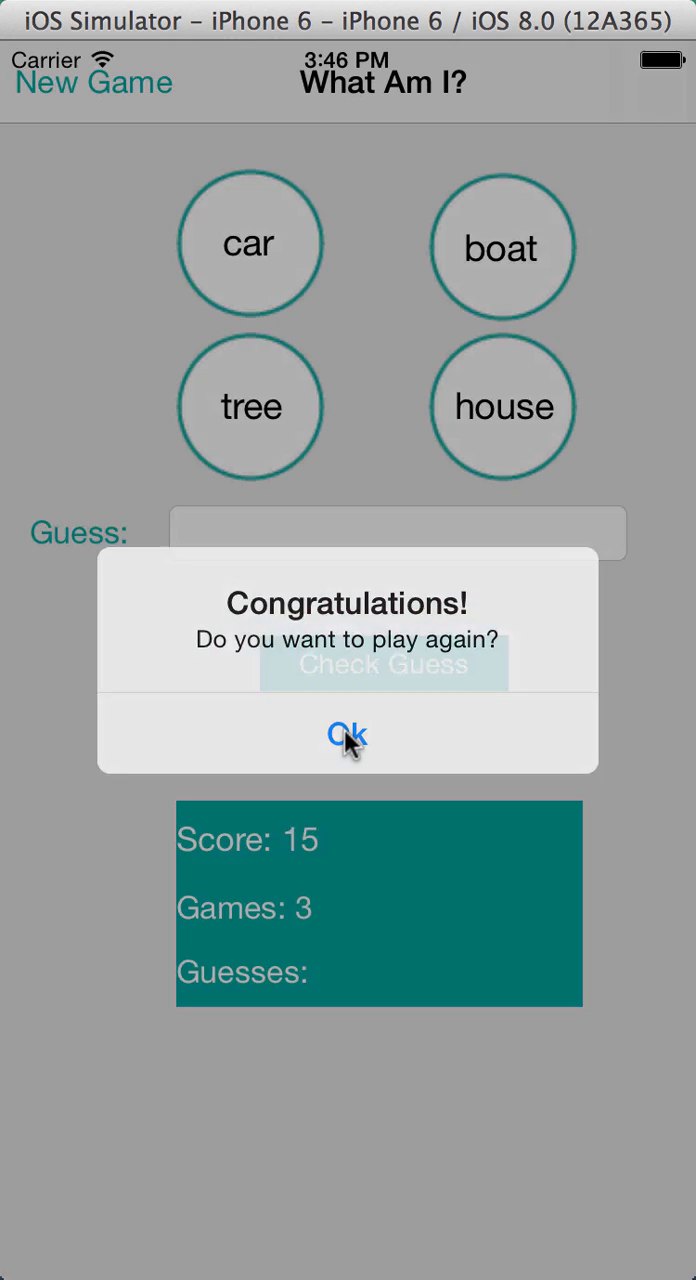
pyautogui.click(347, 734)
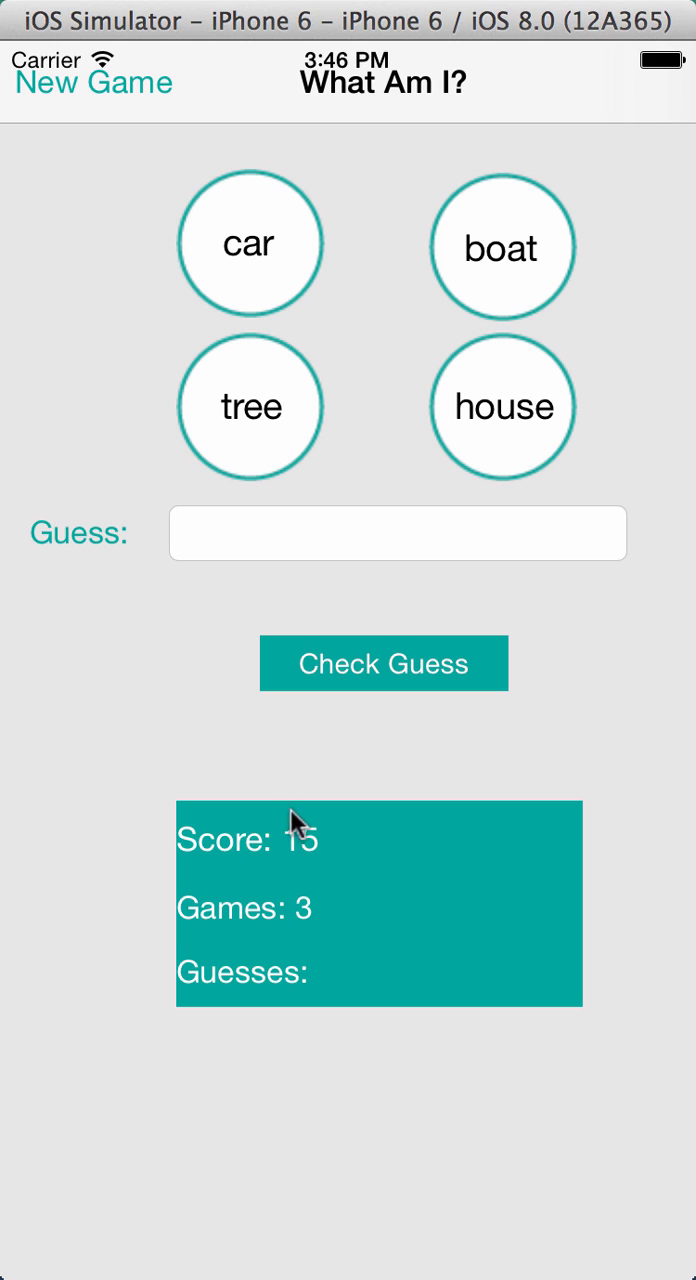
pyautogui.moveTo(428, 745)
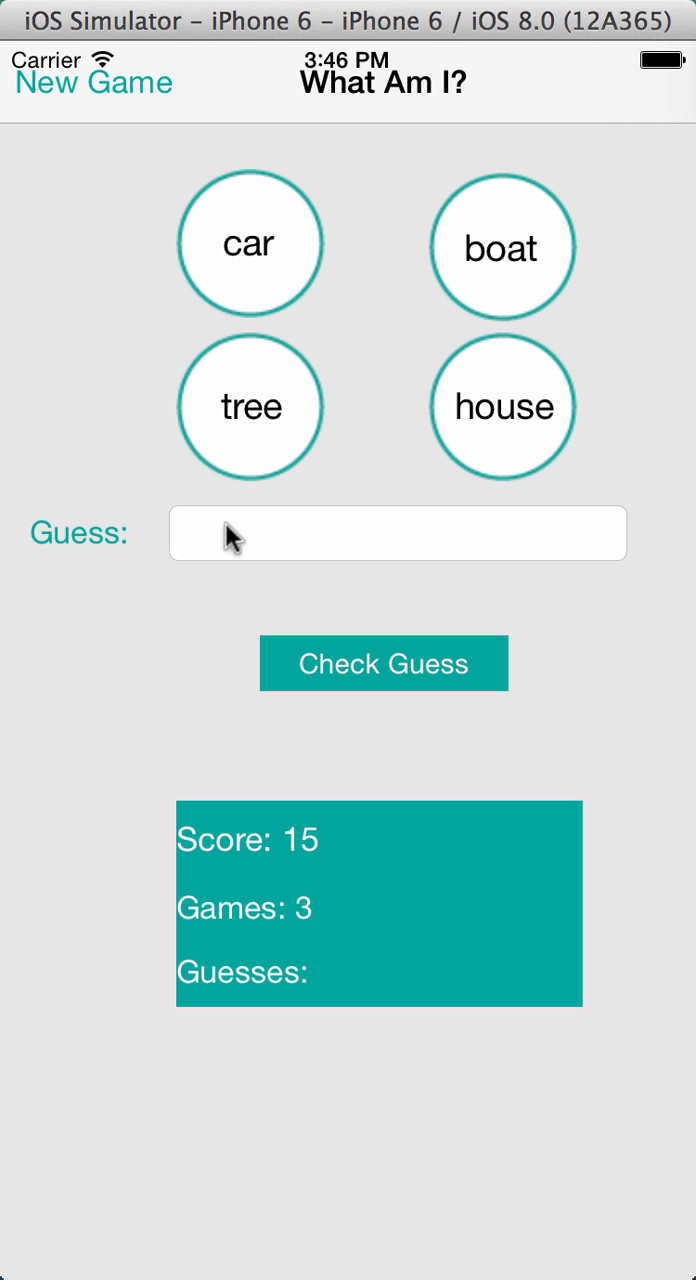
pyautogui.moveTo(582, 1237)
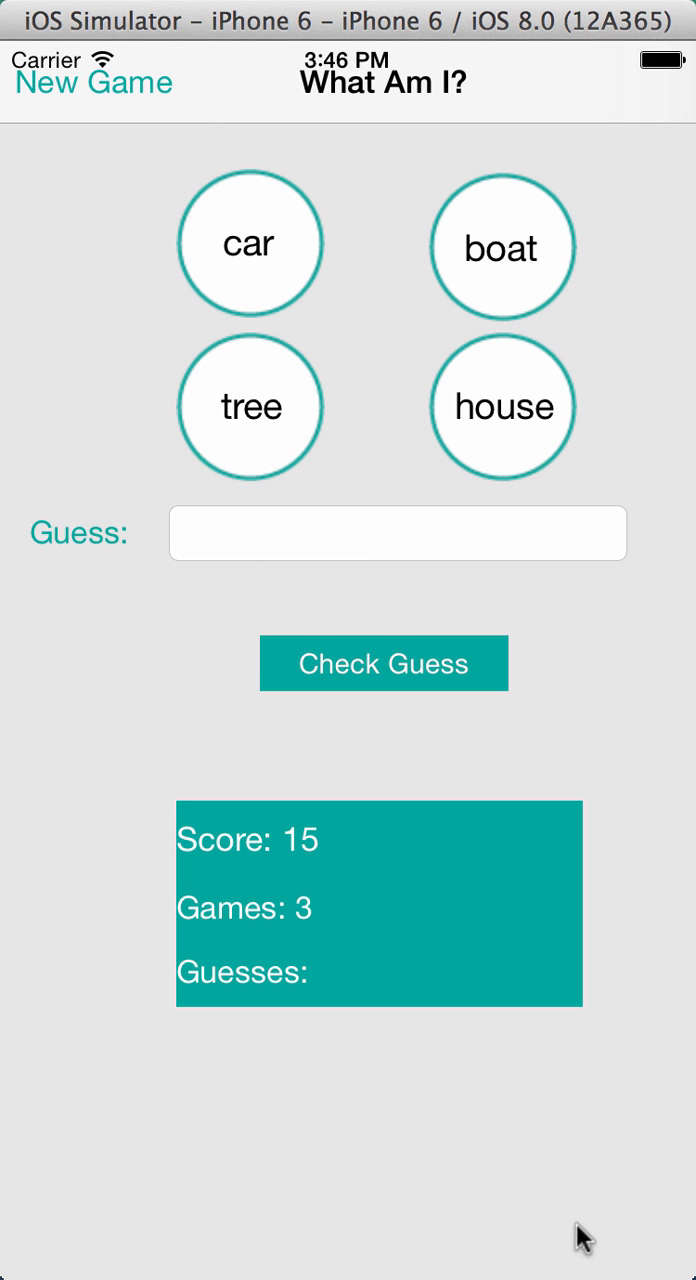
pyautogui.moveTo(250, 255)
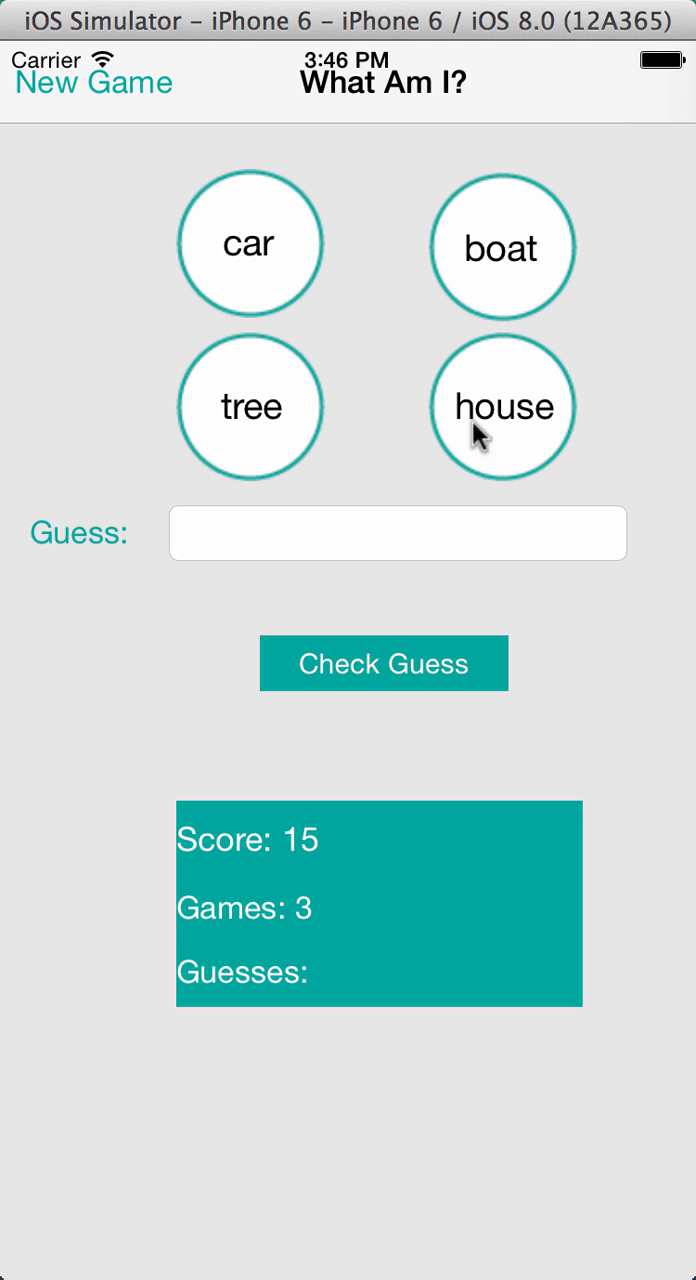
pyautogui.moveTo(222, 387)
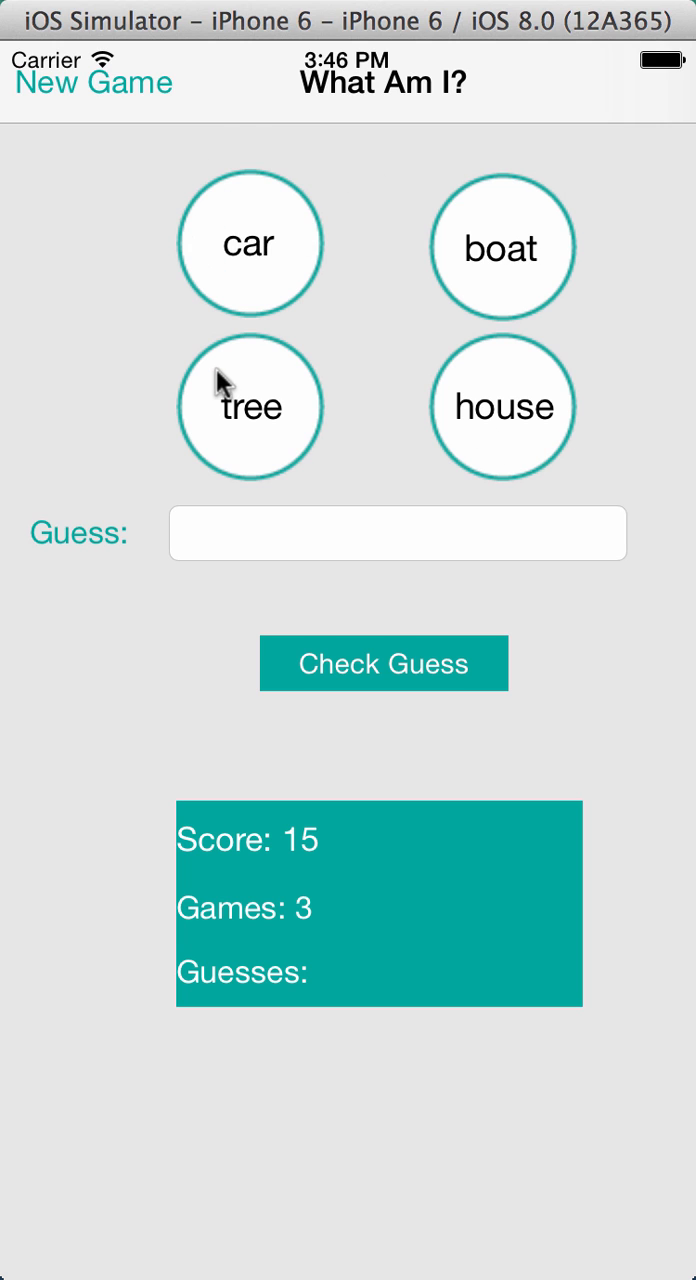
pyautogui.moveTo(510, 445)
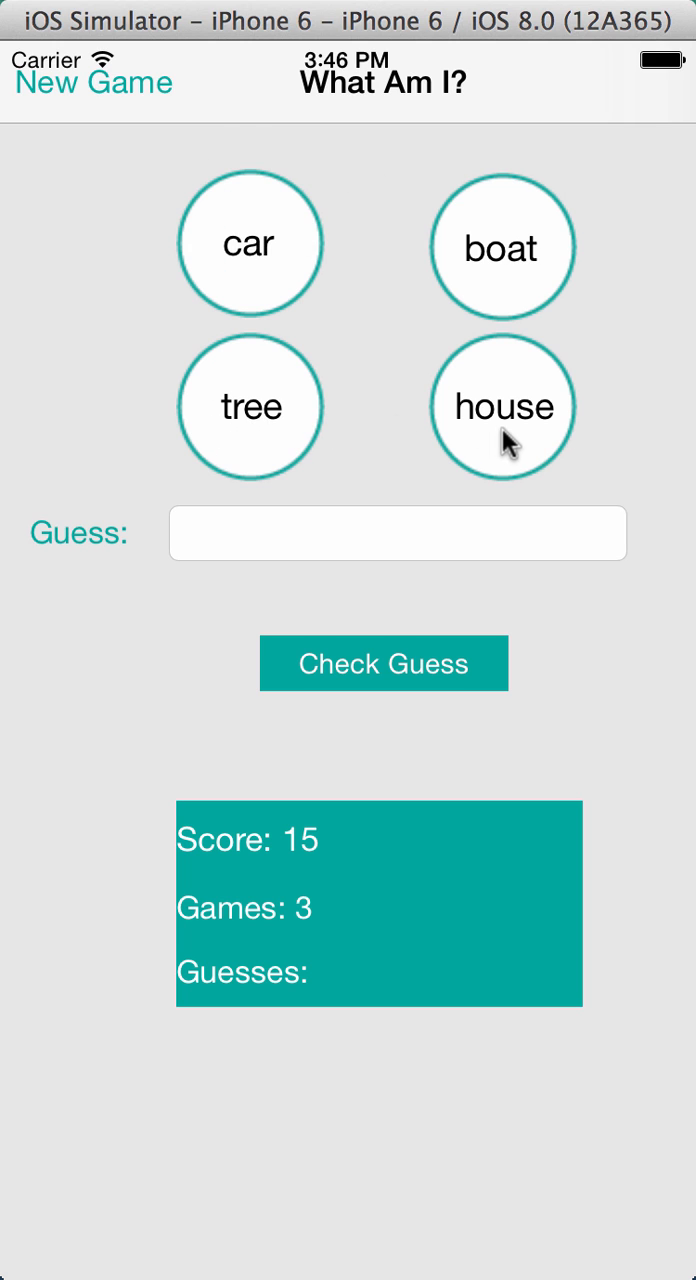
pyautogui.moveTo(202, 710)
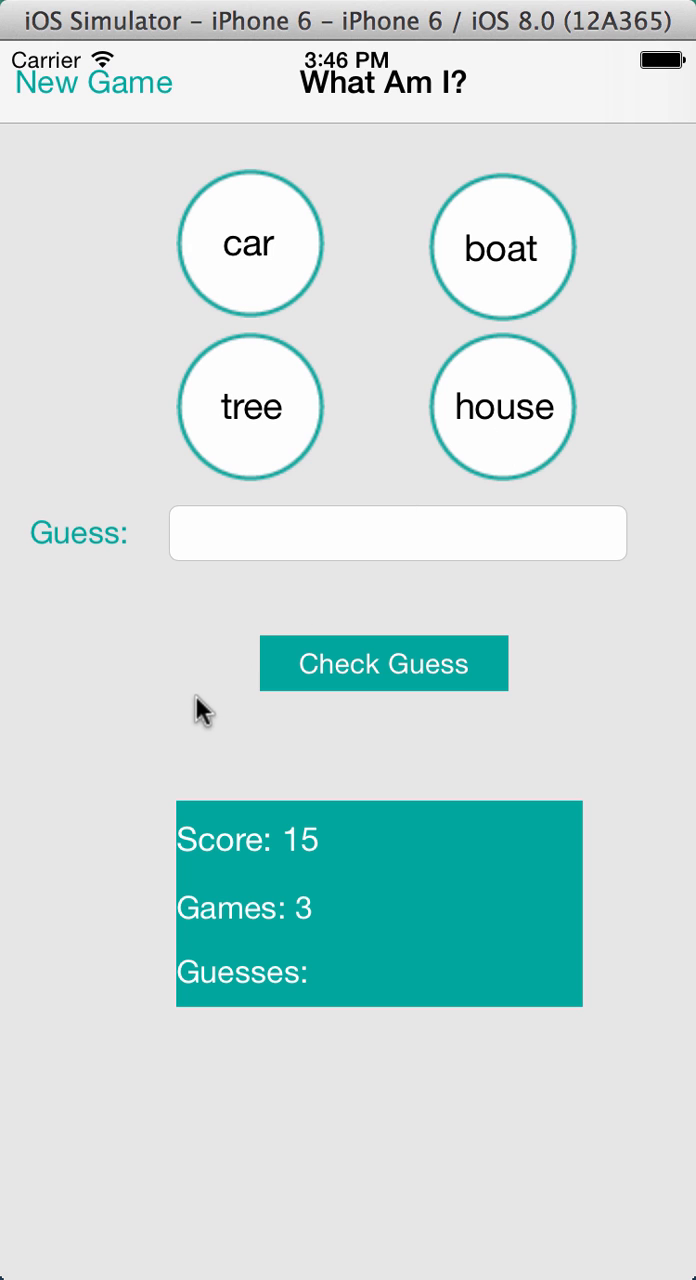
pyautogui.moveTo(263, 752)
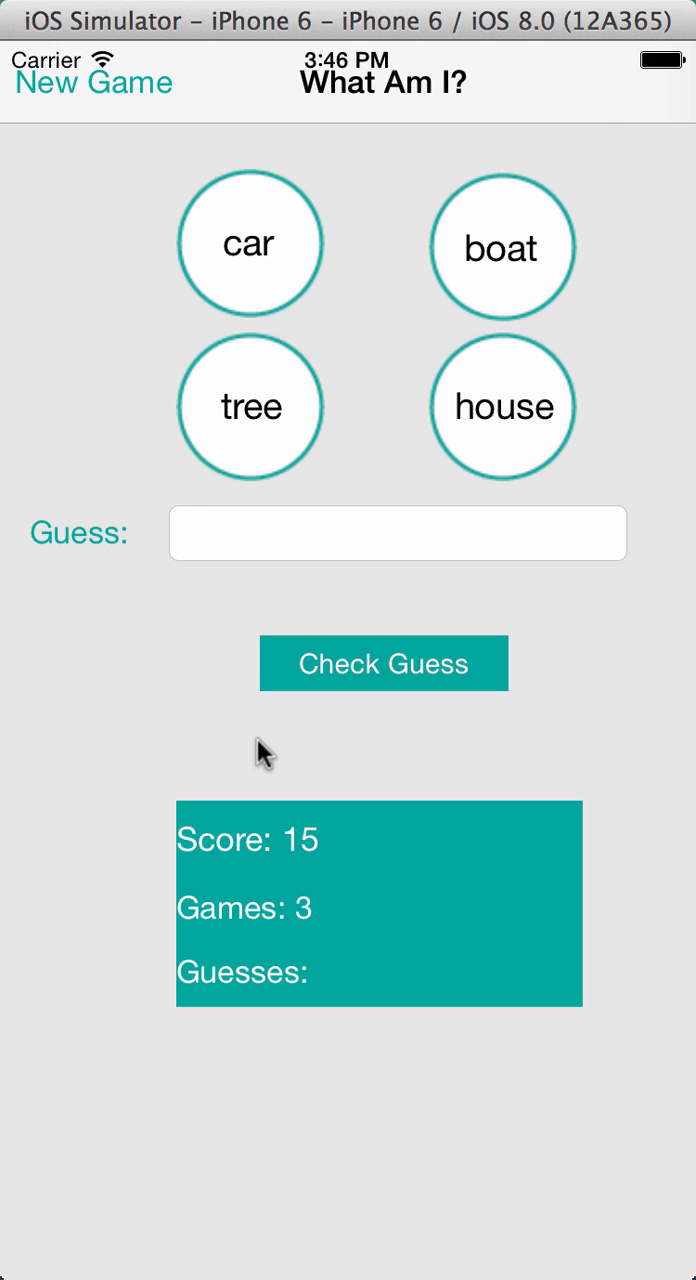
pyautogui.moveTo(558, 1186)
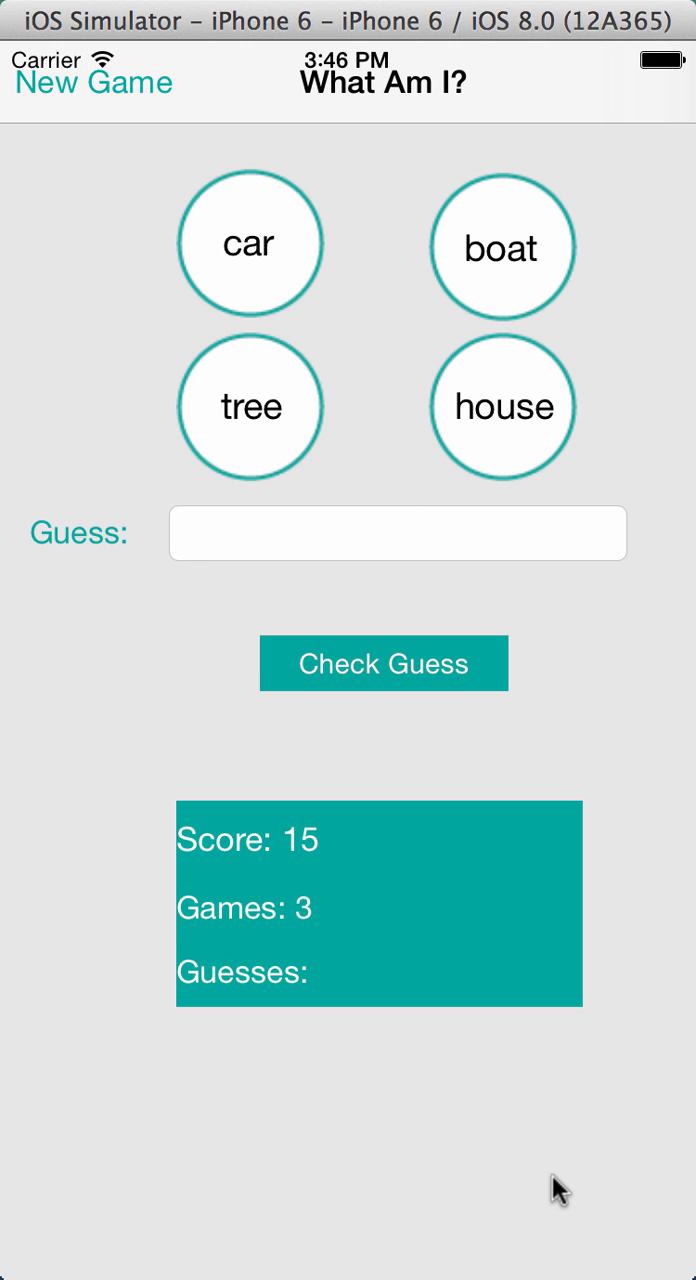
pyautogui.moveTo(68, 540)
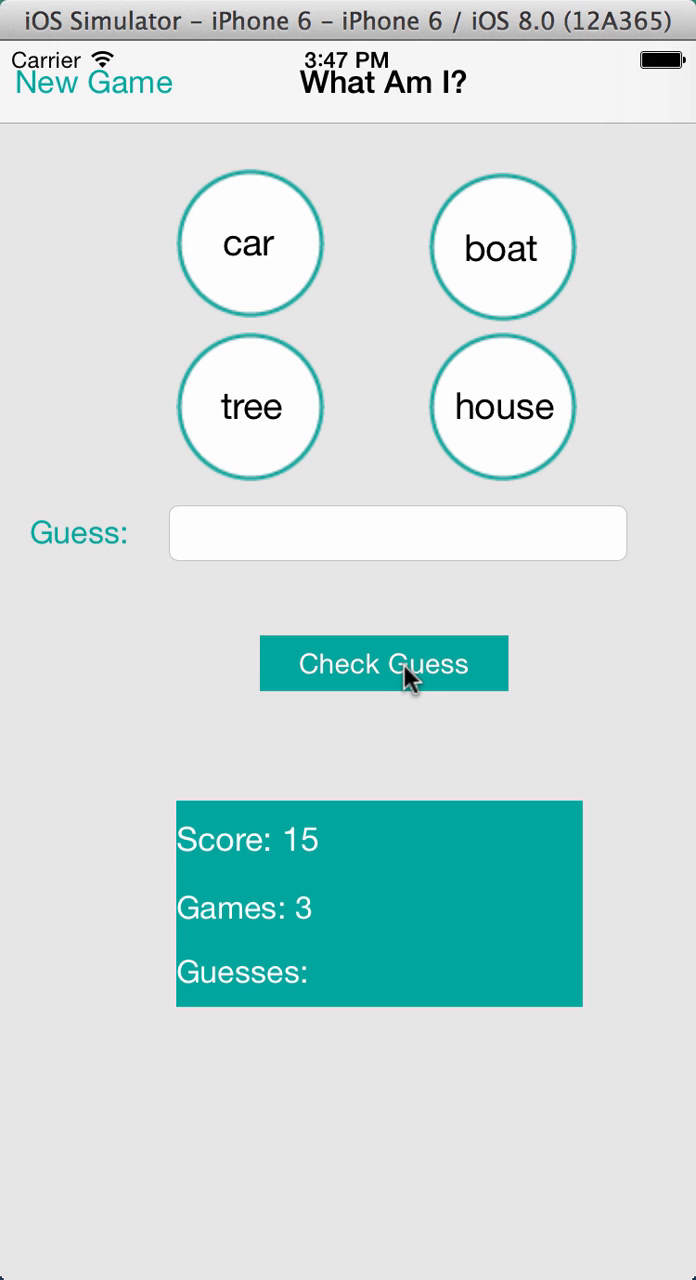
pyautogui.moveTo(180, 845)
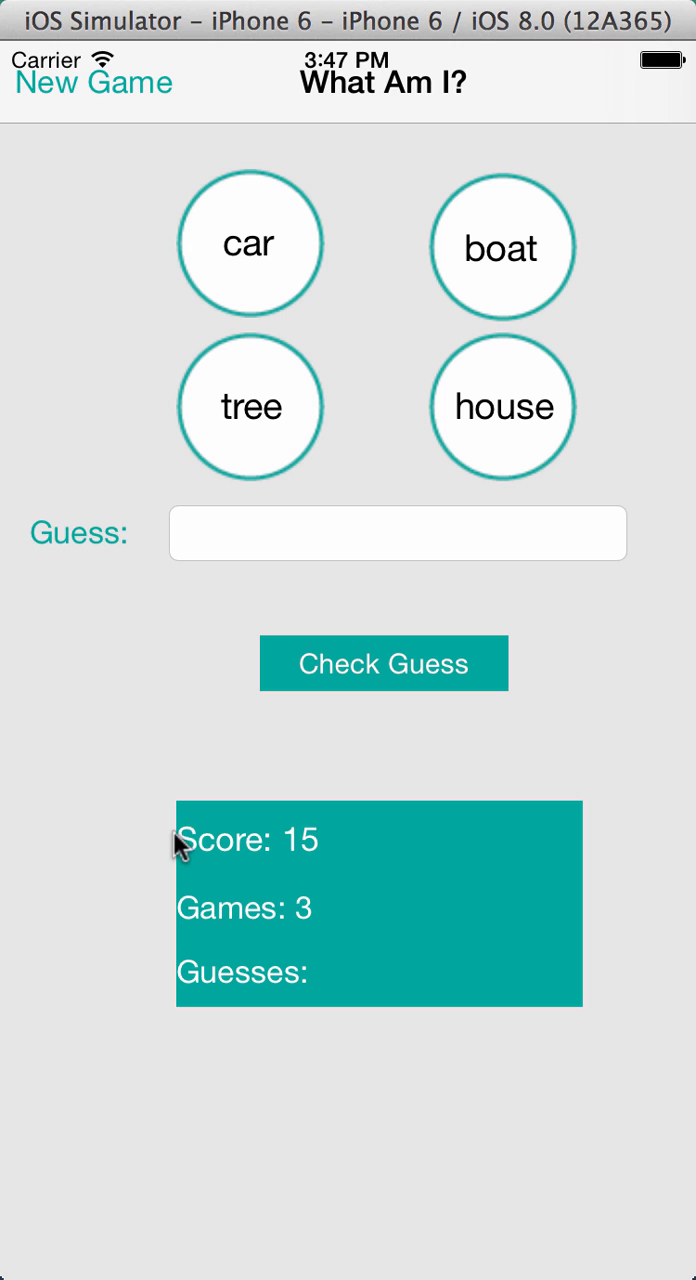
pyautogui.moveTo(318, 858)
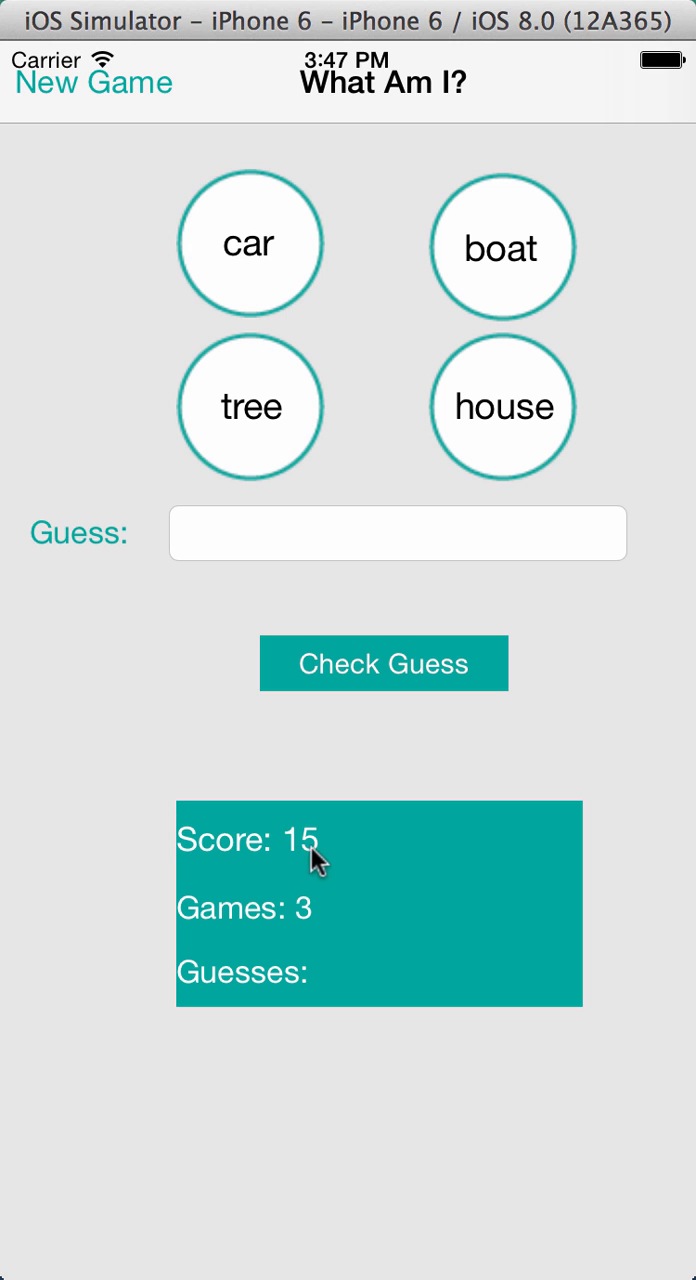
pyautogui.moveTo(345, 865)
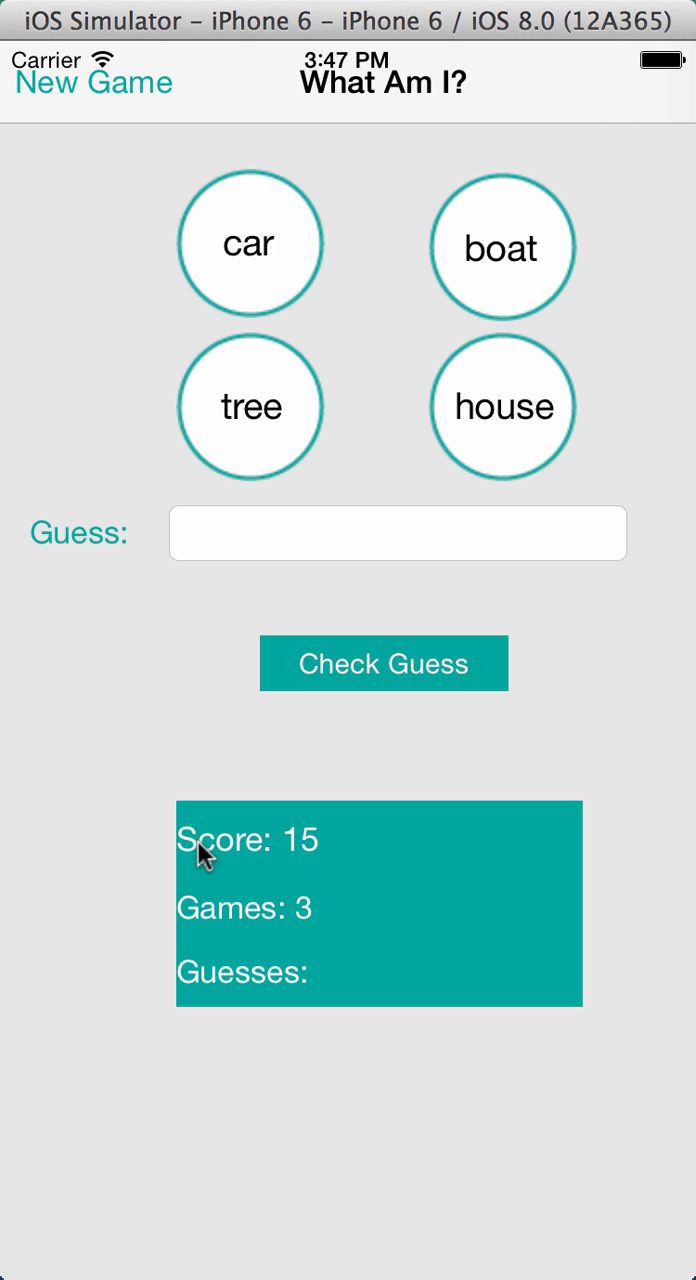
pyautogui.moveTo(328, 784)
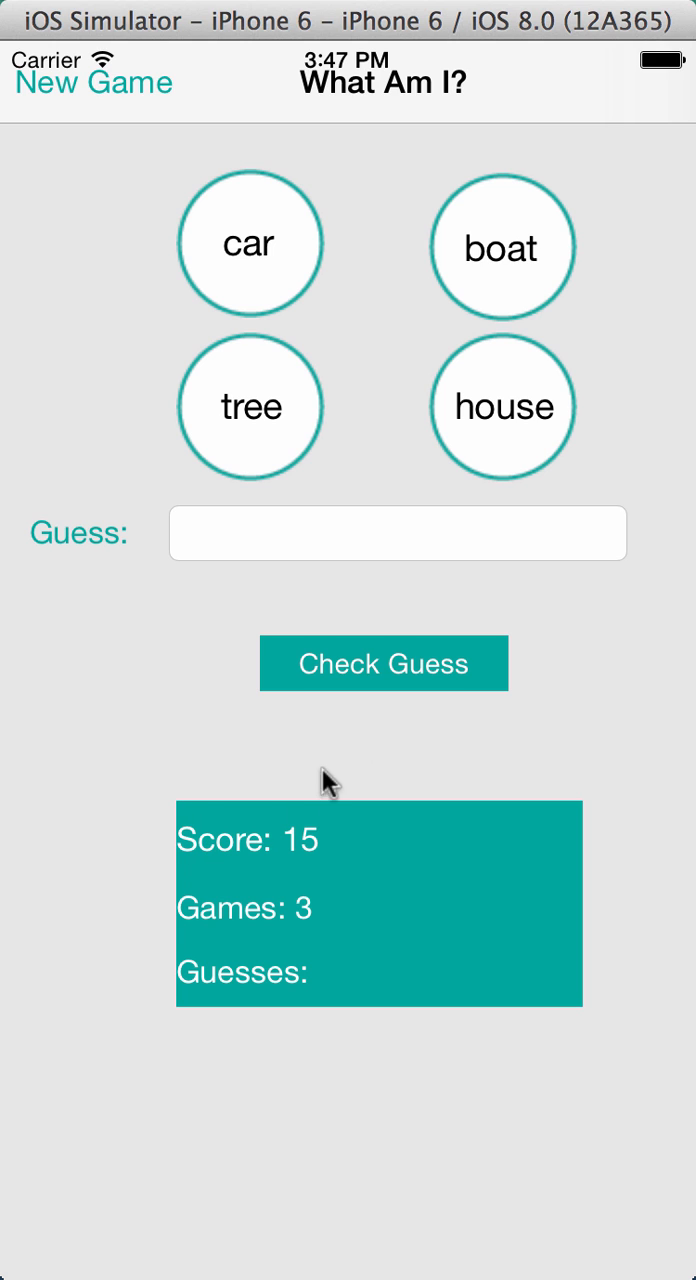
pyautogui.moveTo(375, 990)
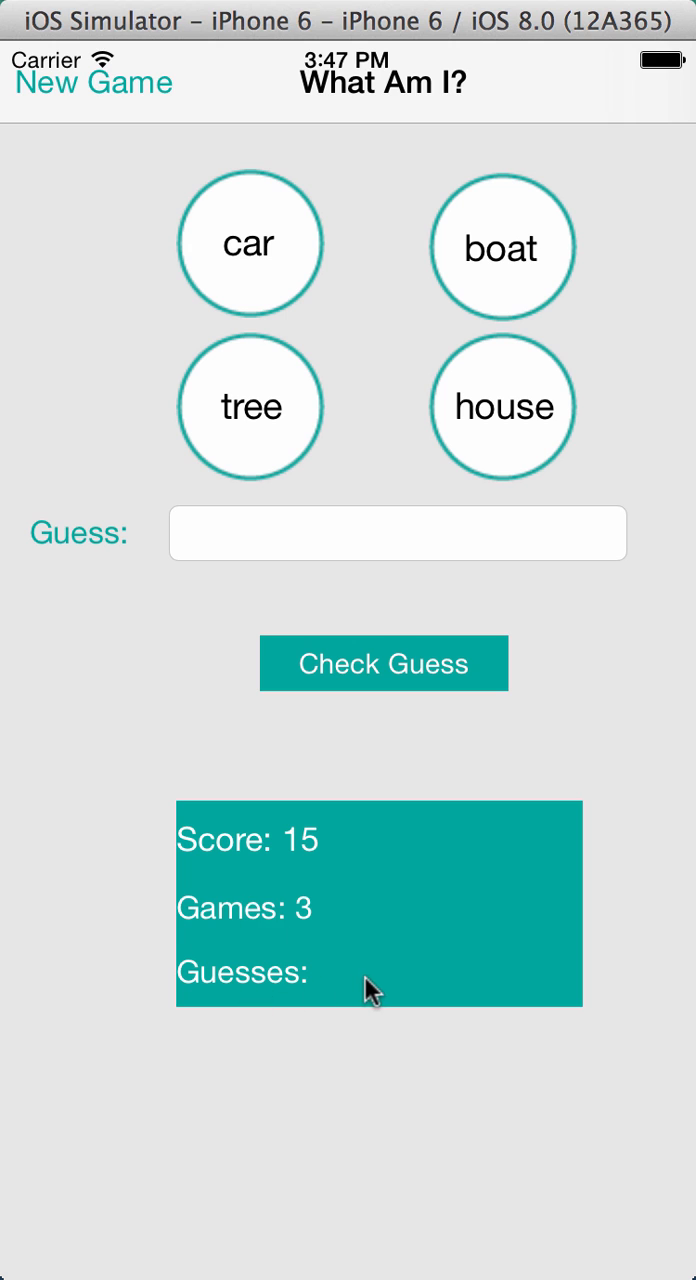
pyautogui.moveTo(224, 654)
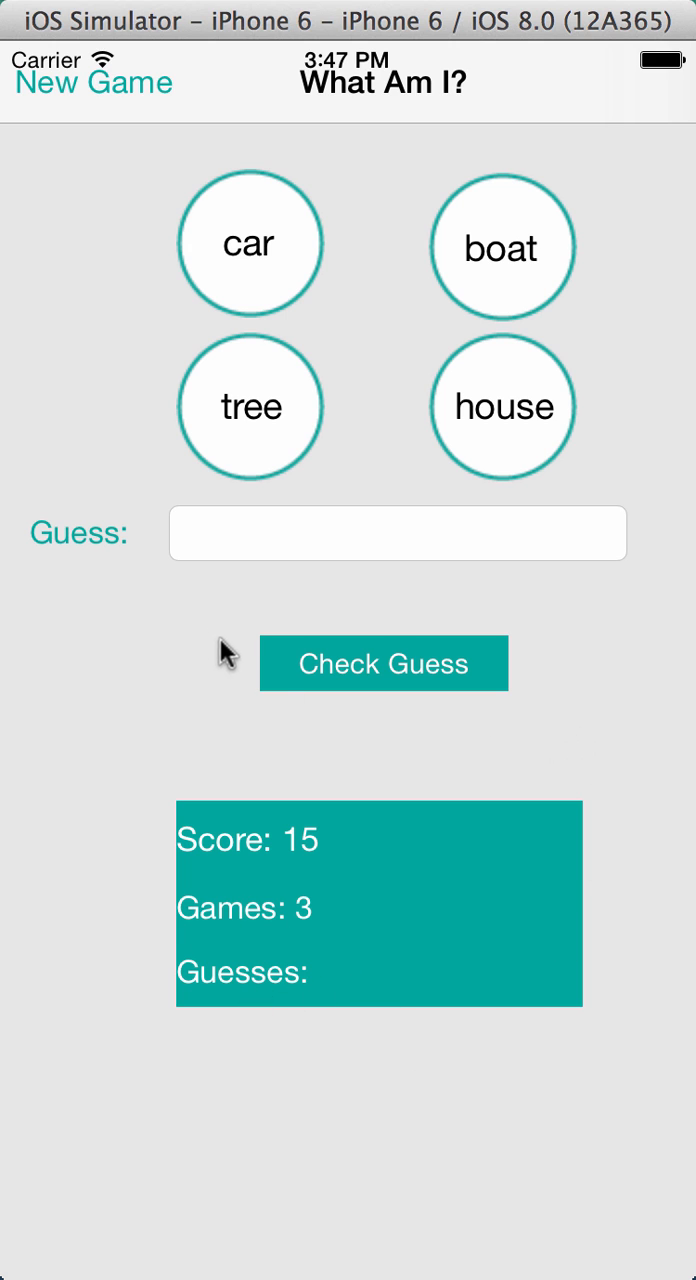
pyautogui.moveTo(430, 600)
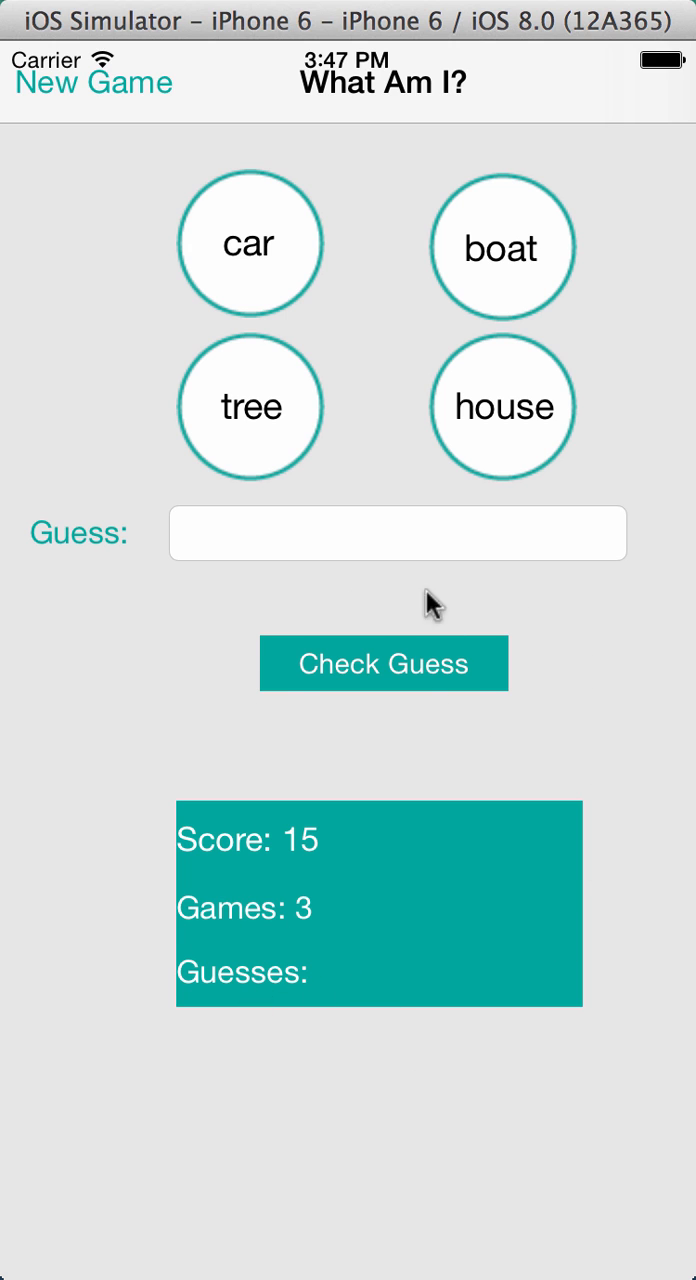
pyautogui.moveTo(553, 611)
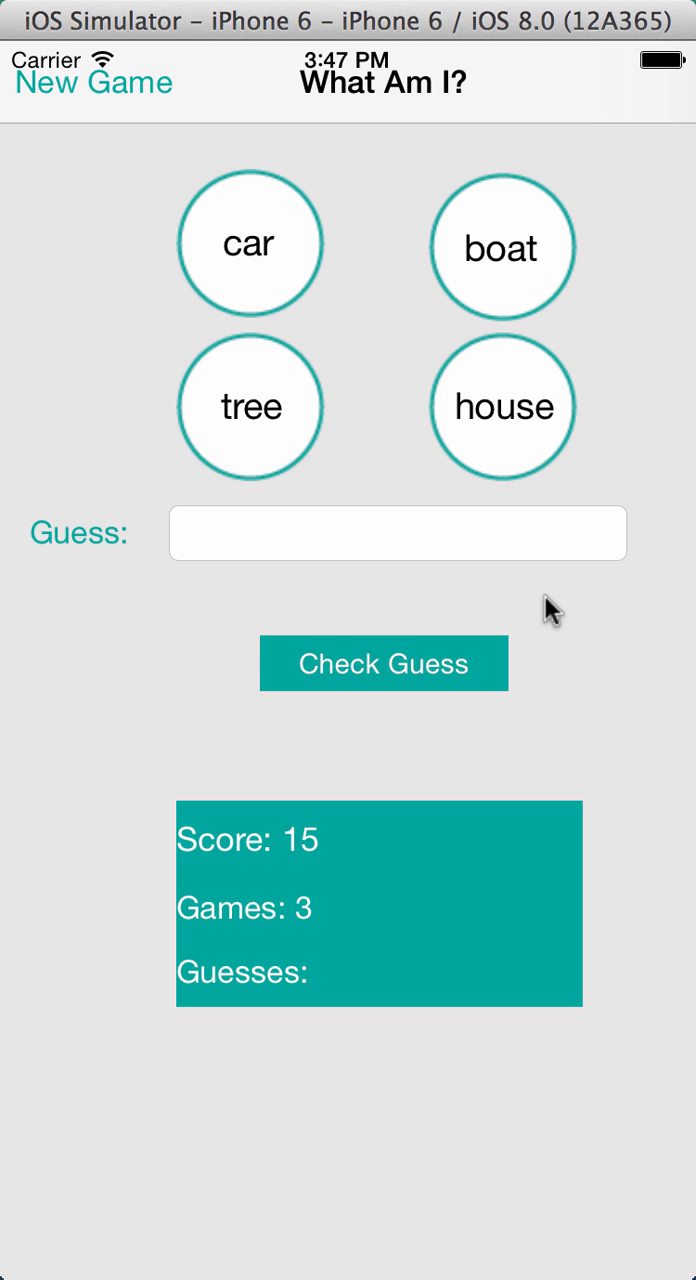